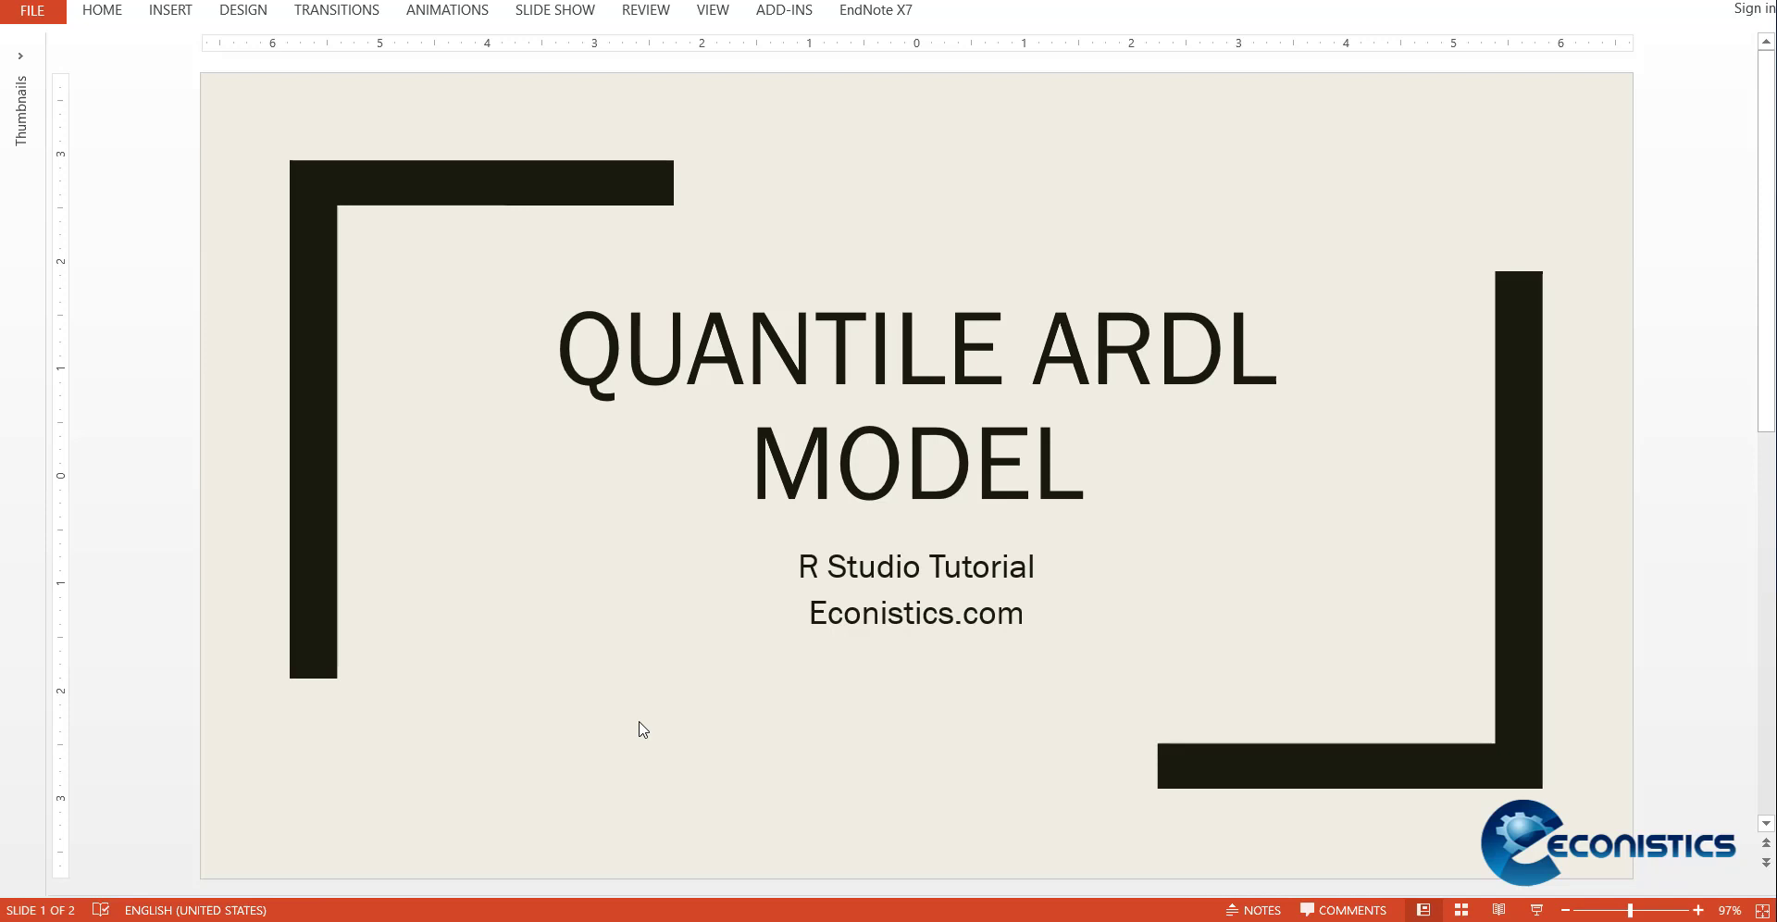
mouse_move(607, 757)
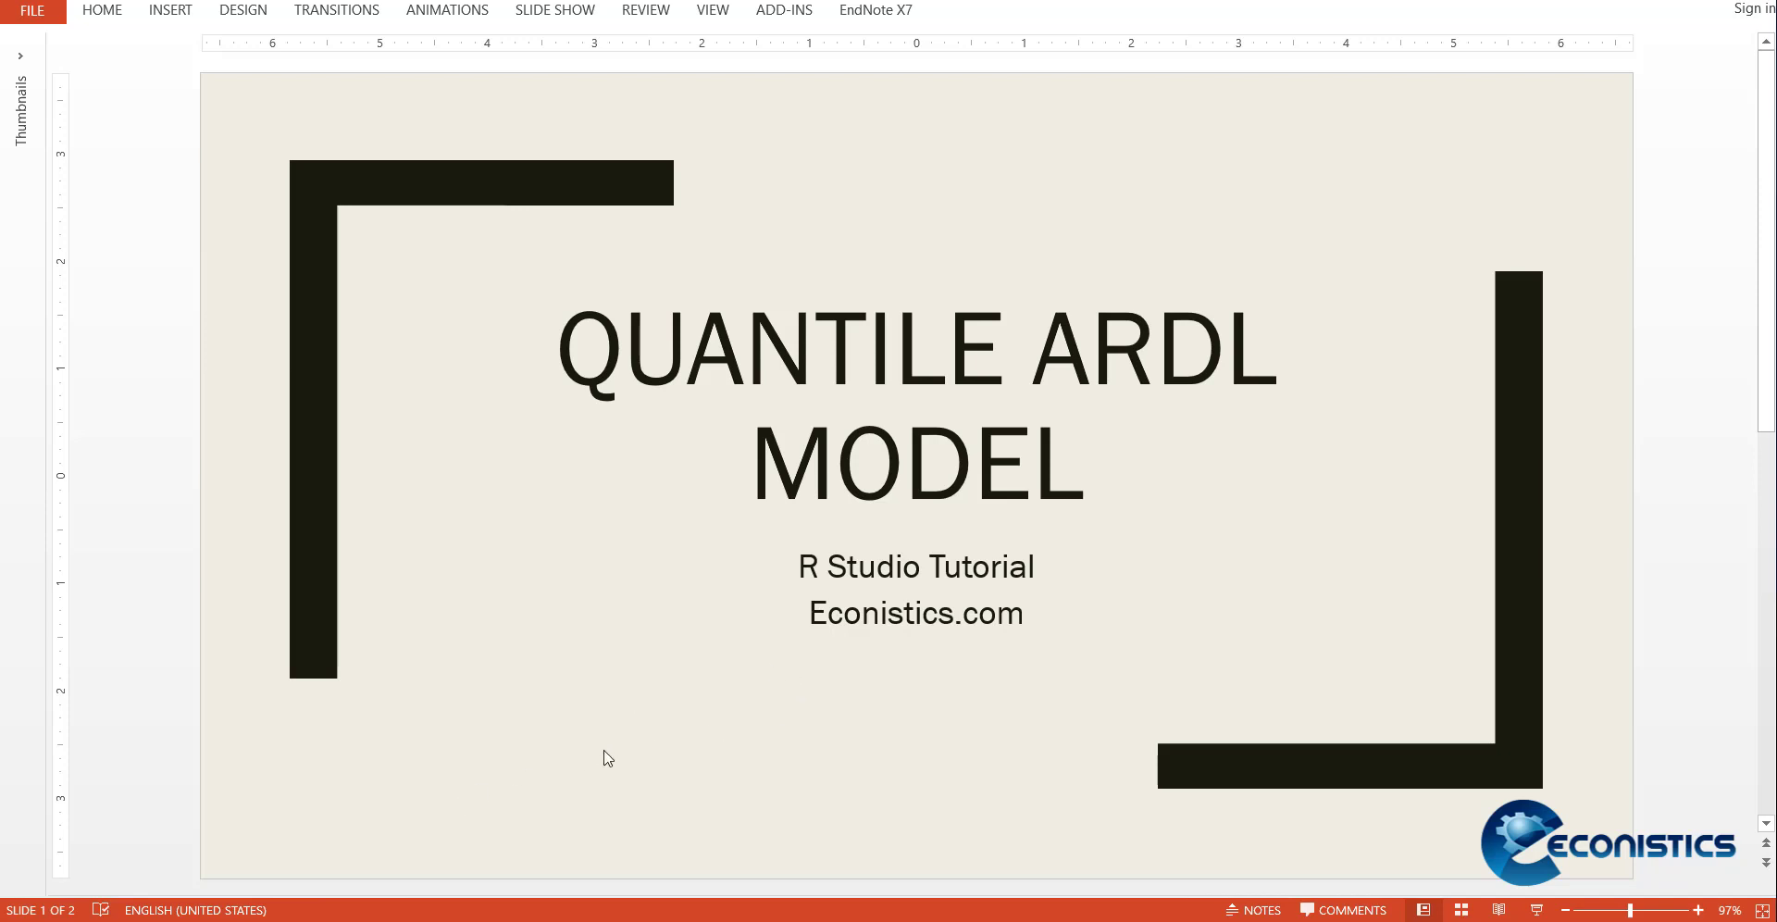
mouse_move(611, 754)
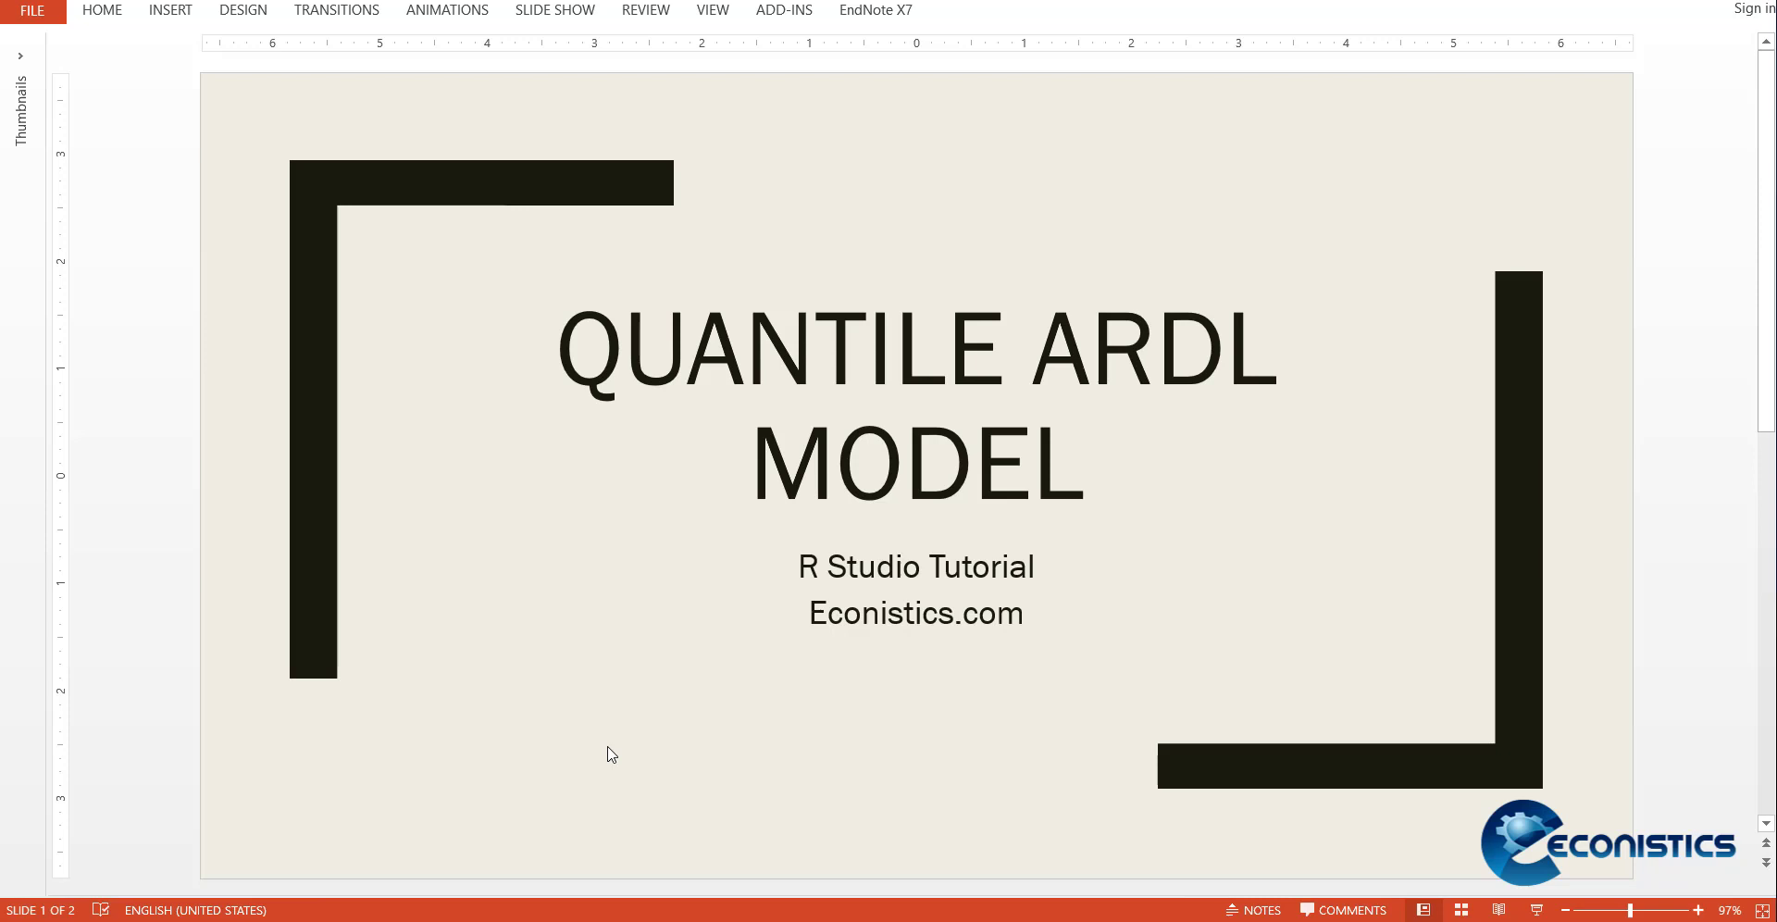
mouse_move(209, 707)
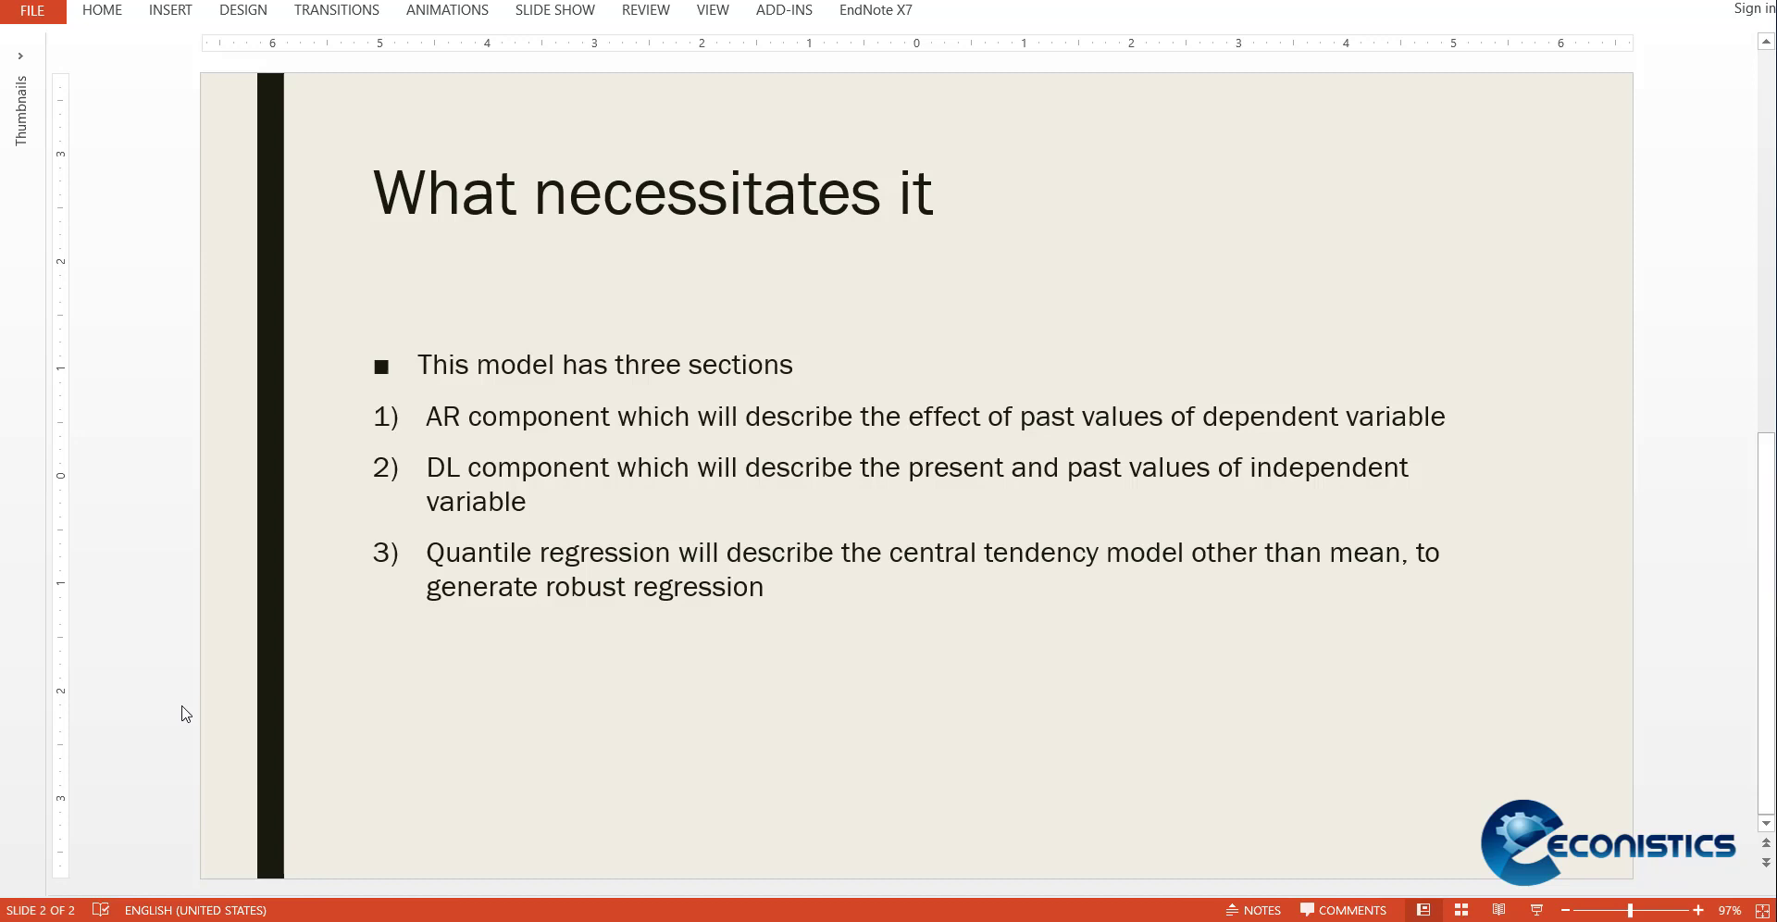
mouse_move(398, 642)
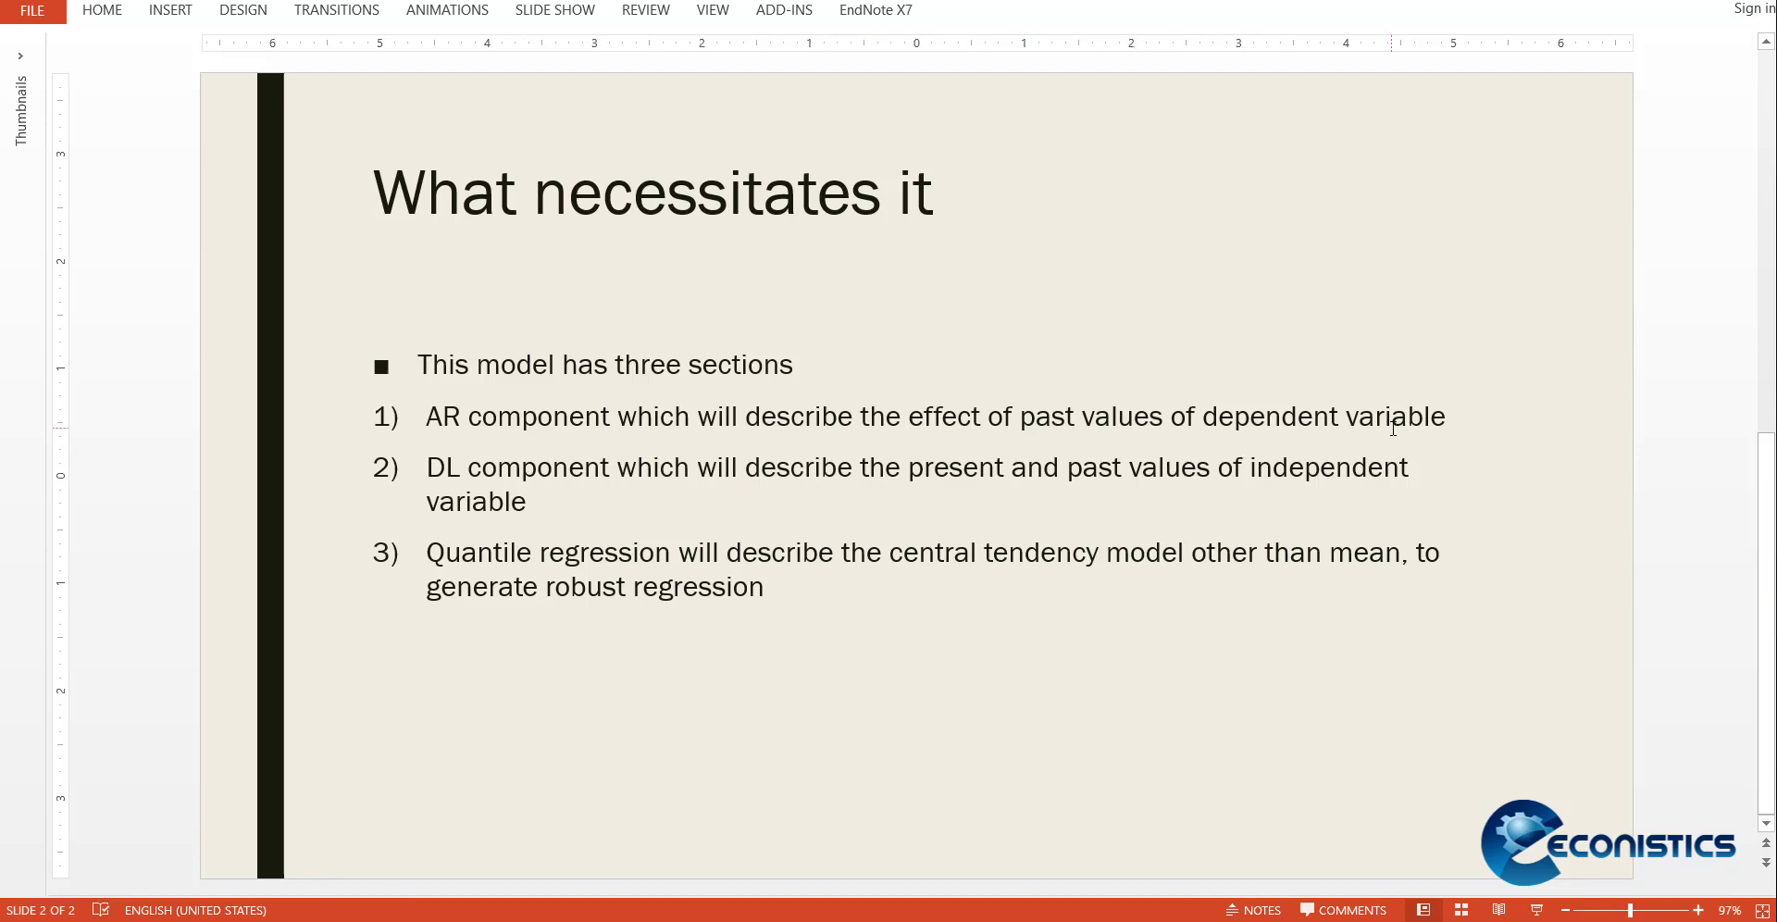
mouse_move(816, 485)
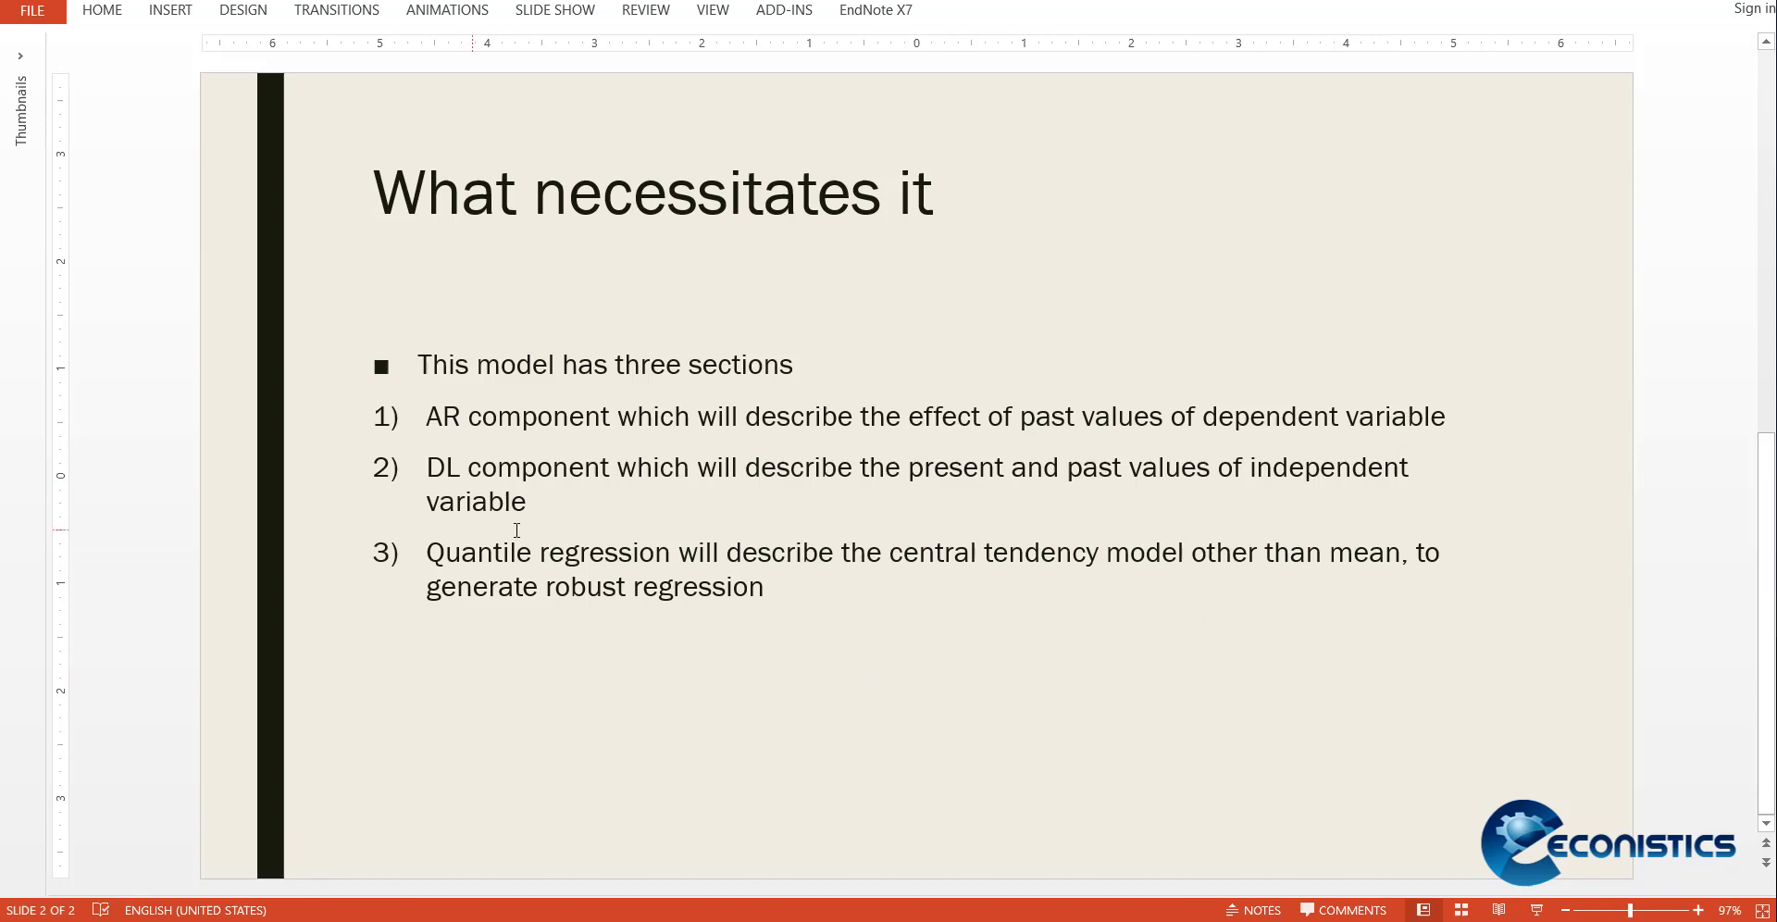
mouse_move(903, 496)
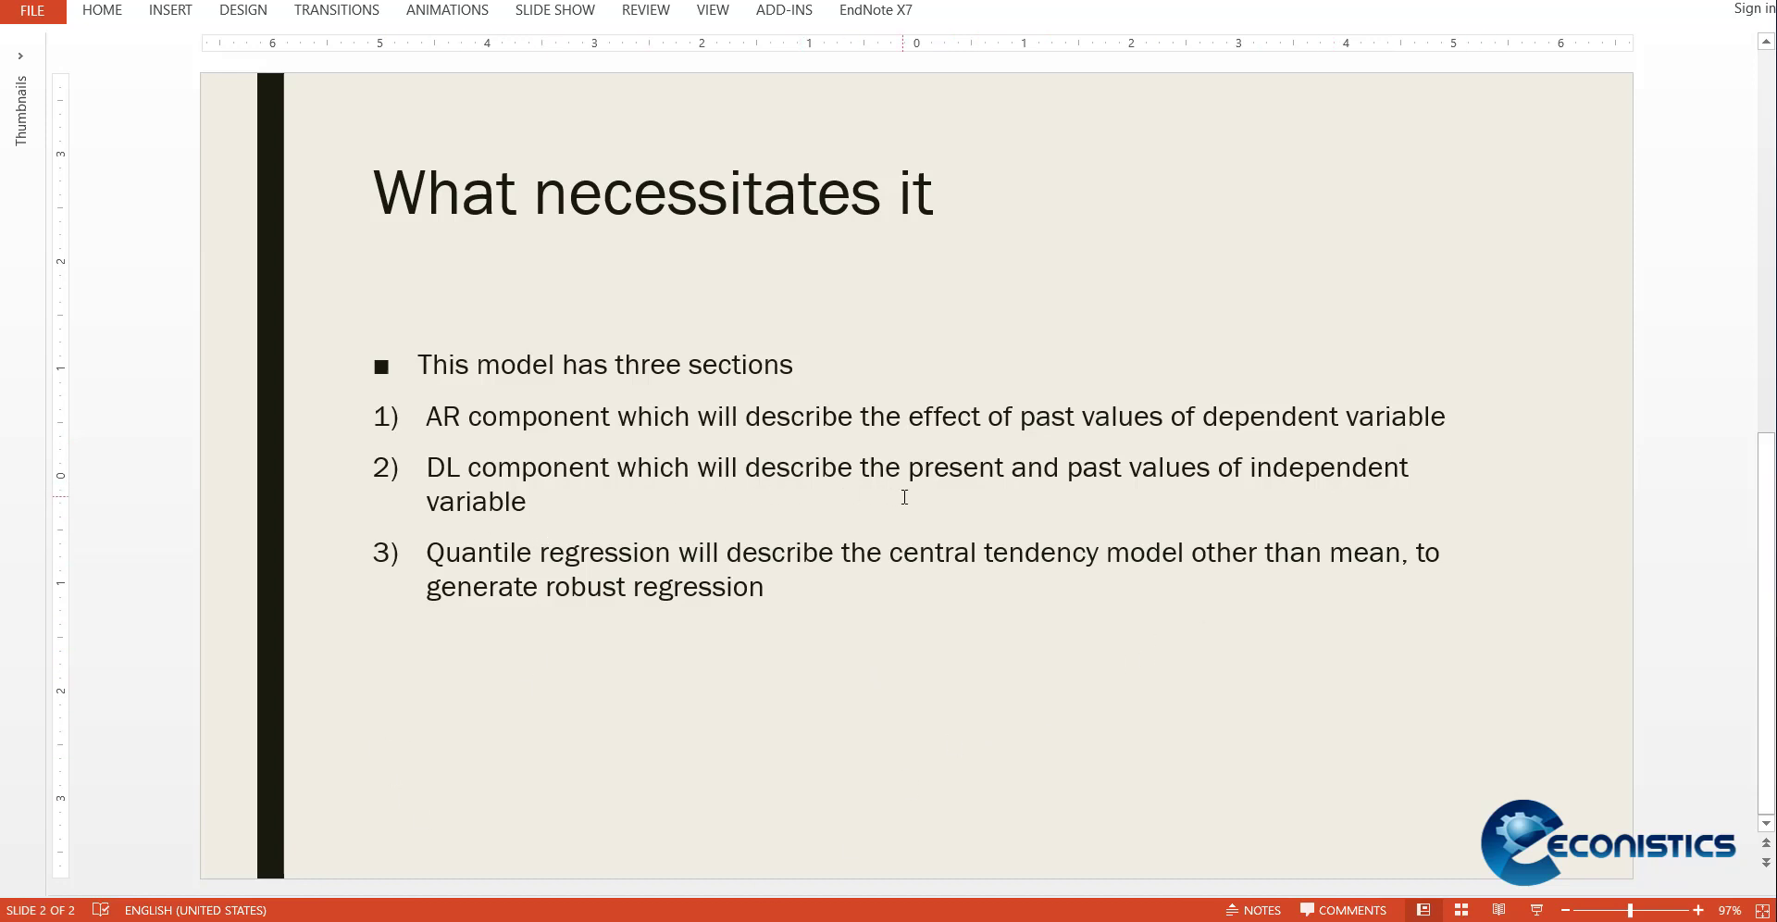
mouse_move(659, 555)
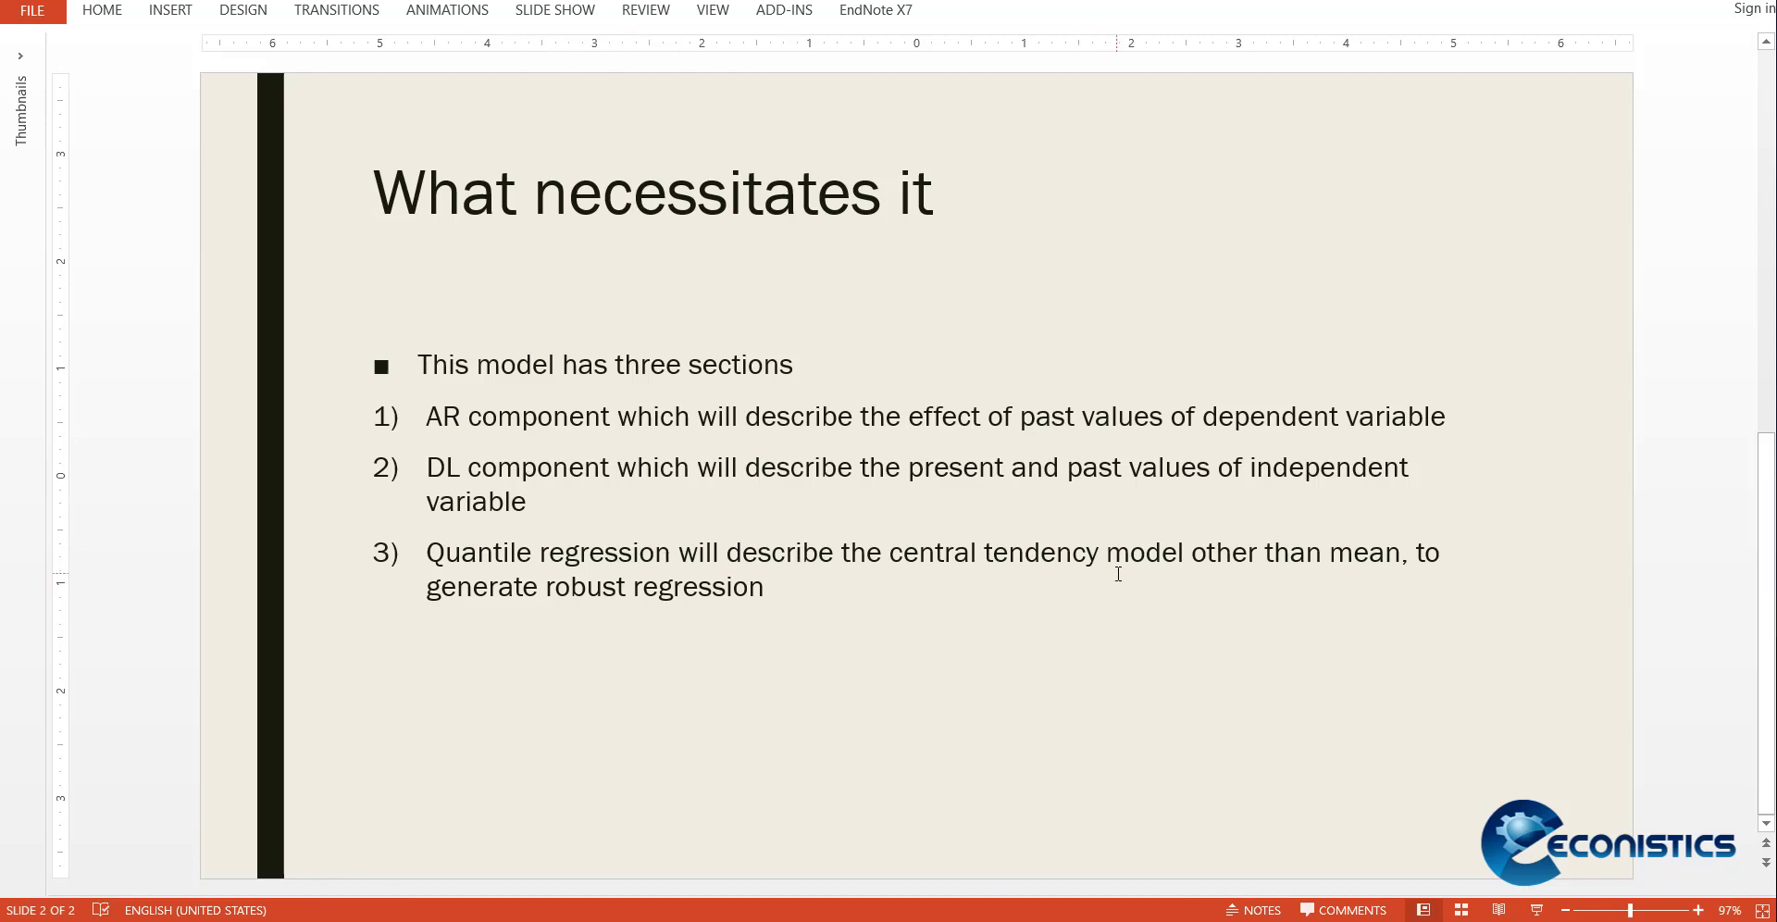
mouse_move(1055, 616)
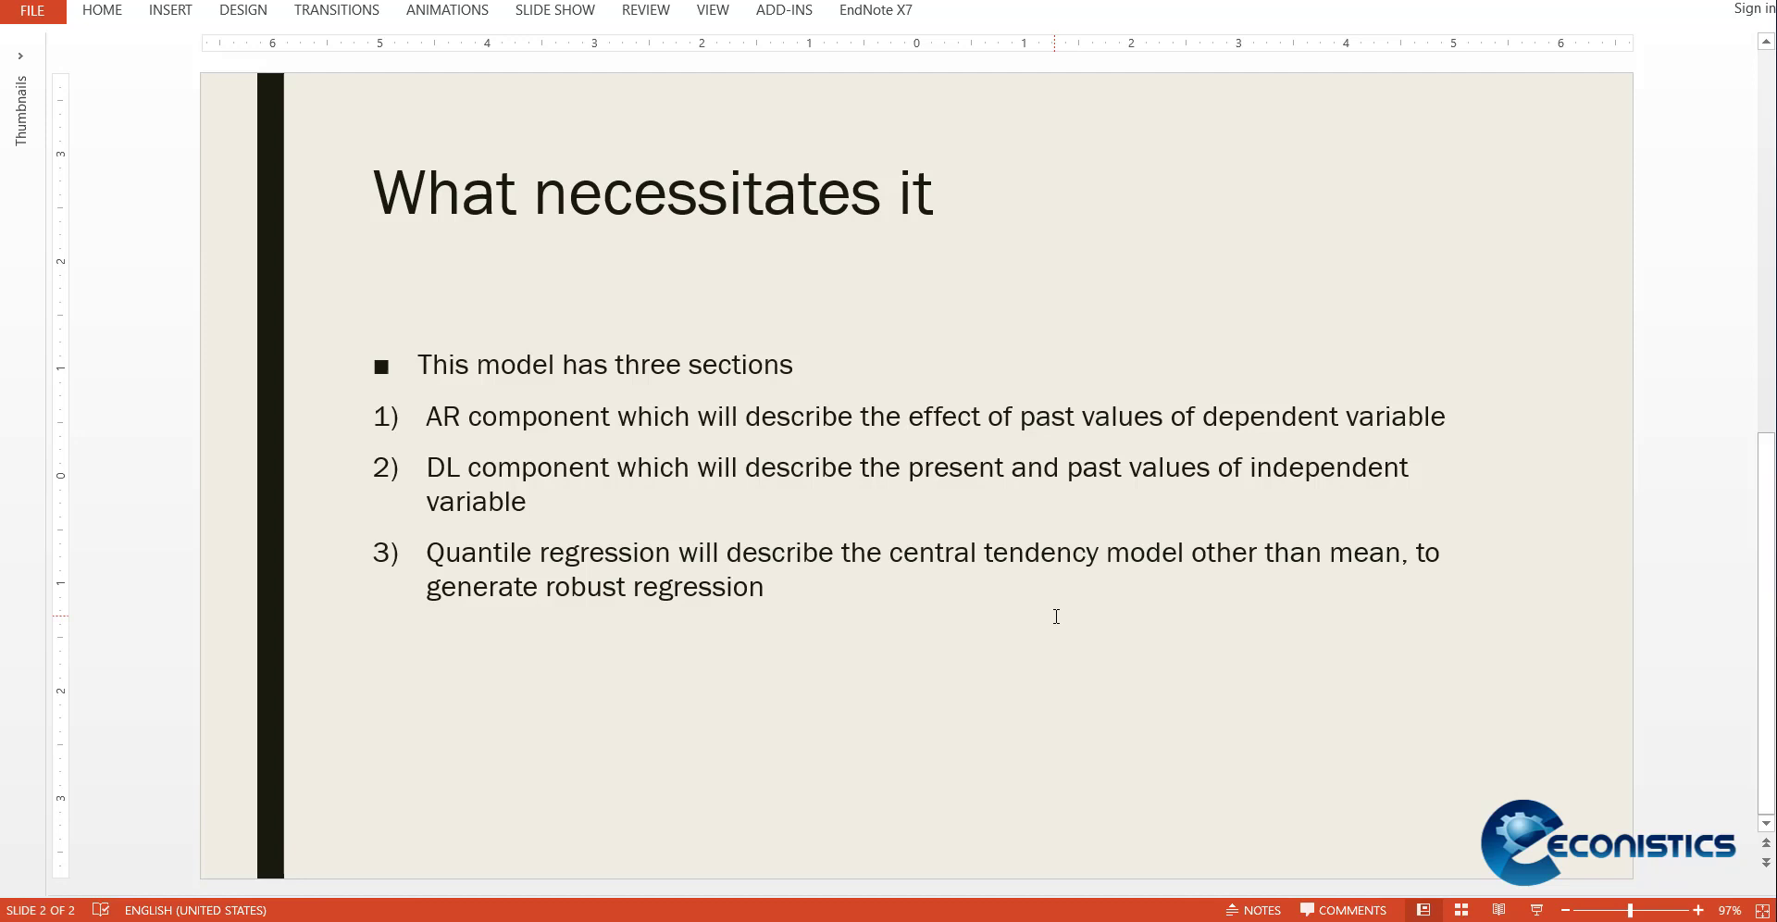
mouse_move(501, 639)
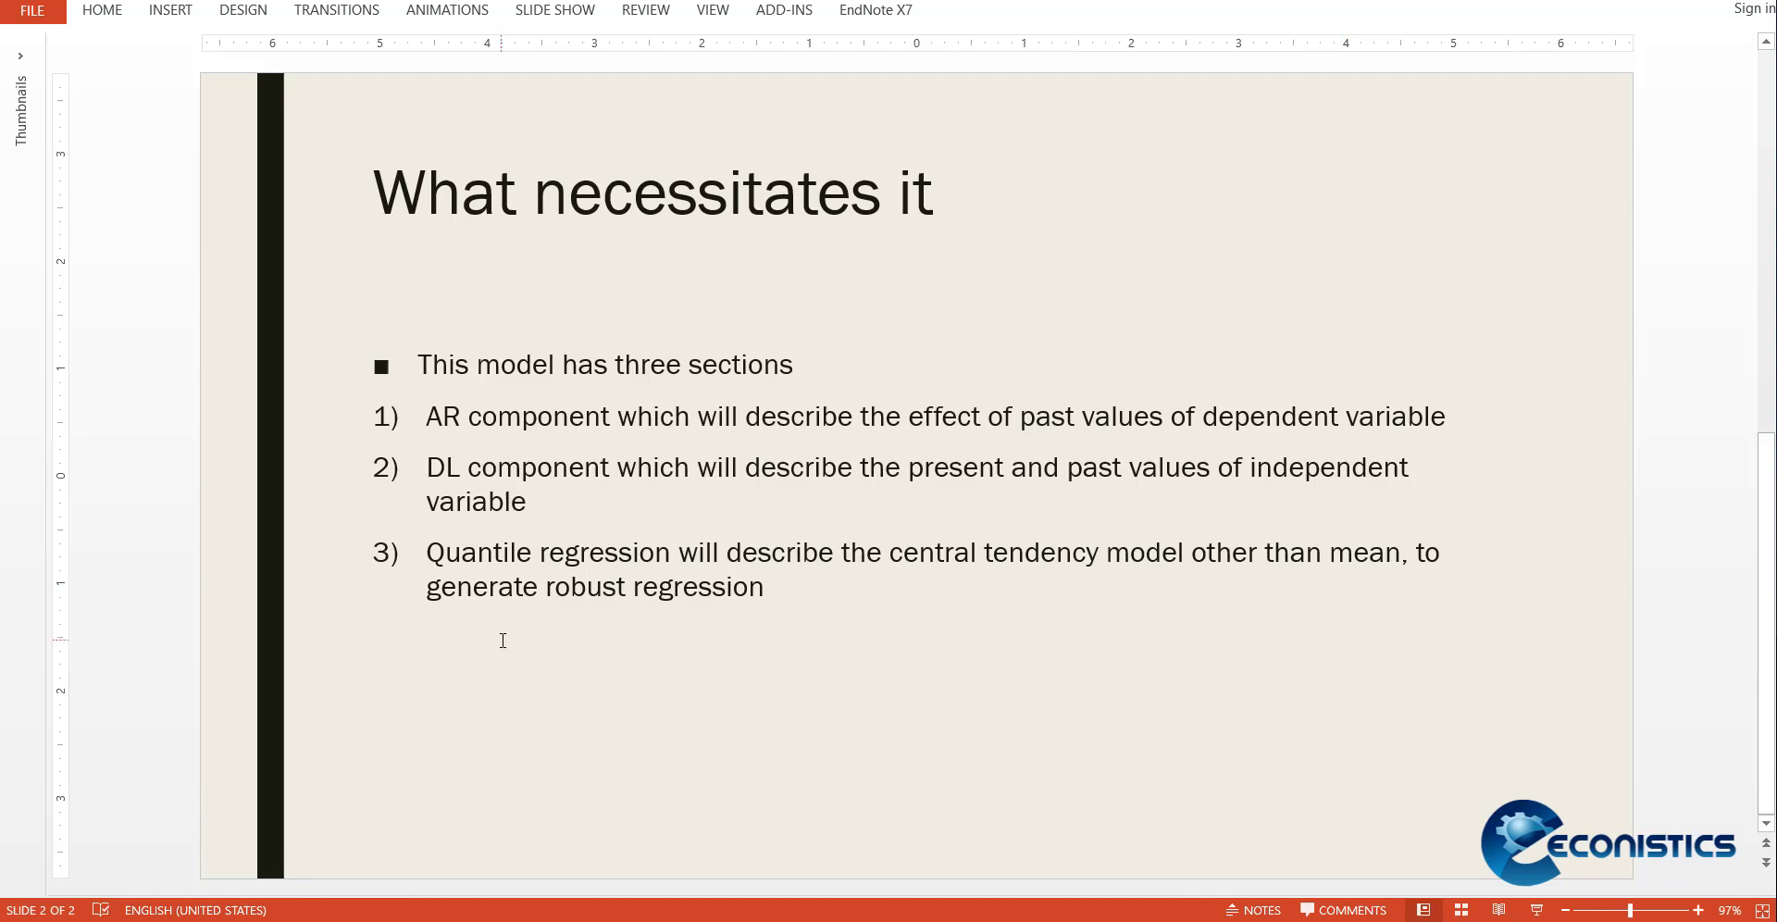
Append '. When variables are usually not normal.' to slide 2's third point and finish editing
left_click(770, 587)
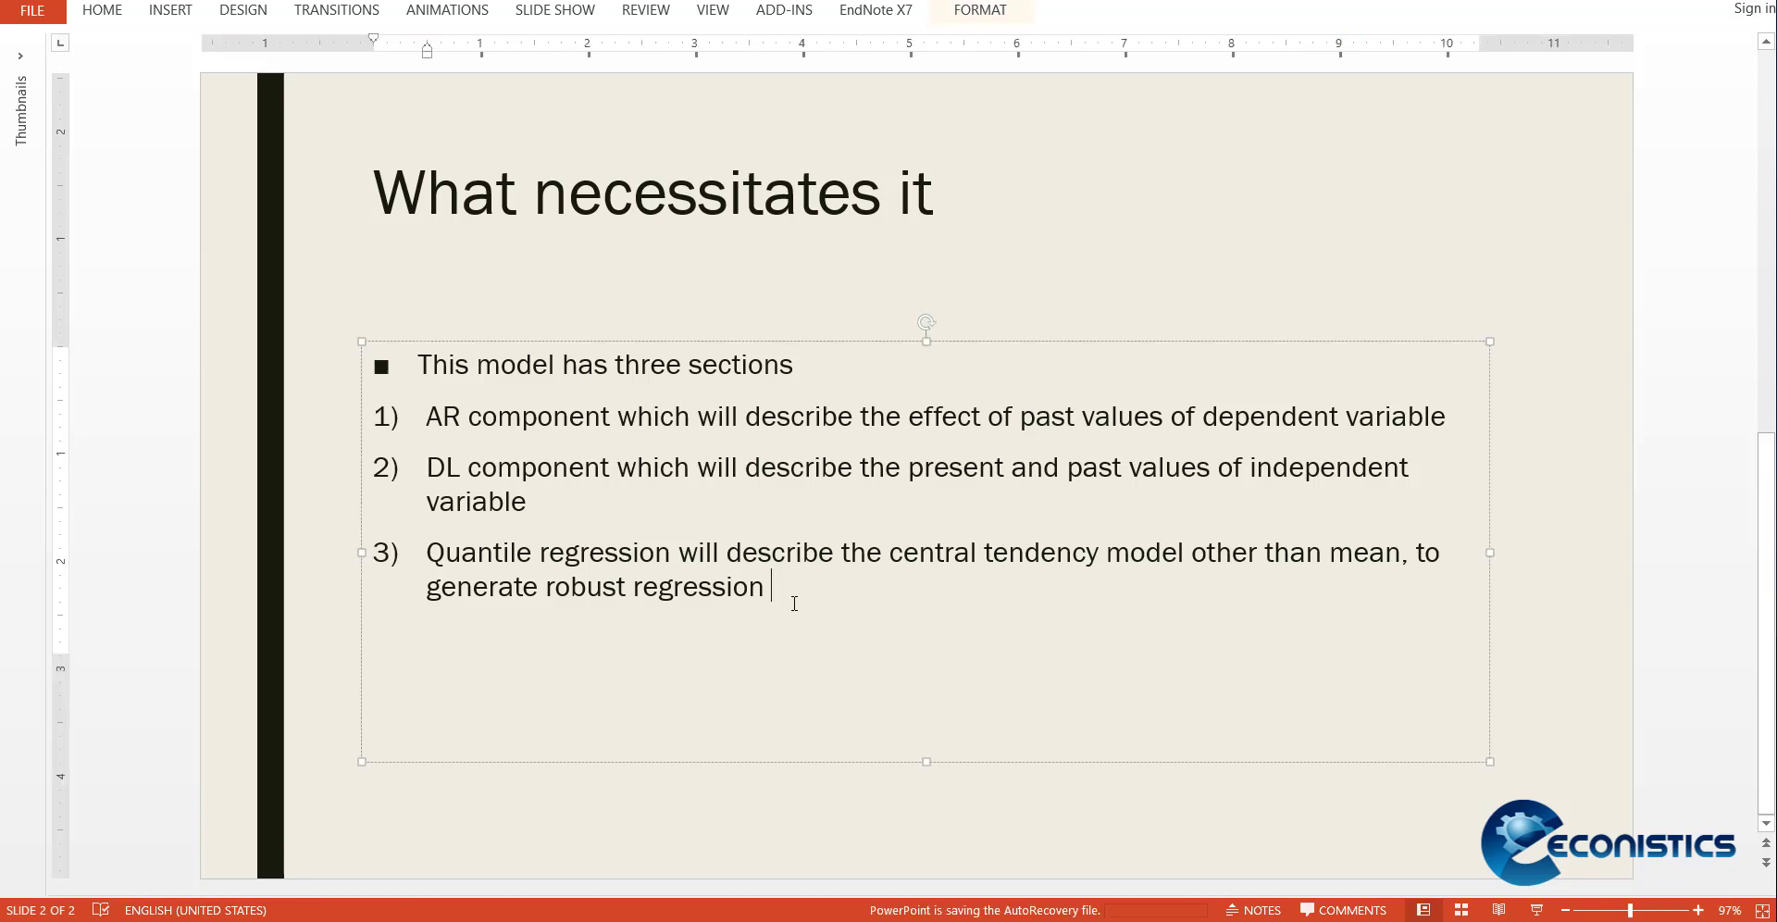
type(". Wh")
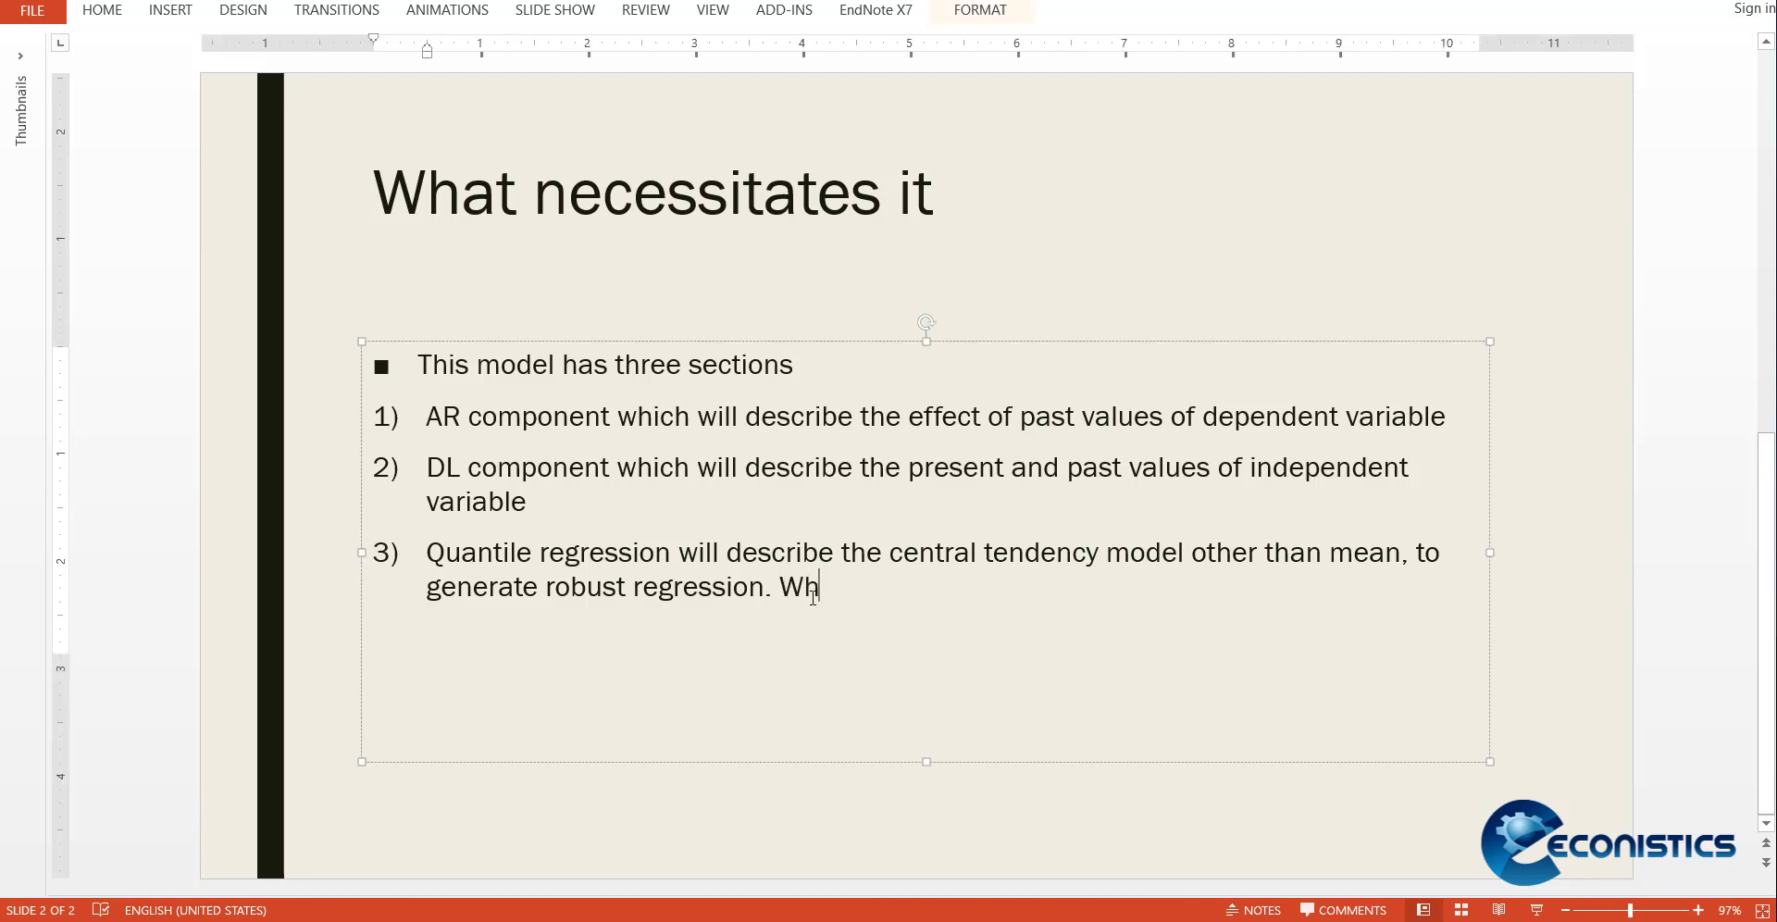
type("en variables are su")
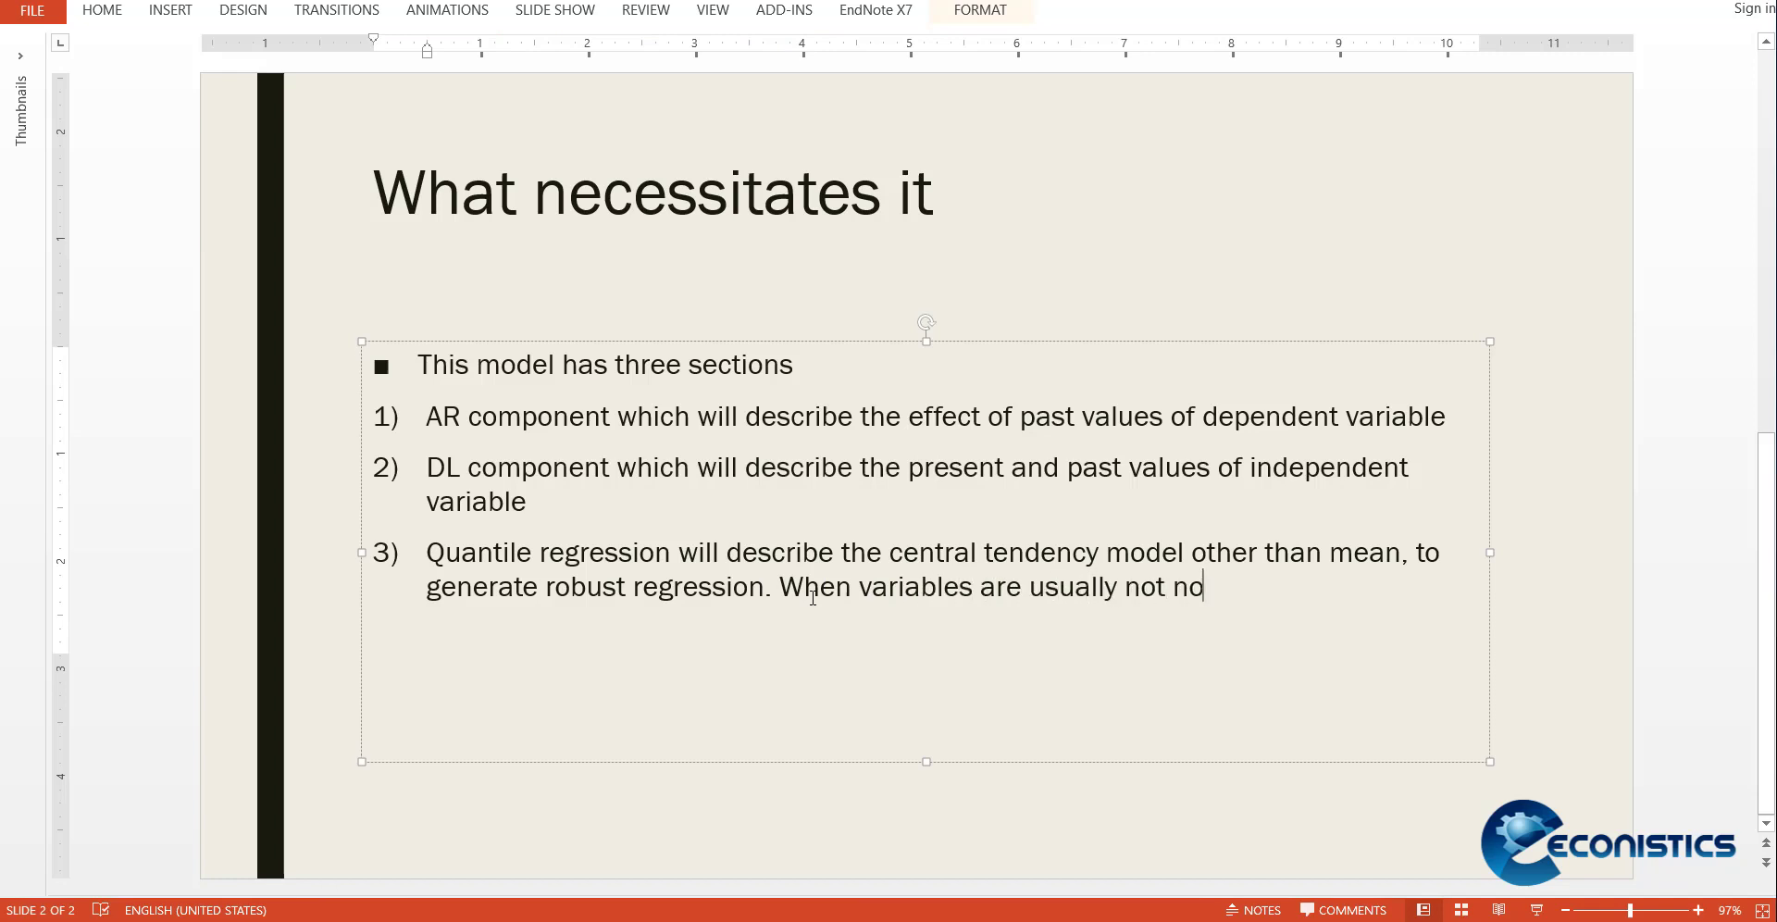
type("rmal.")
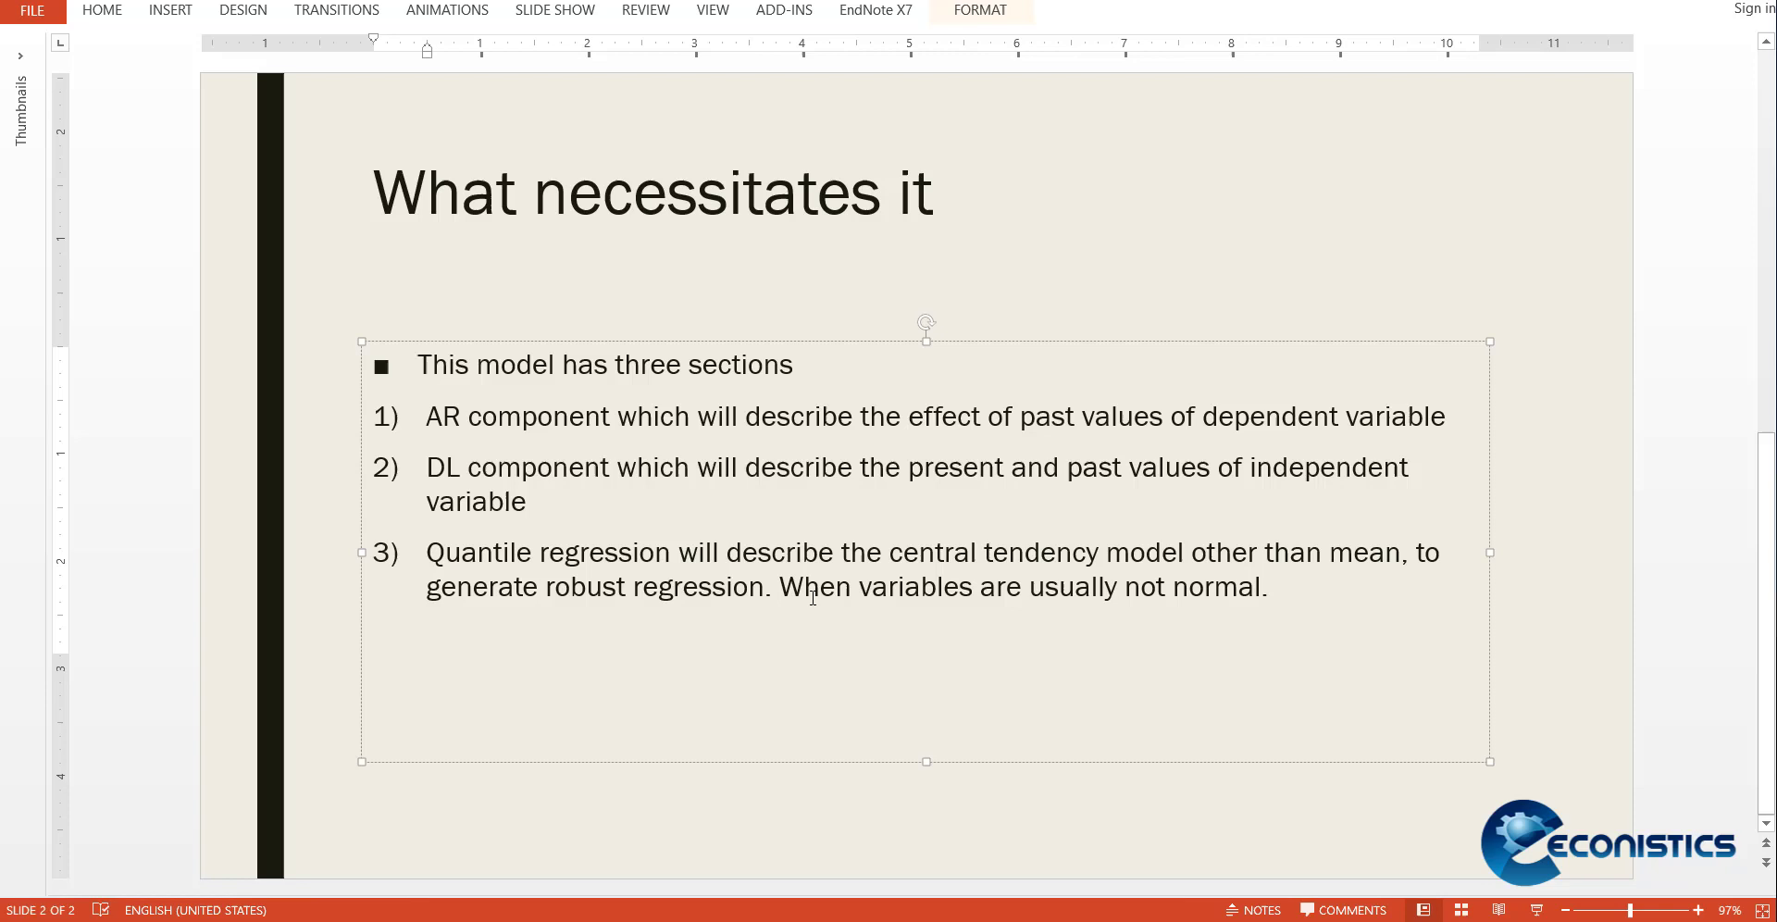
mouse_move(341, 339)
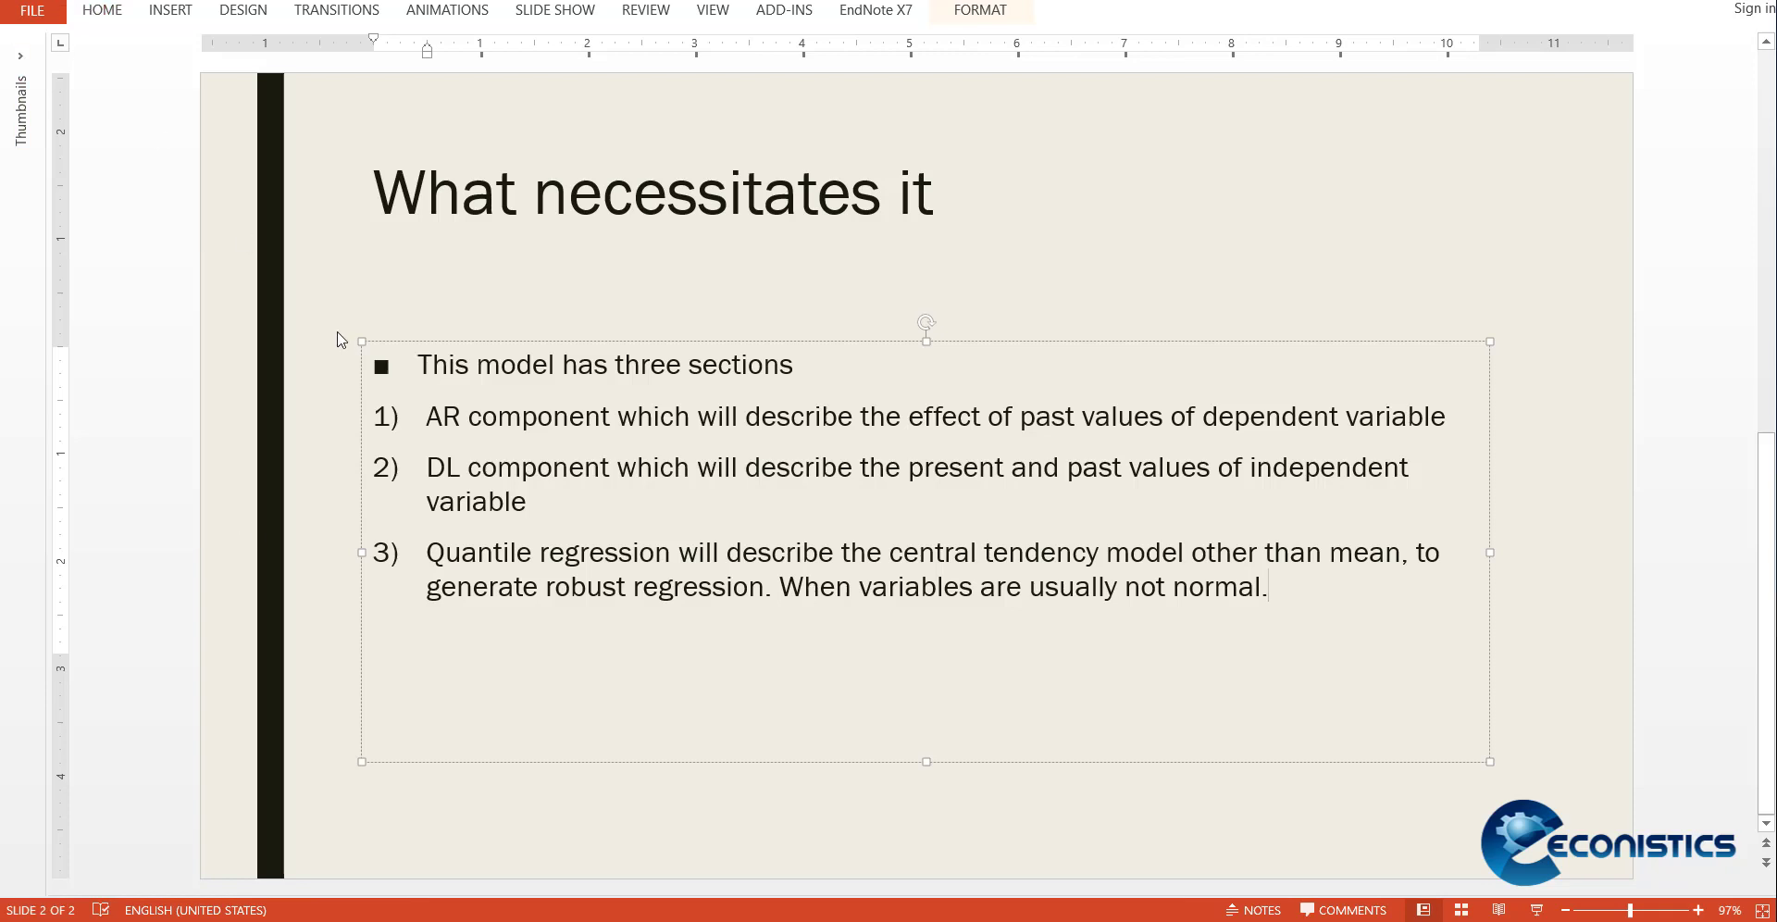
left_click(1266, 587)
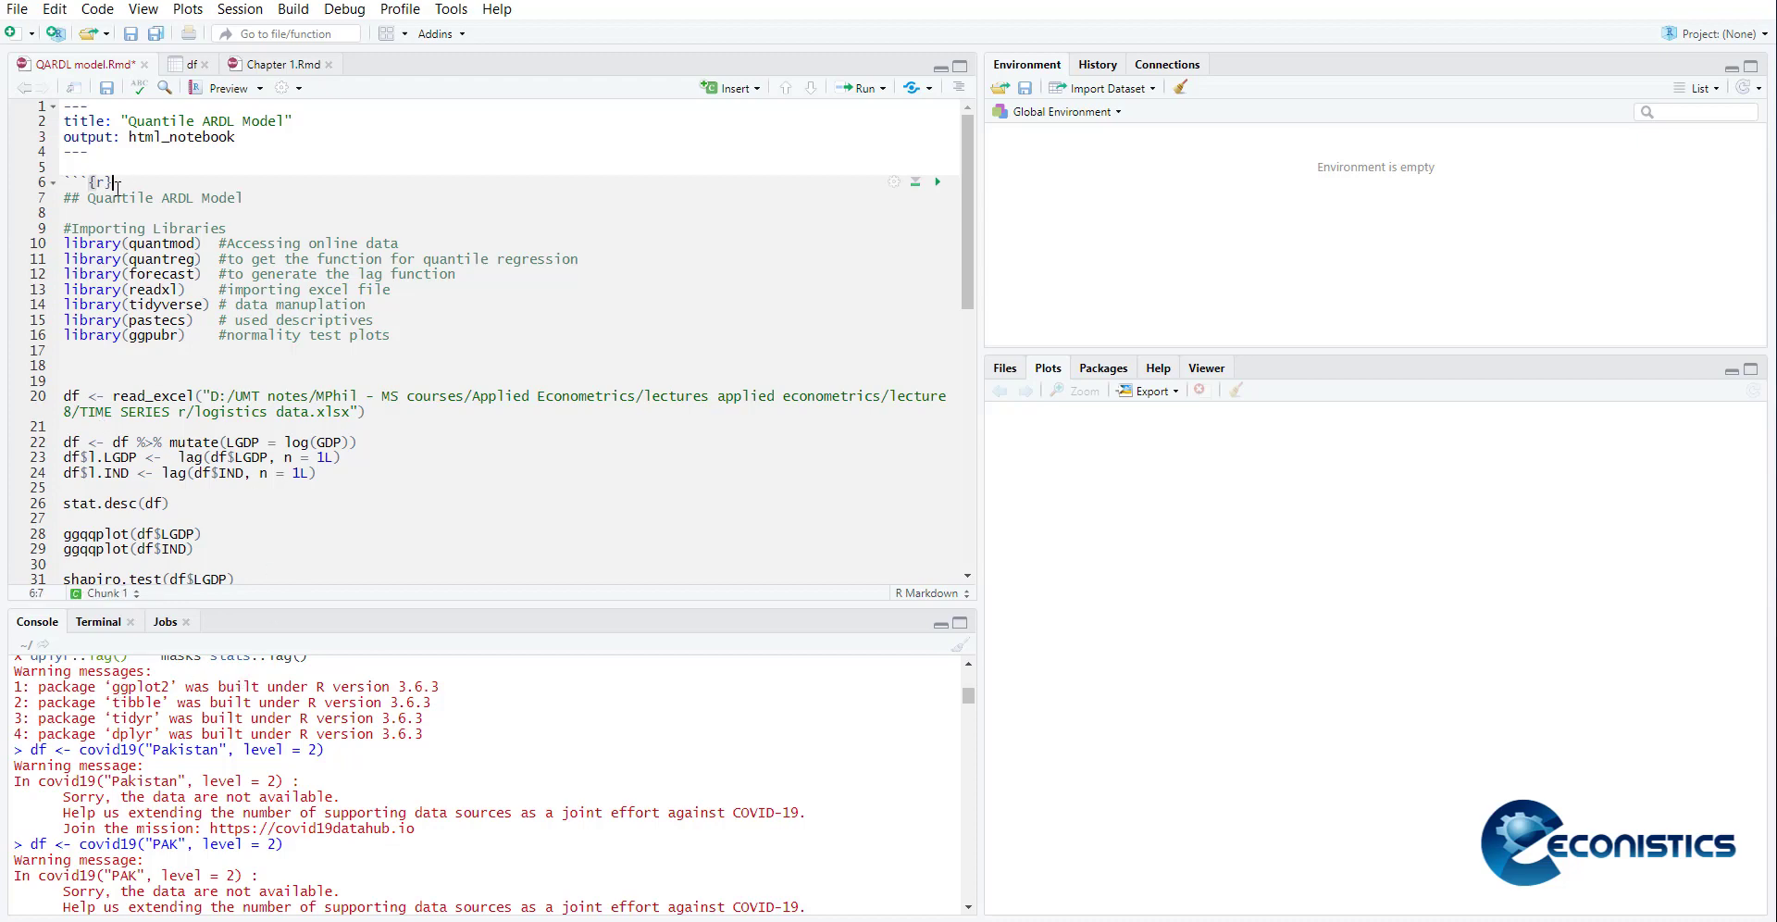
Switch to RStudio showing the QARDL model.Rmd notebook
left_click(13, 31)
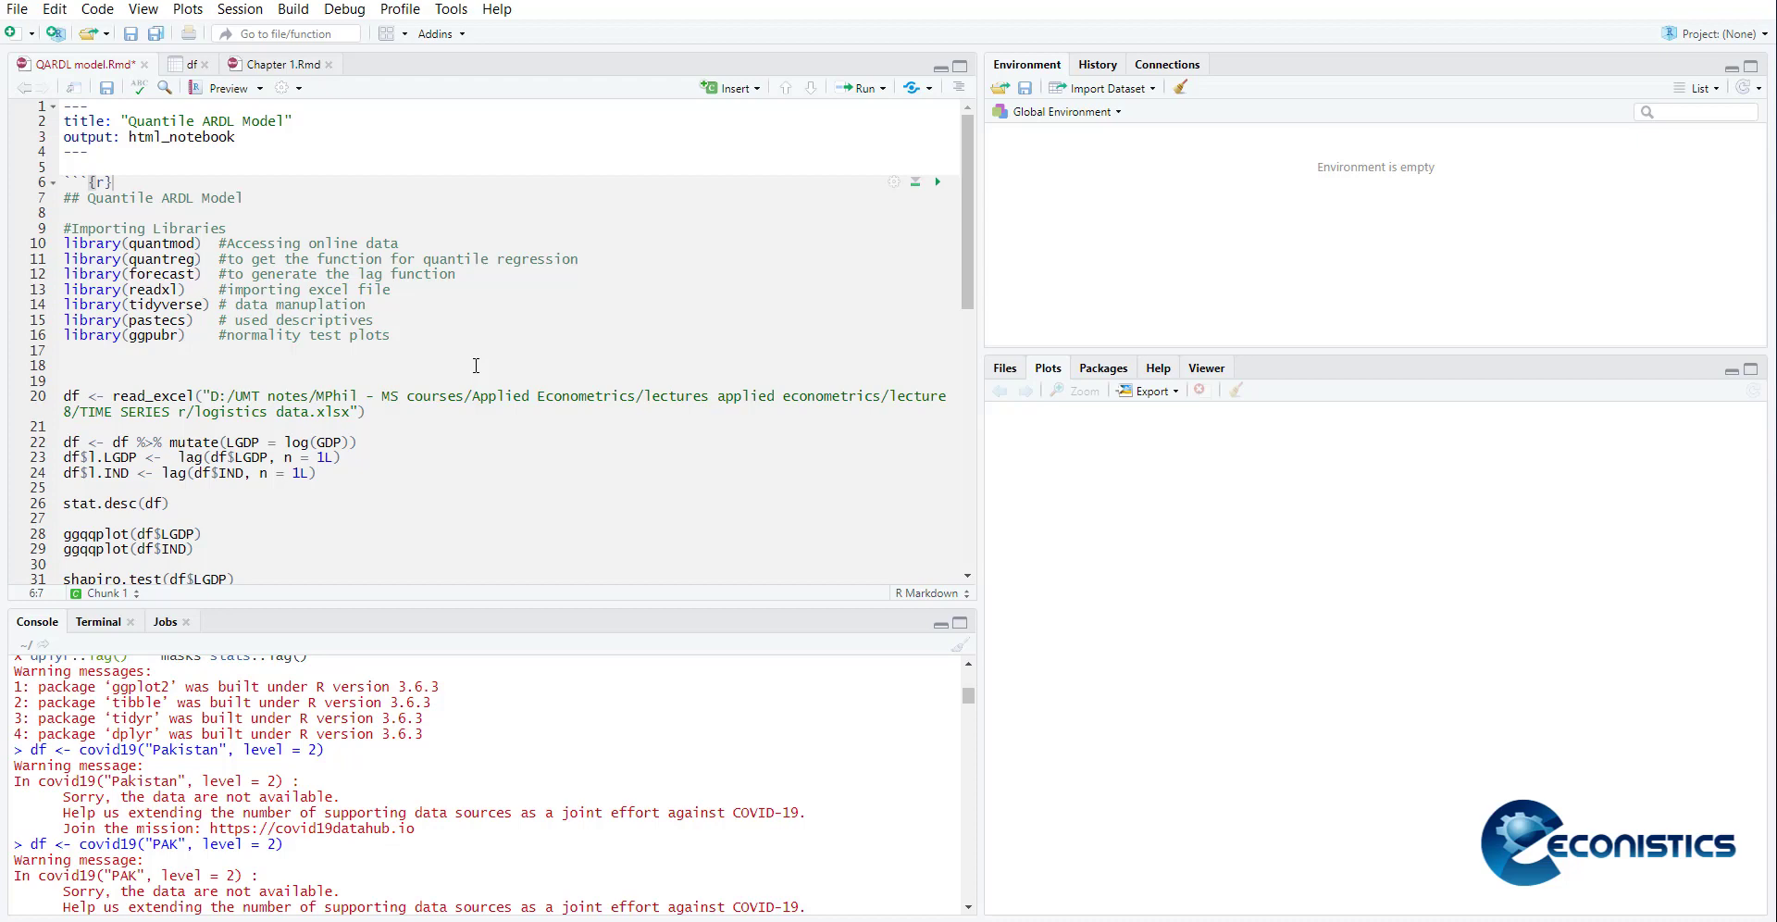
mouse_move(211, 245)
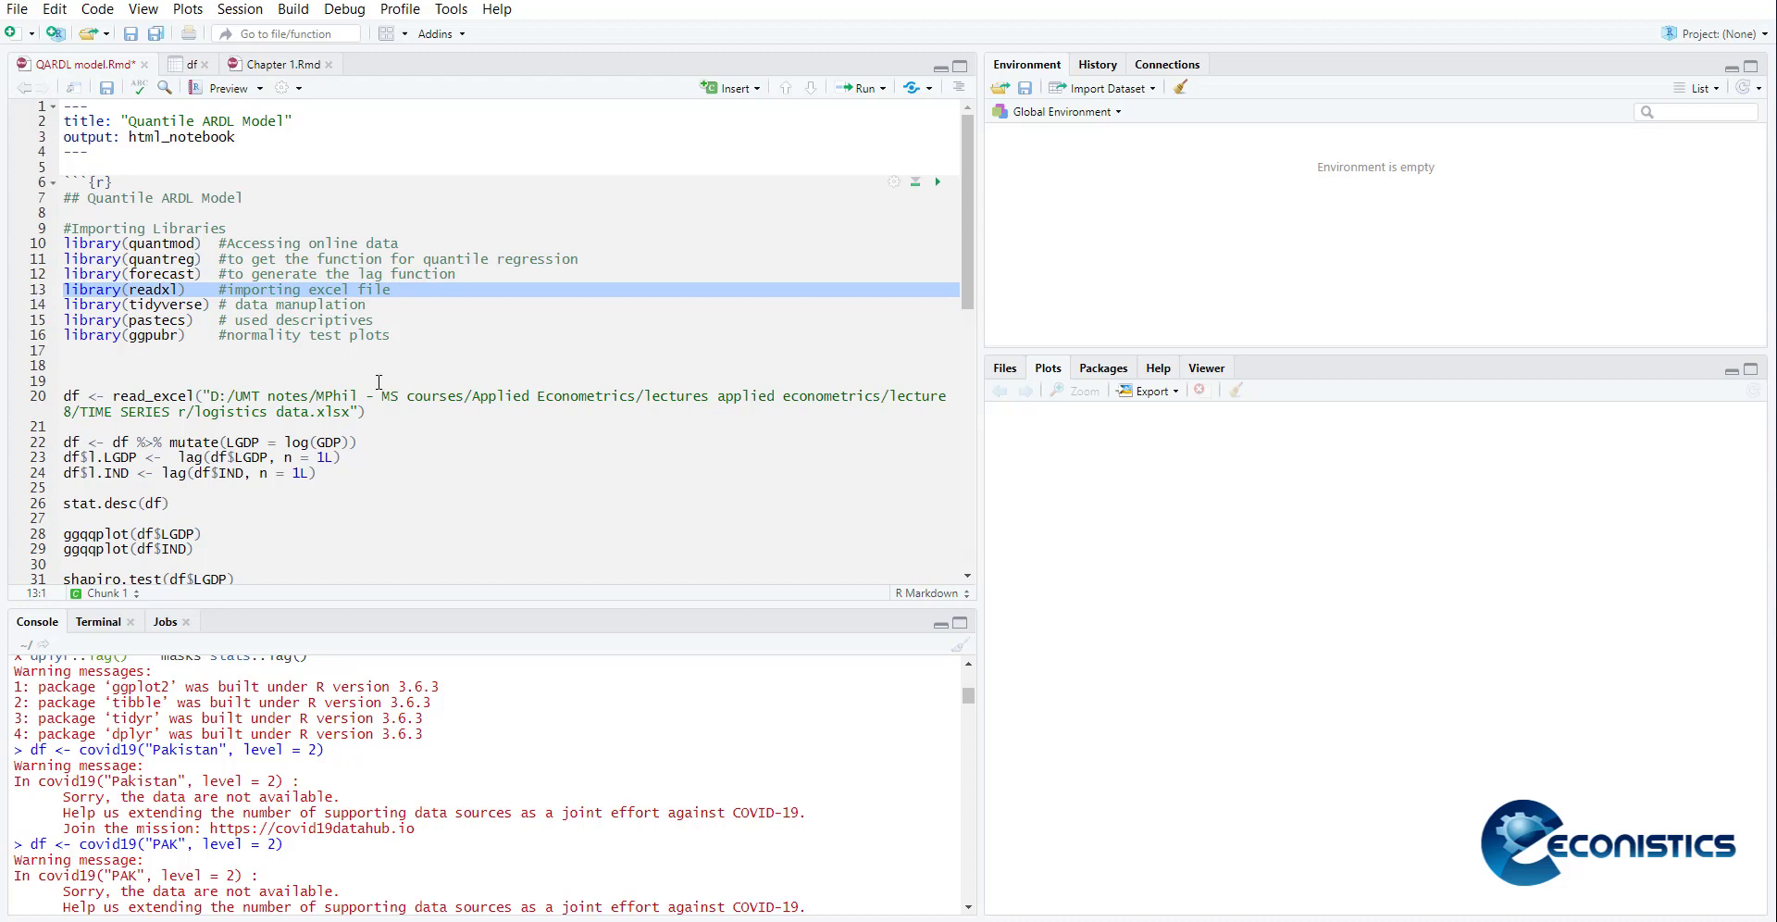
Delete a blank line after library(ggpubr) so the import line sits at line 19
left_click(65, 364)
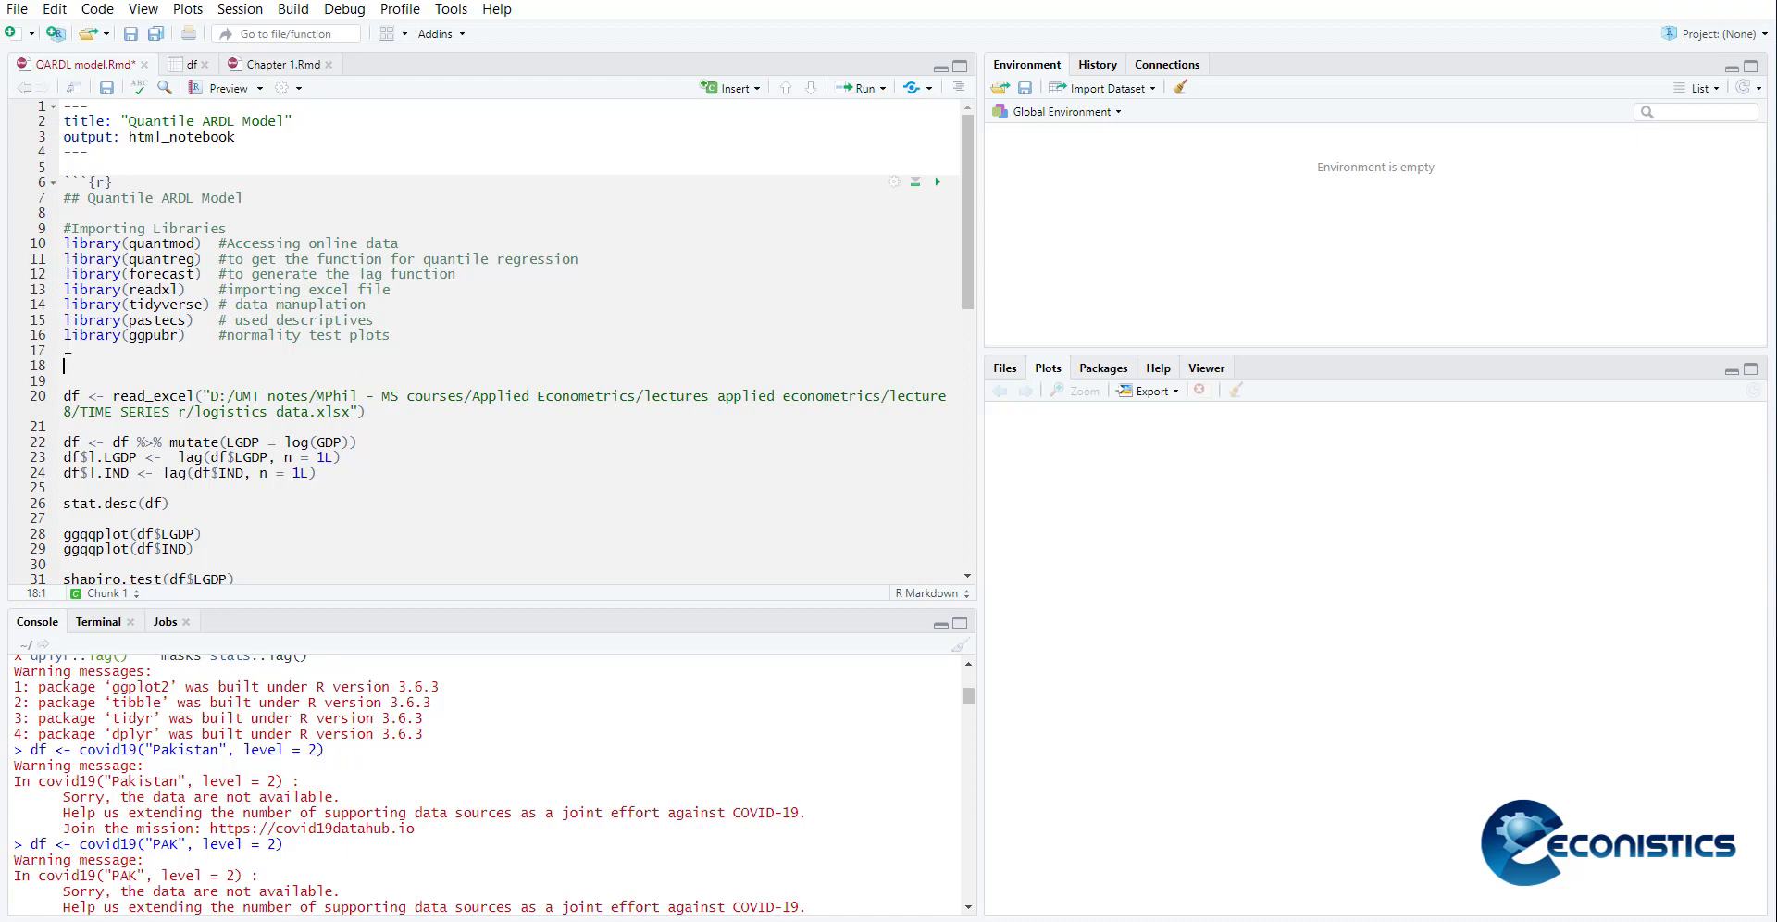
triple_click(148, 335)
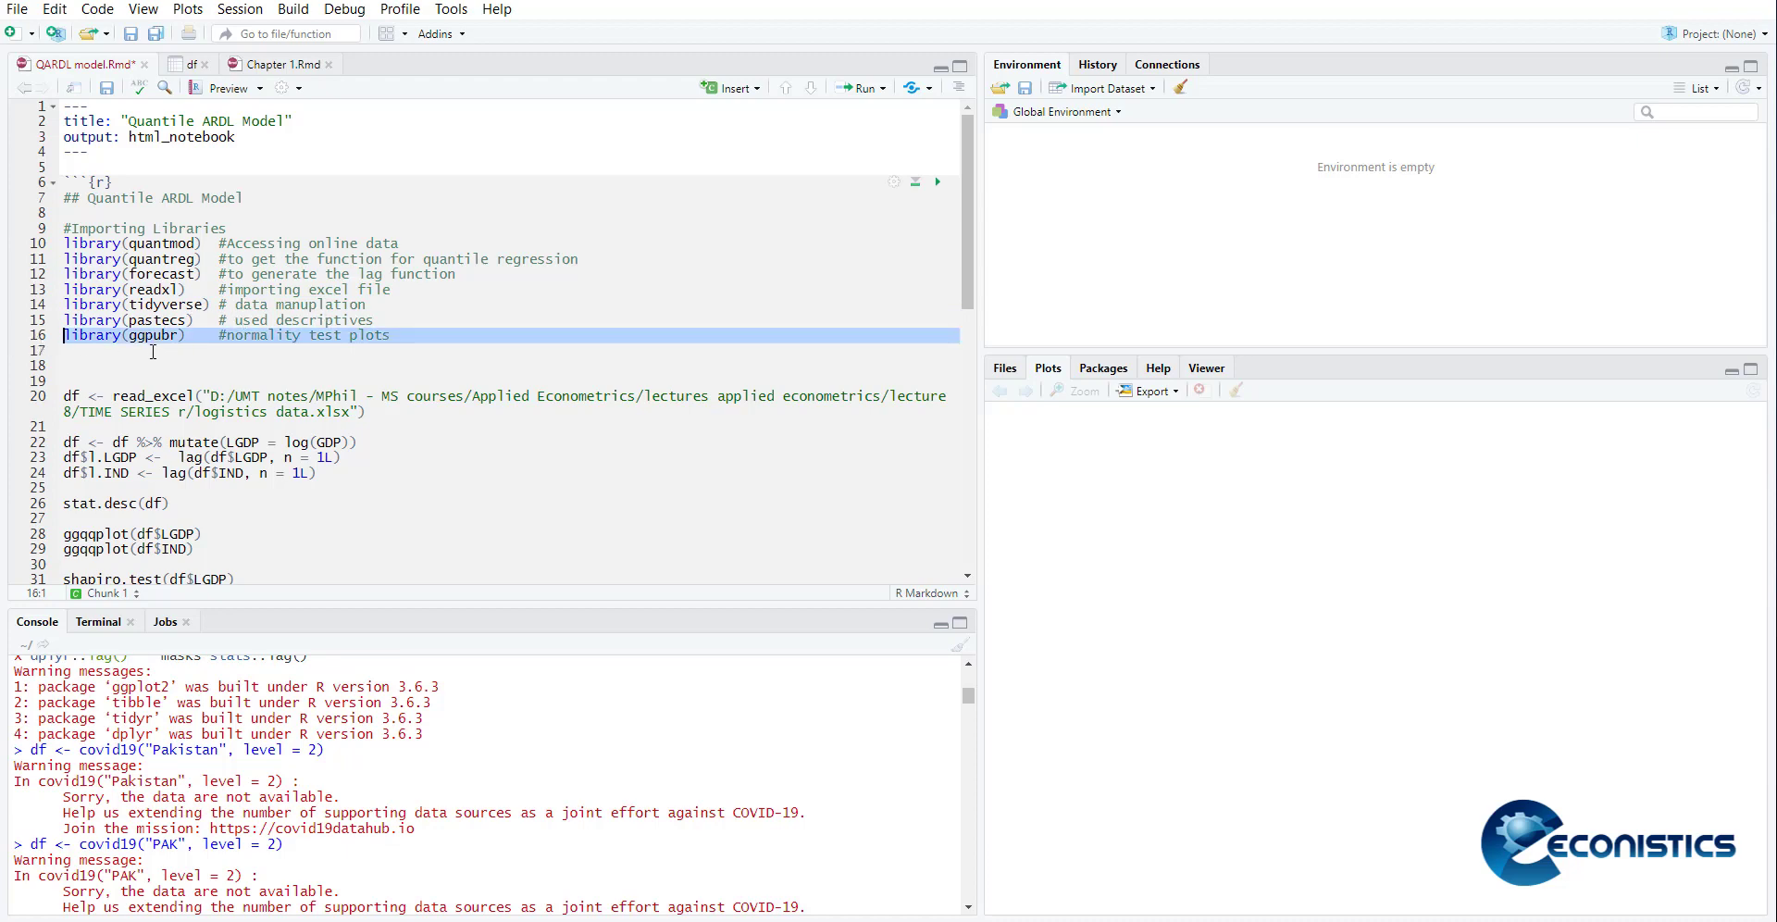
mouse_move(461, 346)
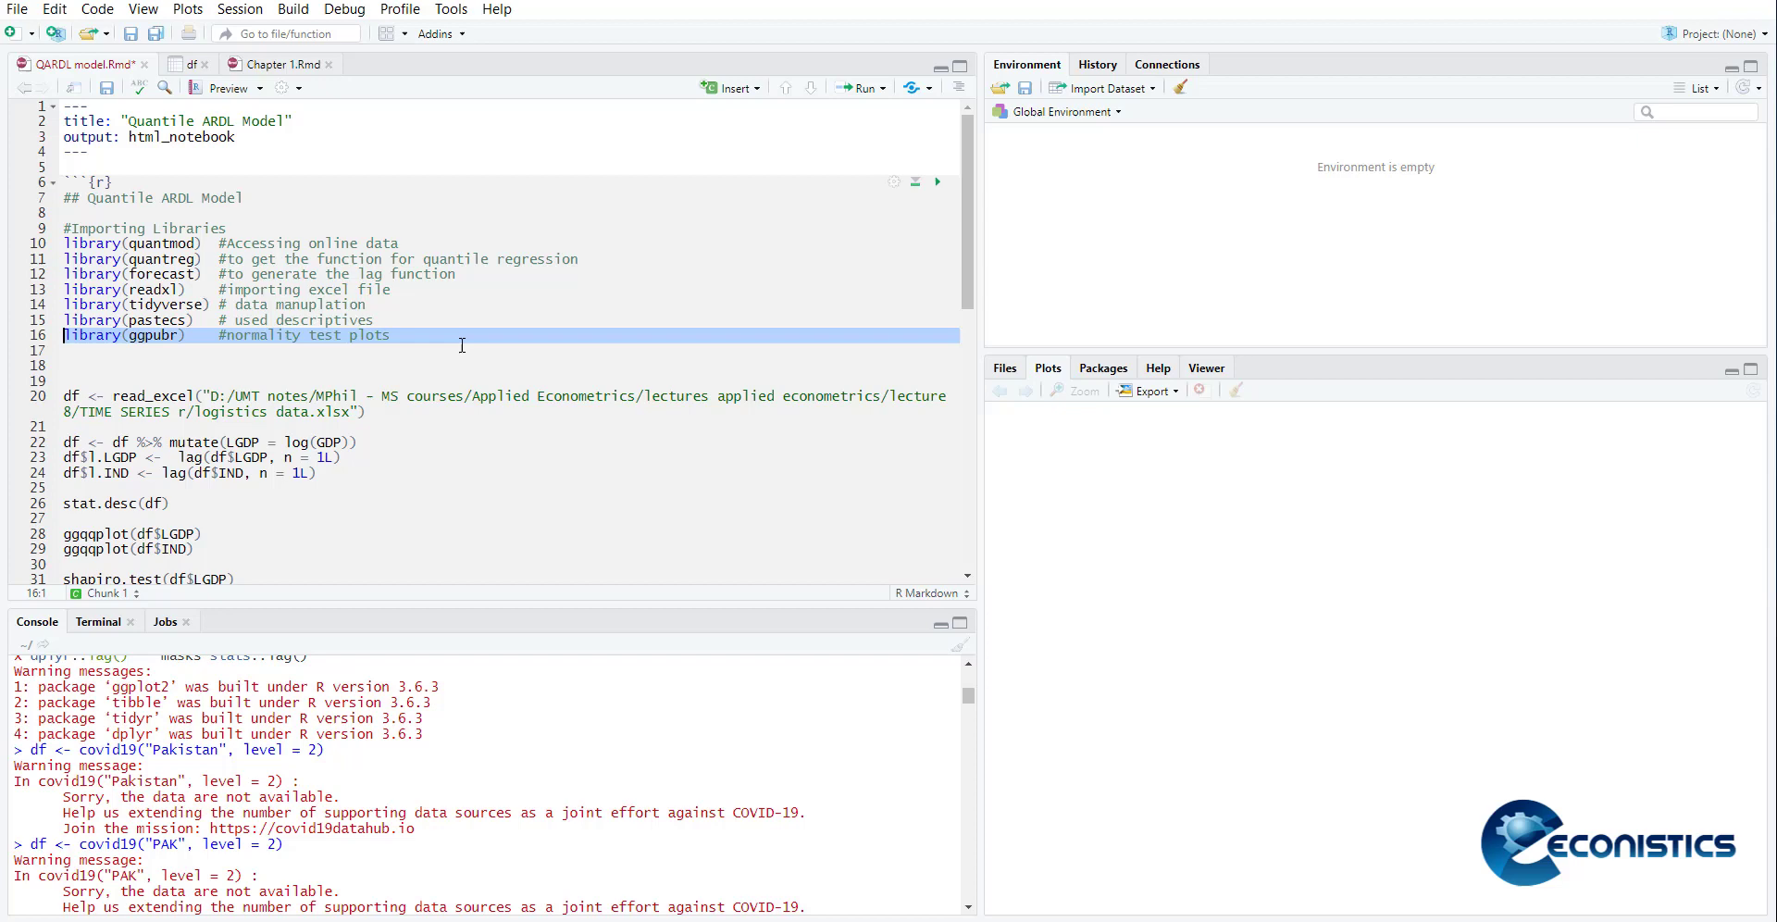
left_click(74, 435)
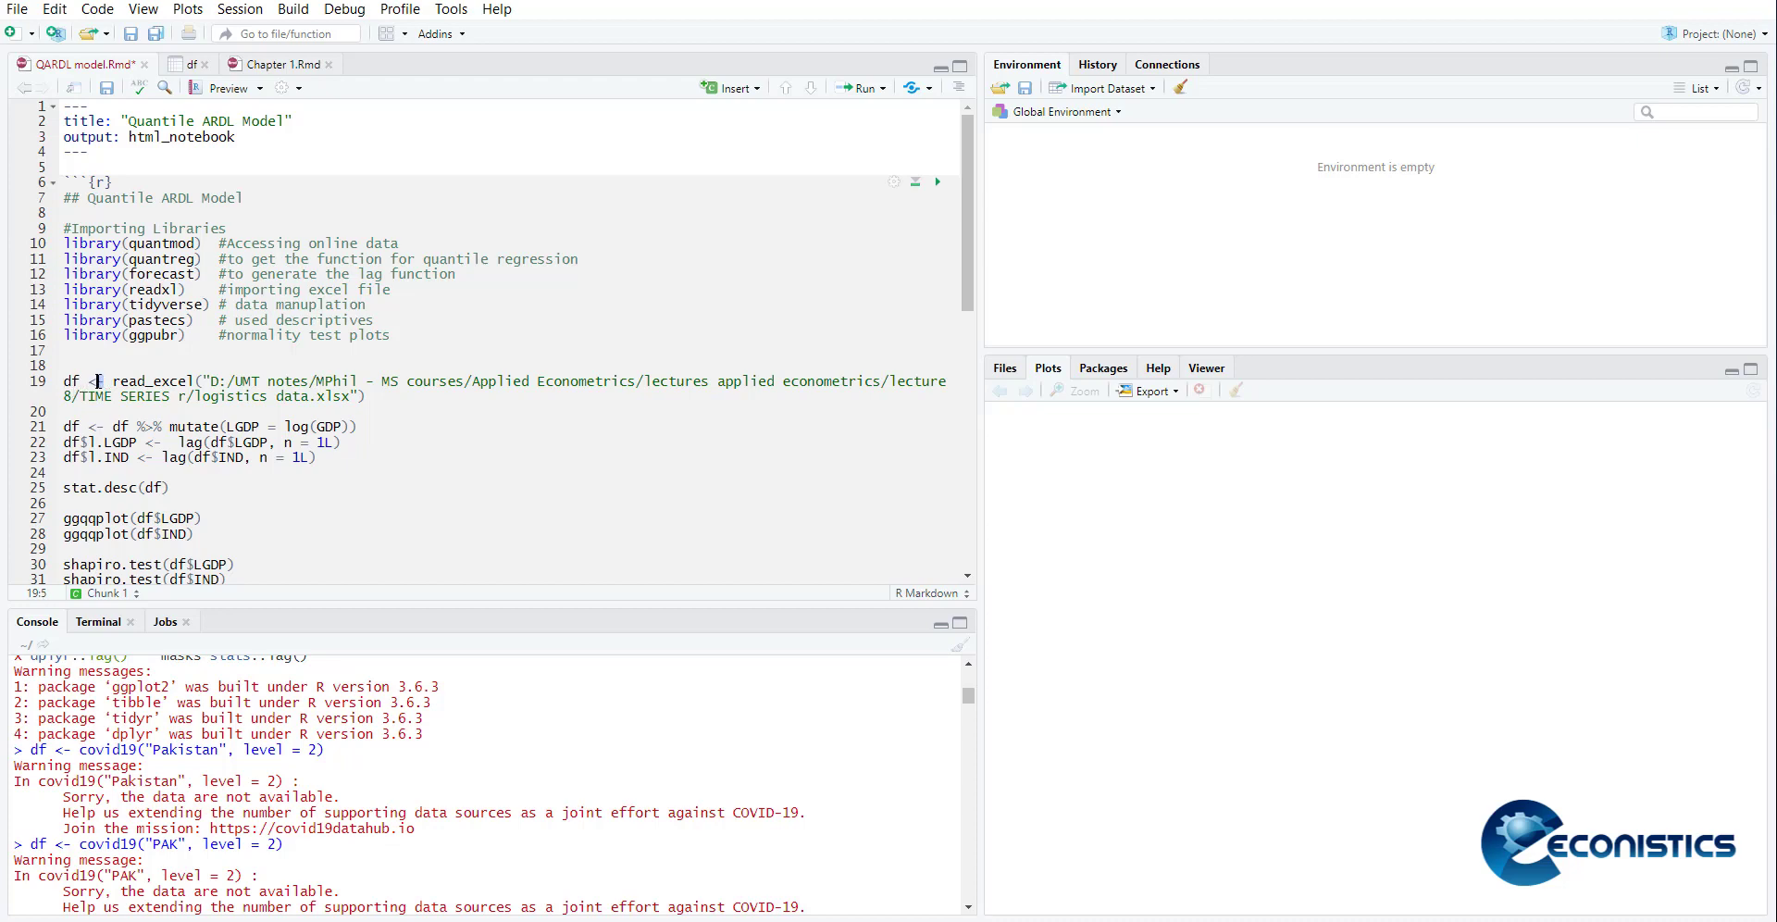
Load the libraries and import the logistics Excel data into df (35 rows, 9 variables)
left_click(348, 426)
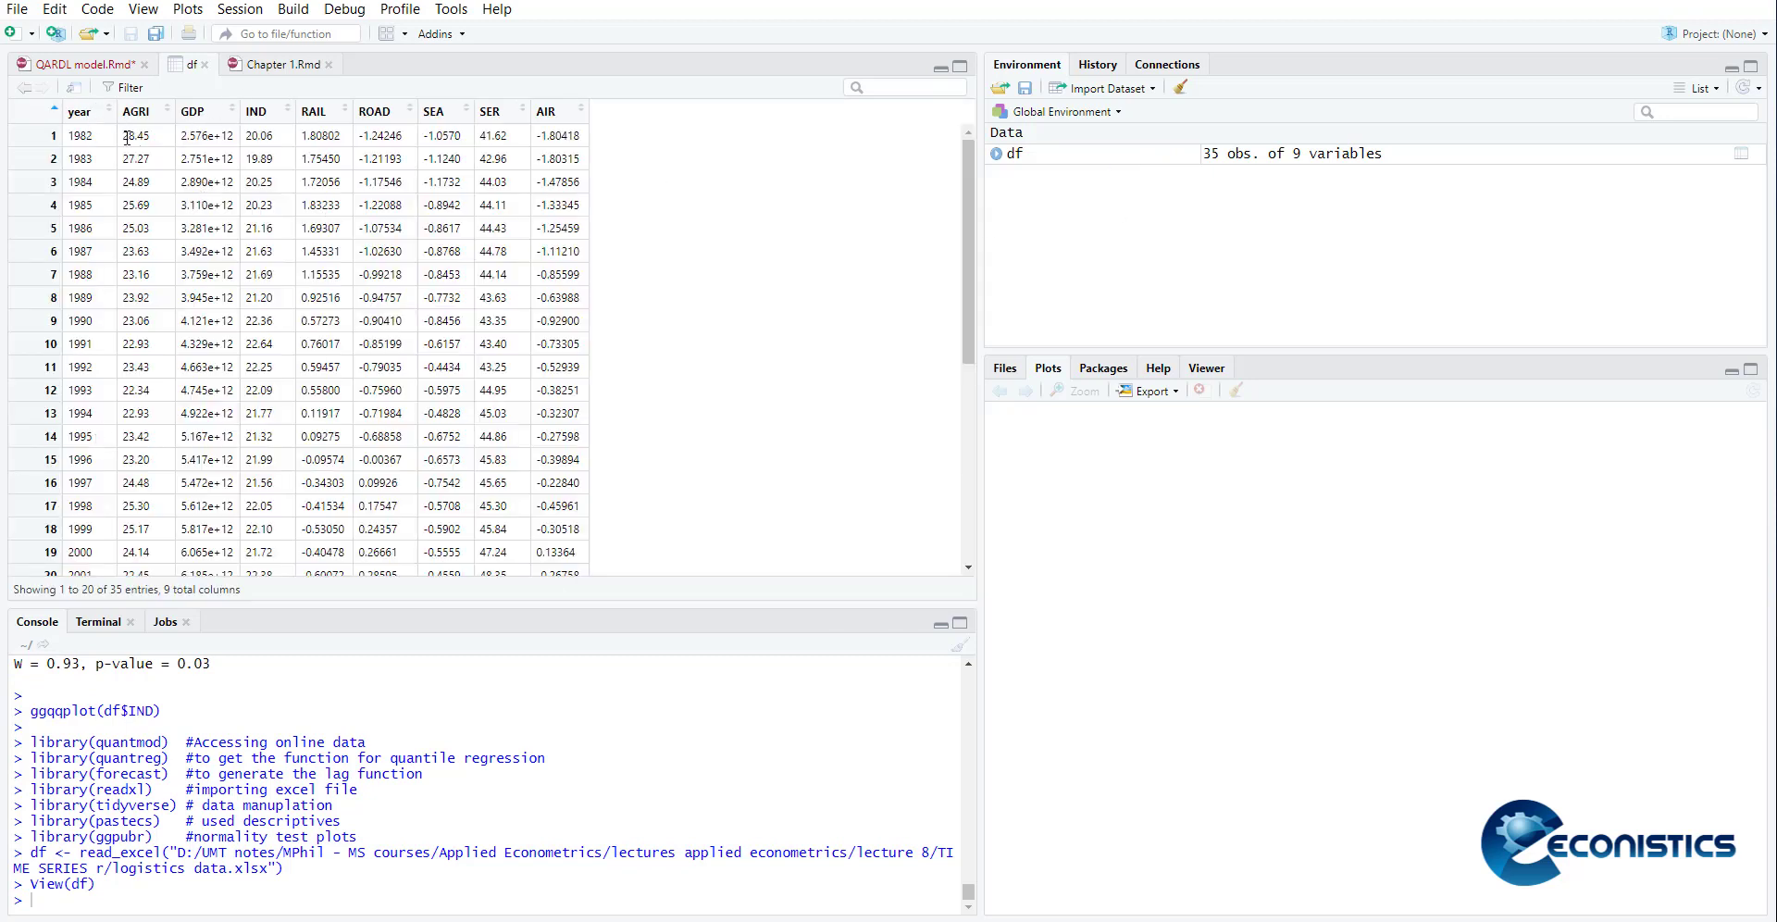
mouse_move(320, 129)
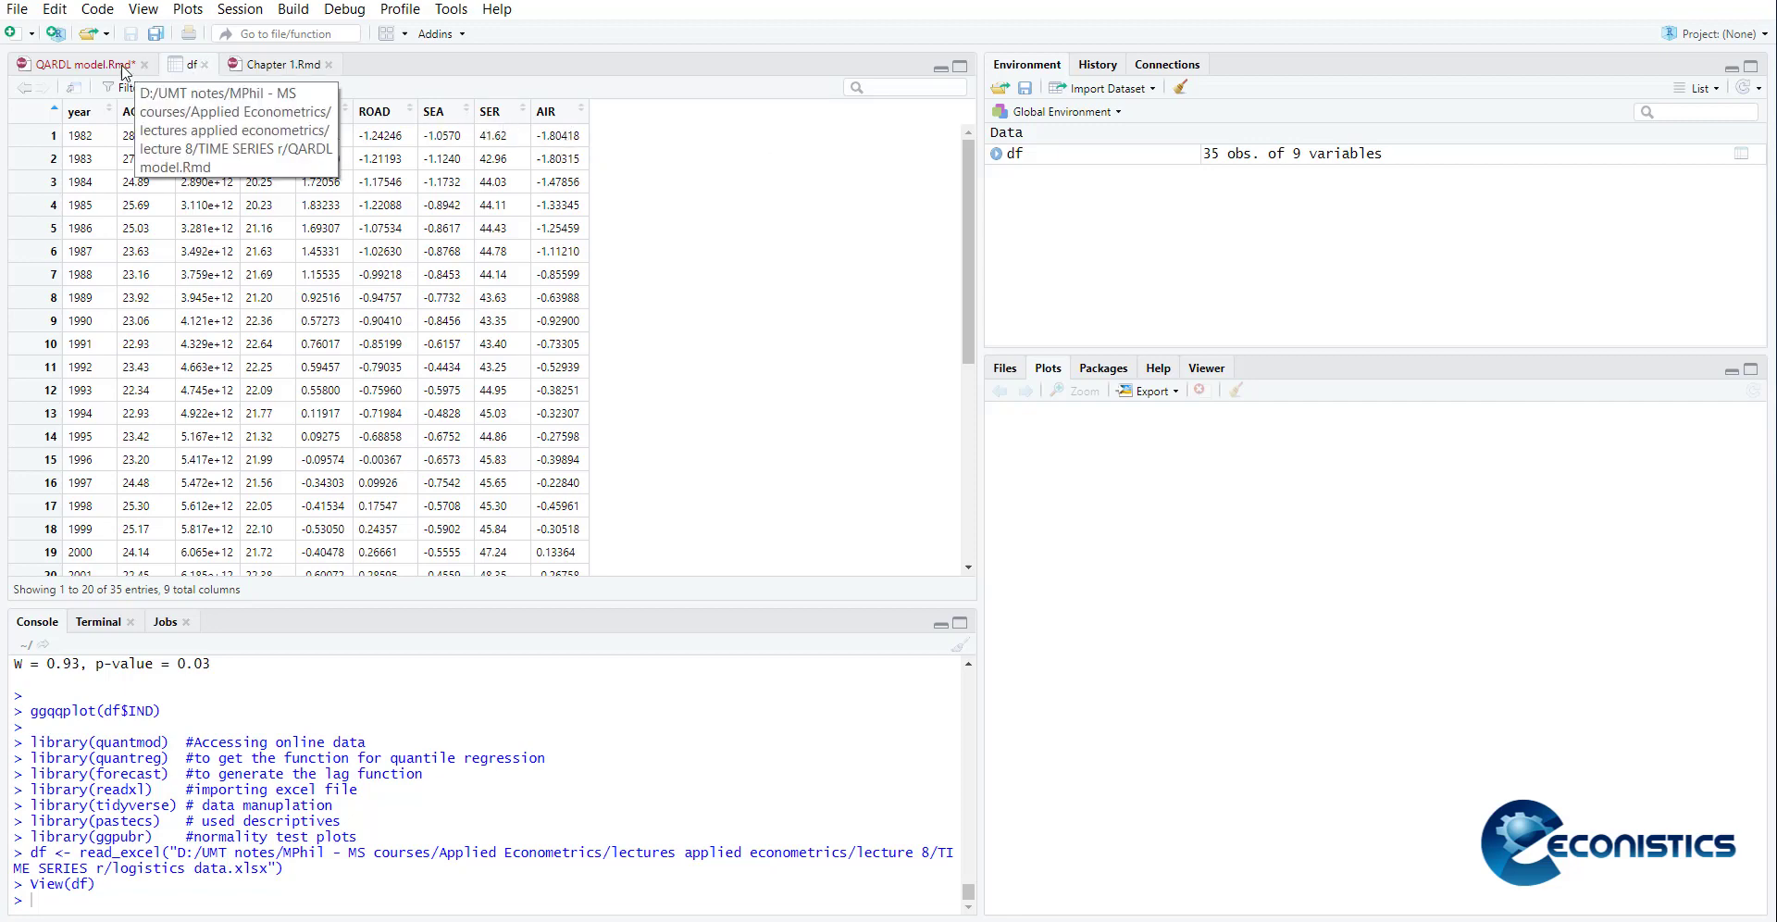
Create LGDP and lagged LGDP and IND columns, then run stat.desc(df)
left_click(76, 63)
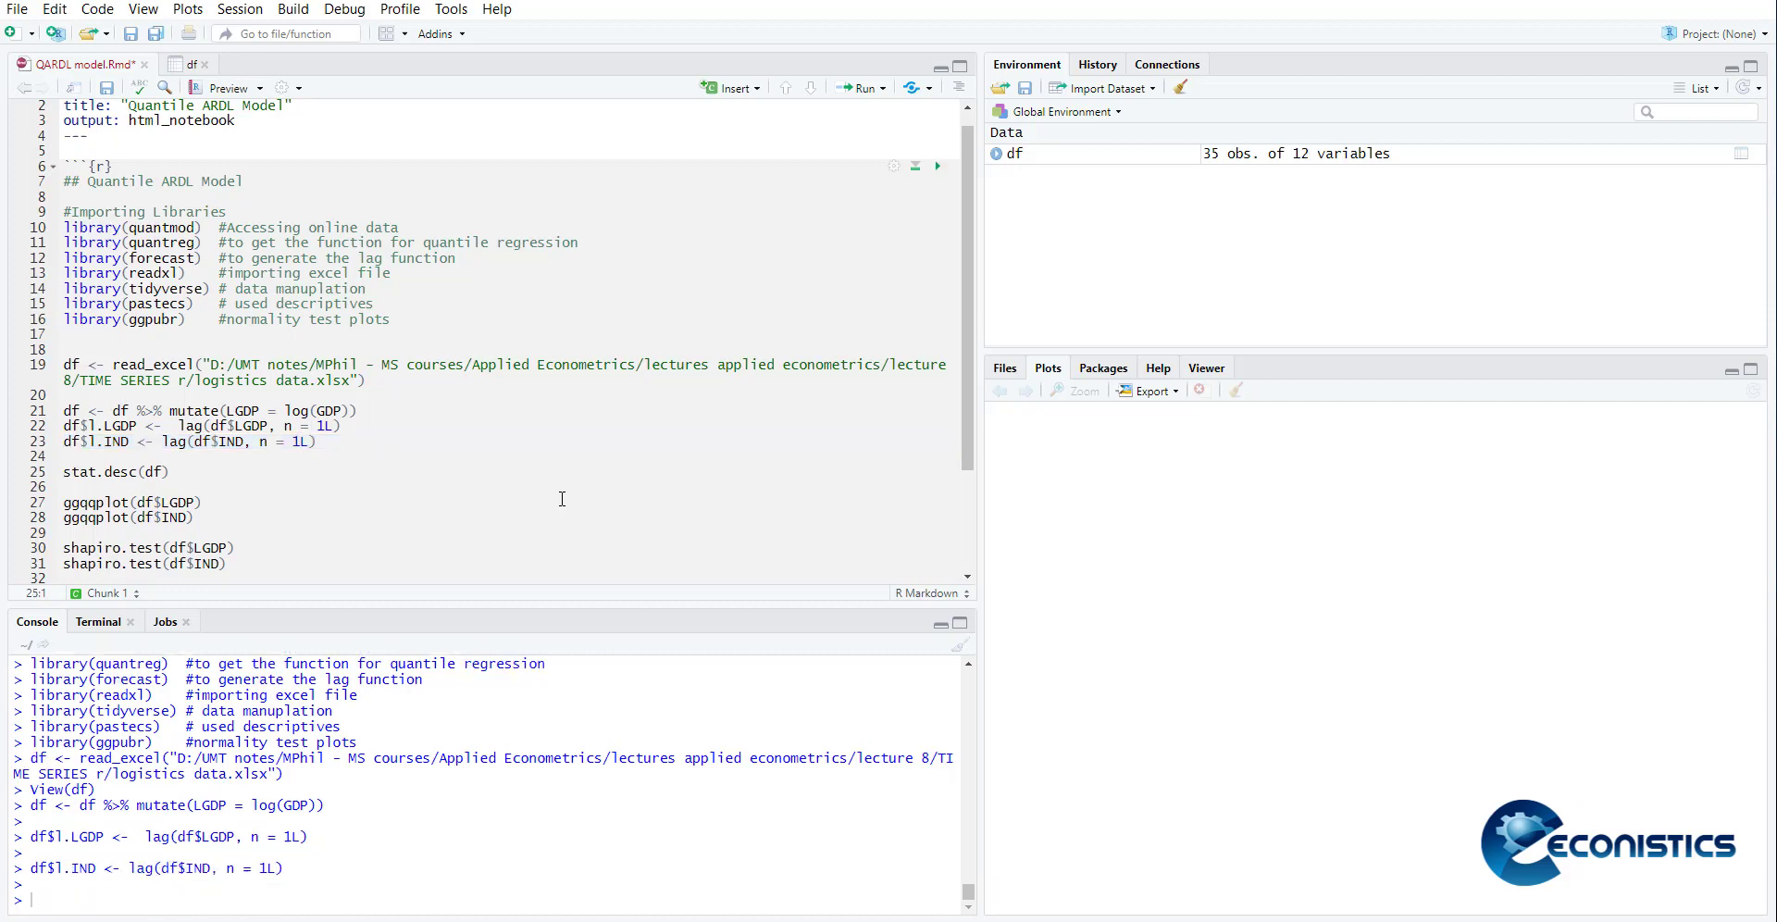
left_click(116, 472)
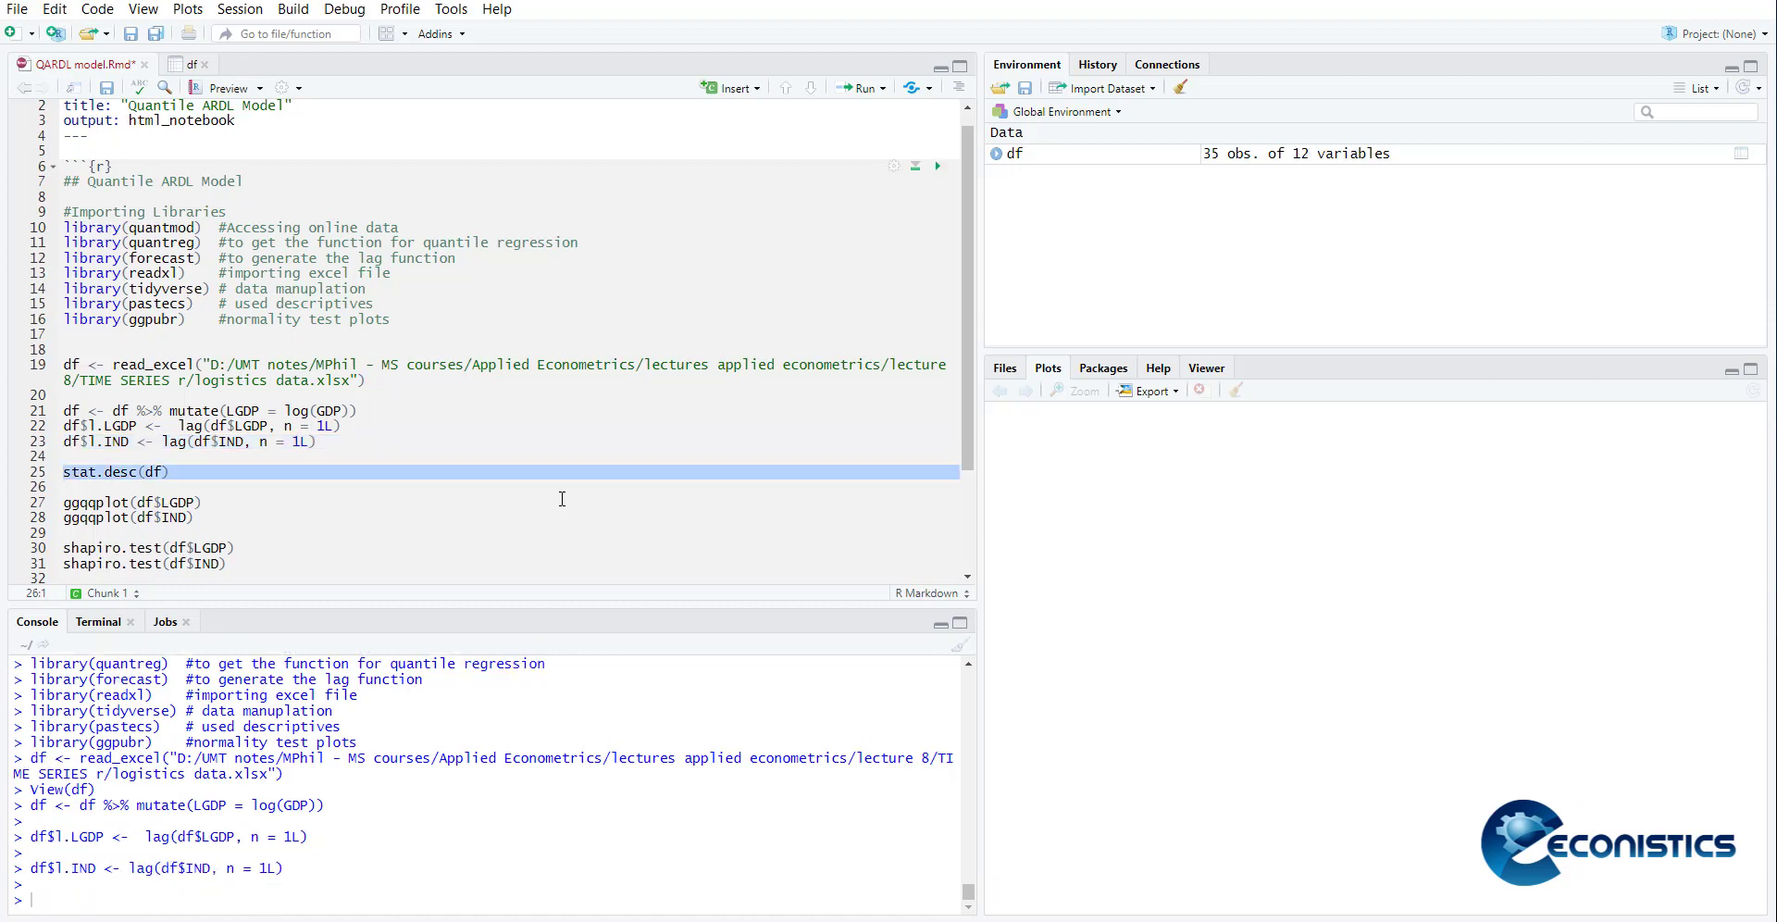
left_click(936, 165)
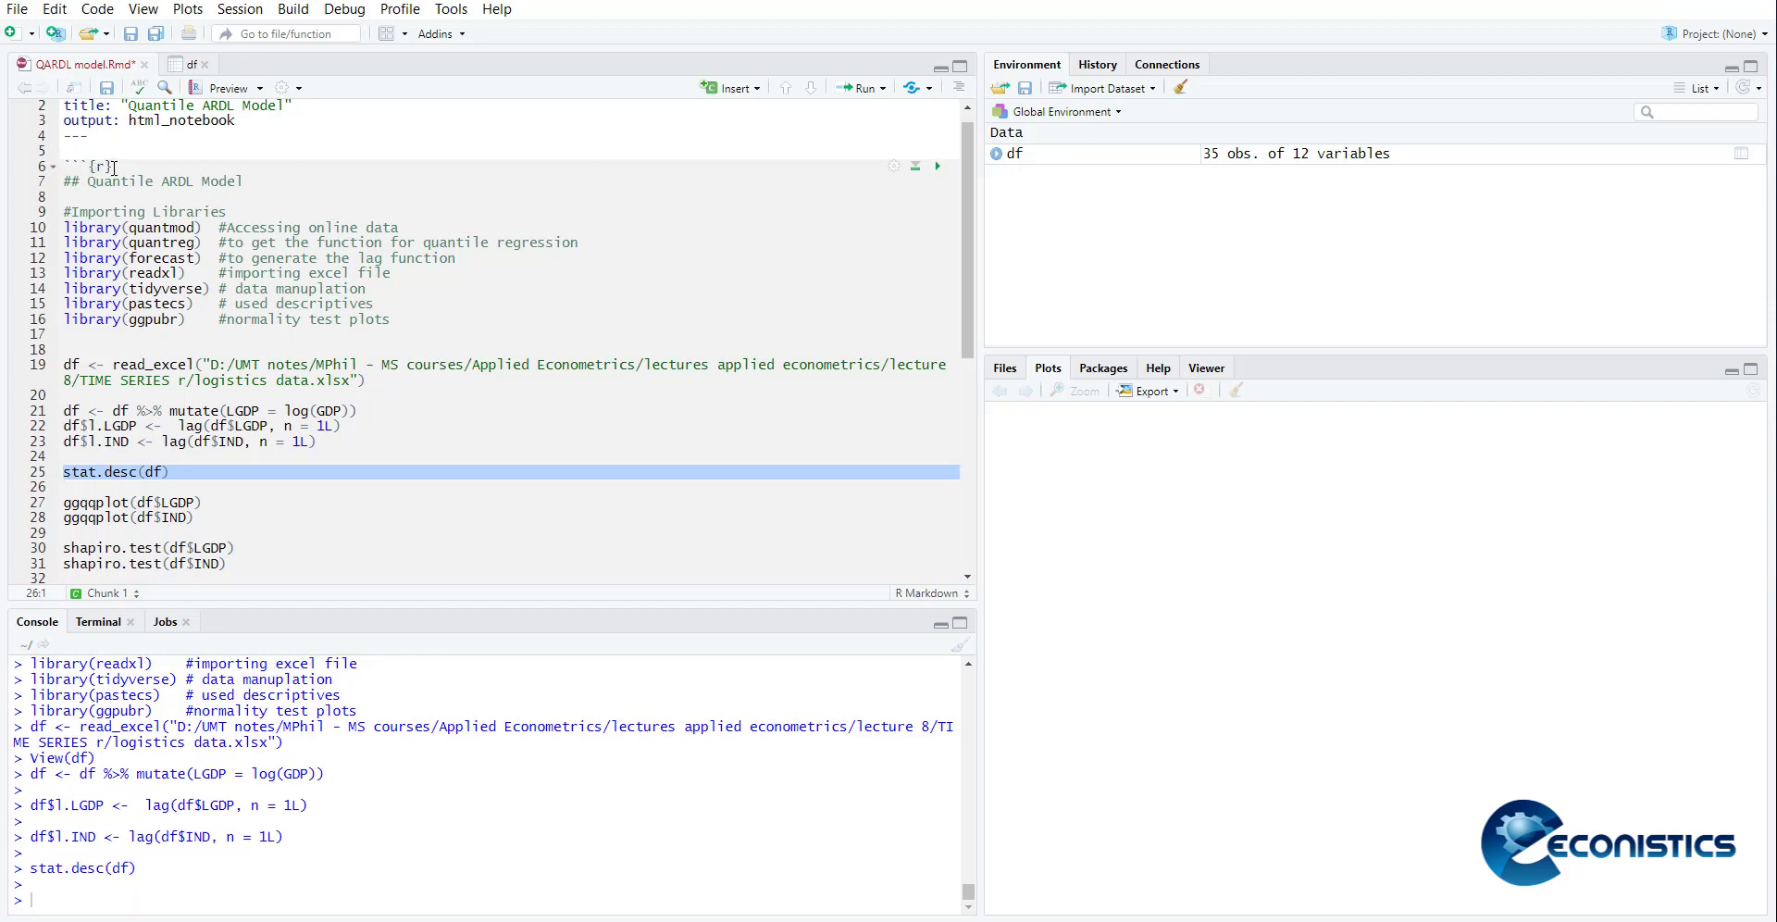
Page through the stat.desc(df) output to review statistics for all 12 columns
left_click(140, 179)
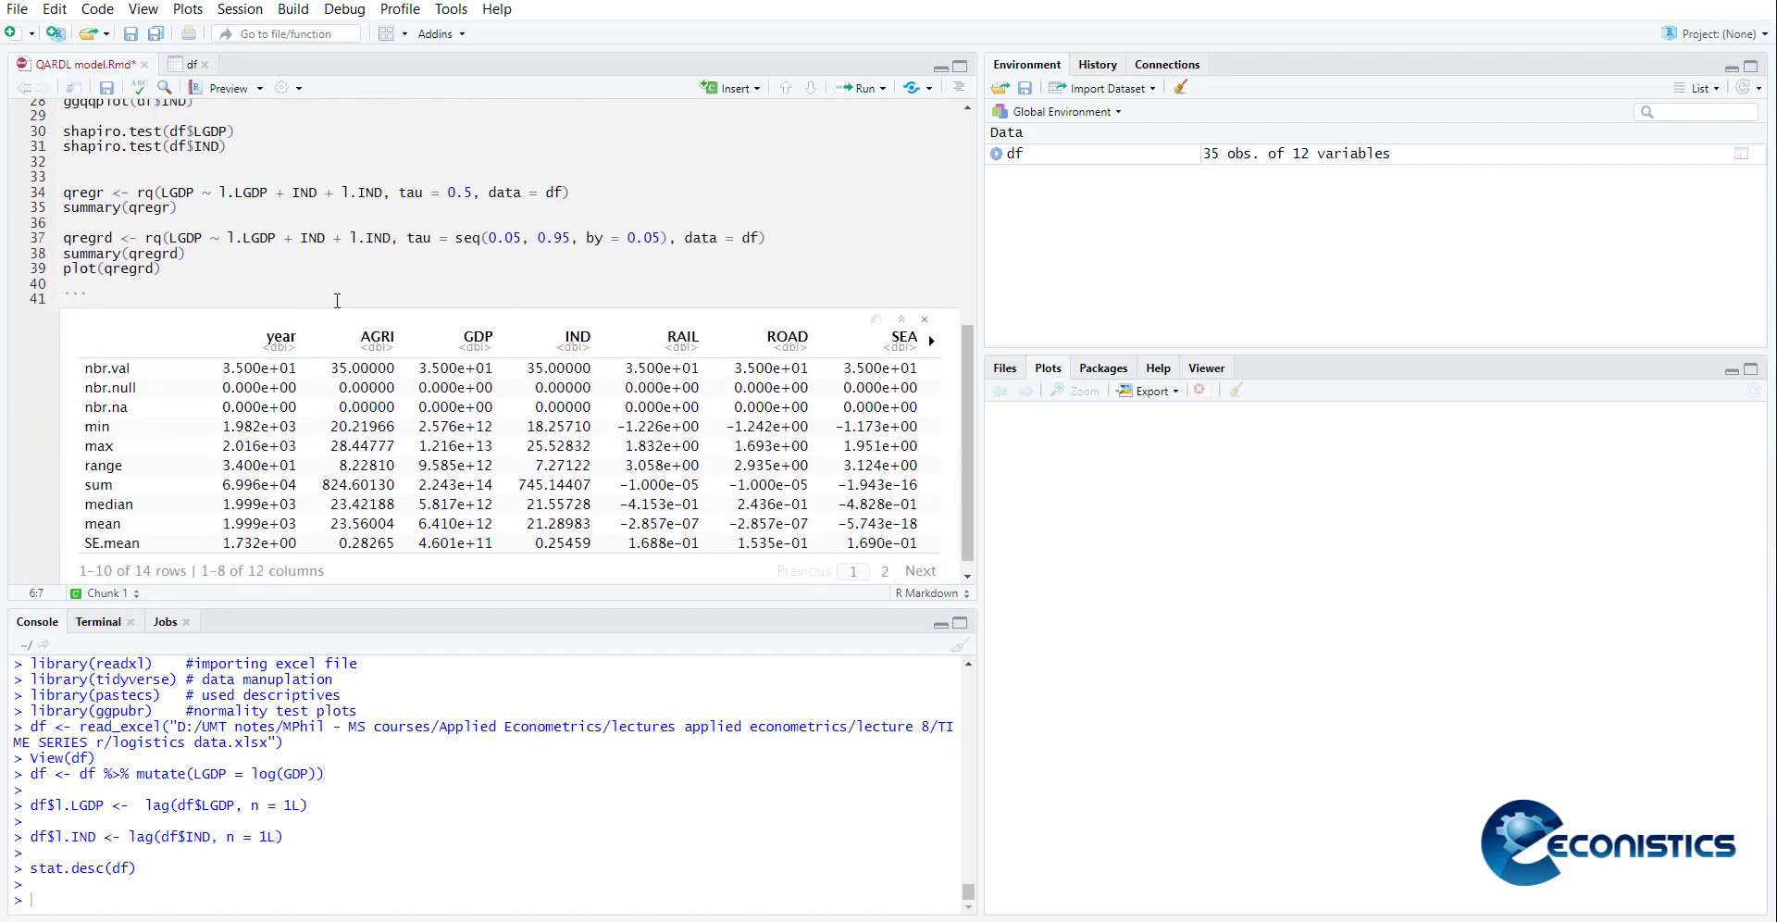
mouse_move(104, 414)
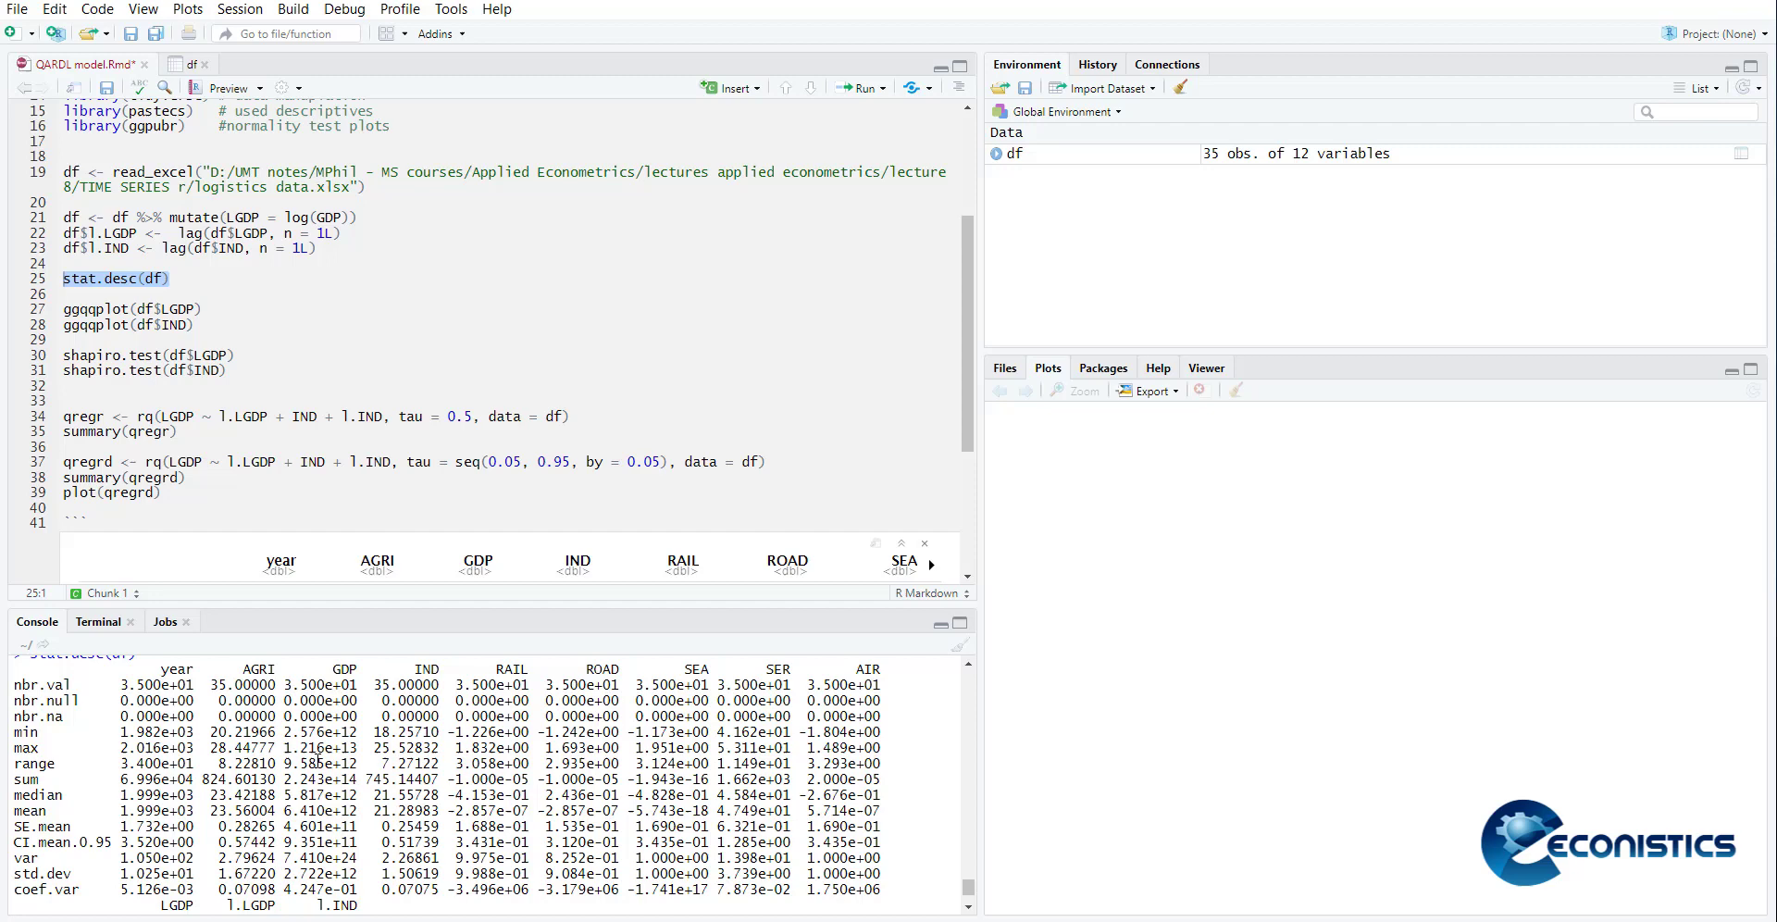
scroll("down", 3)
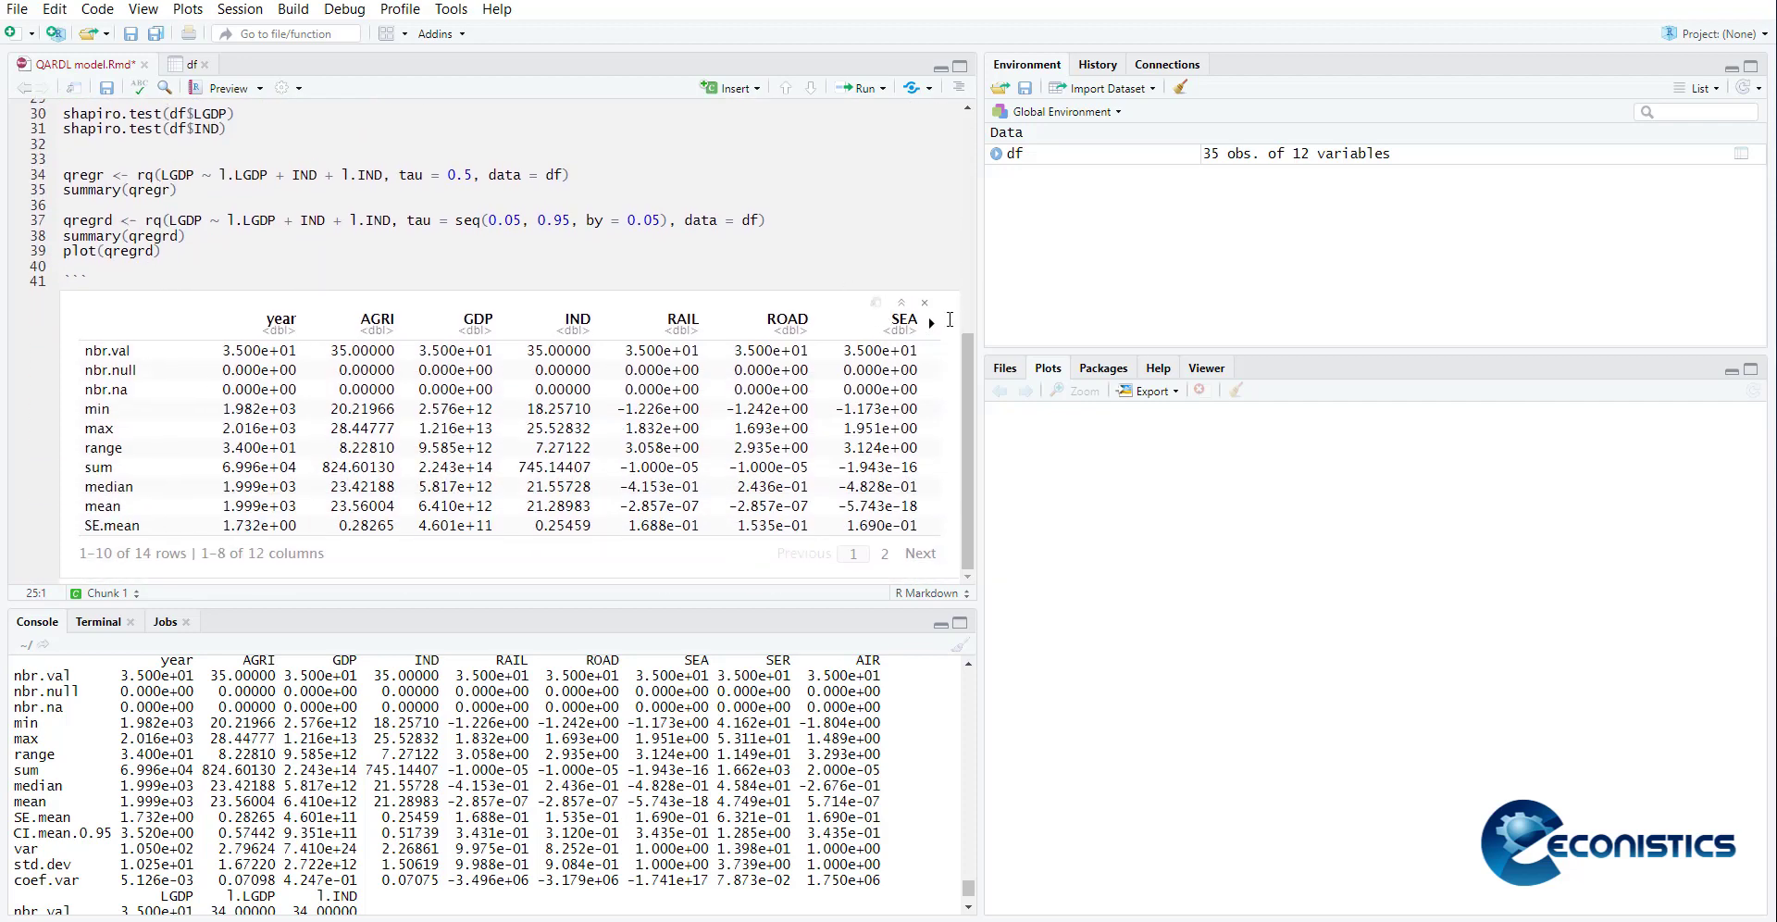
left_click(931, 320)
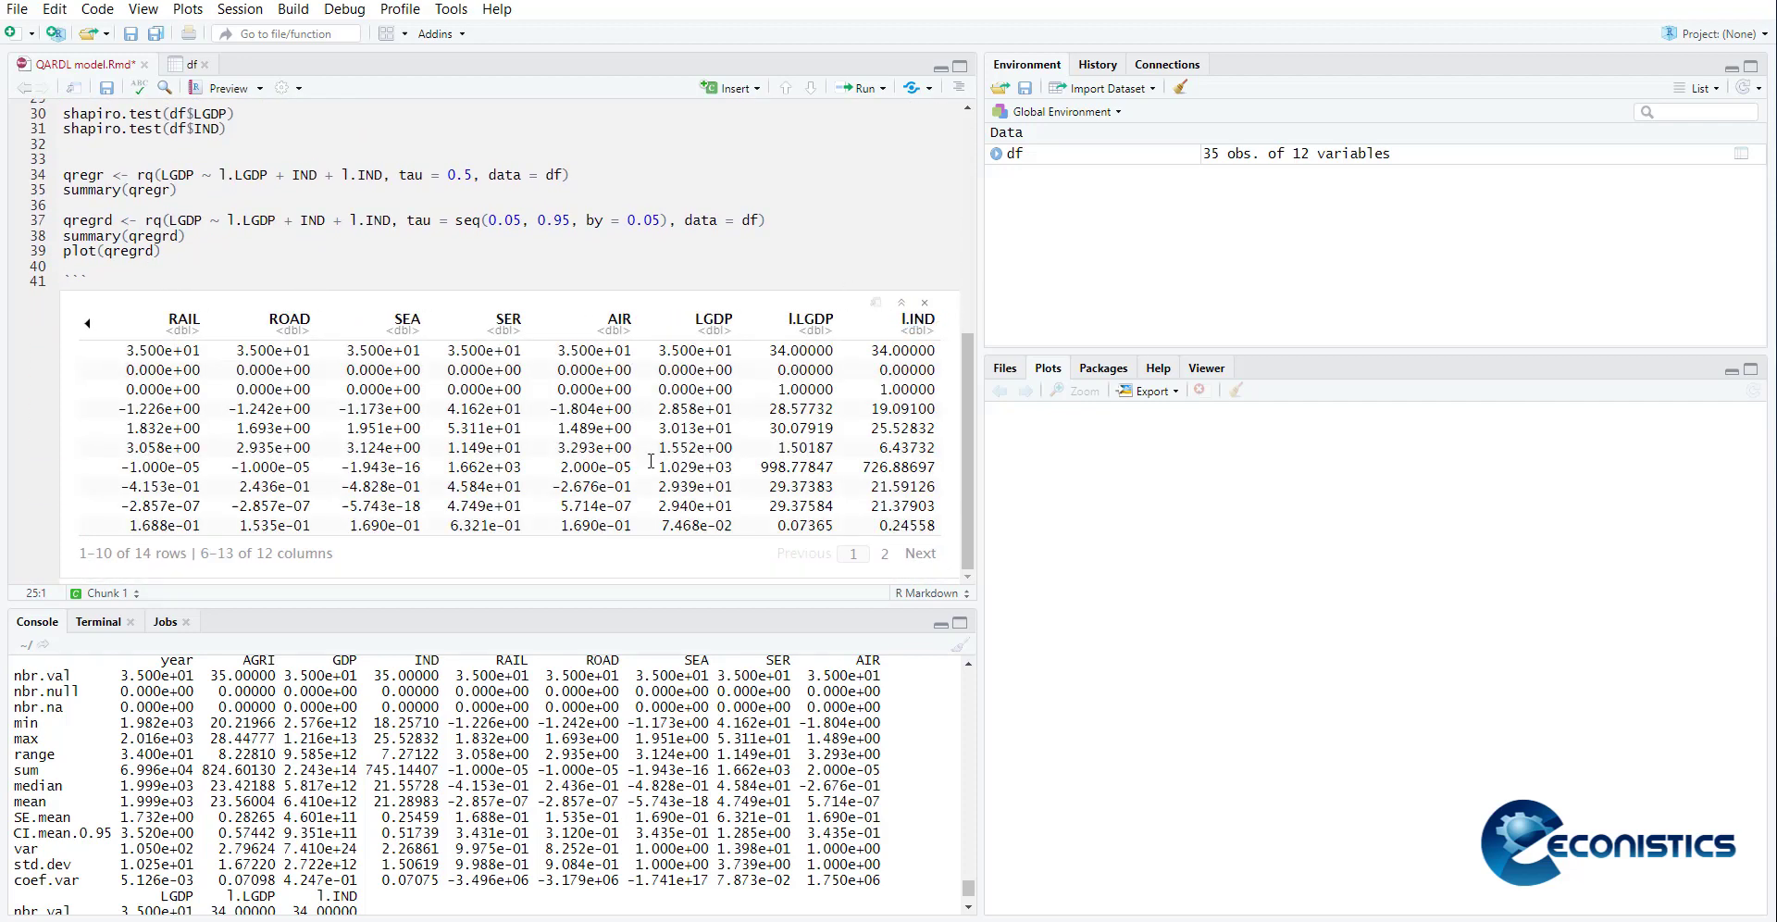
left_click(884, 554)
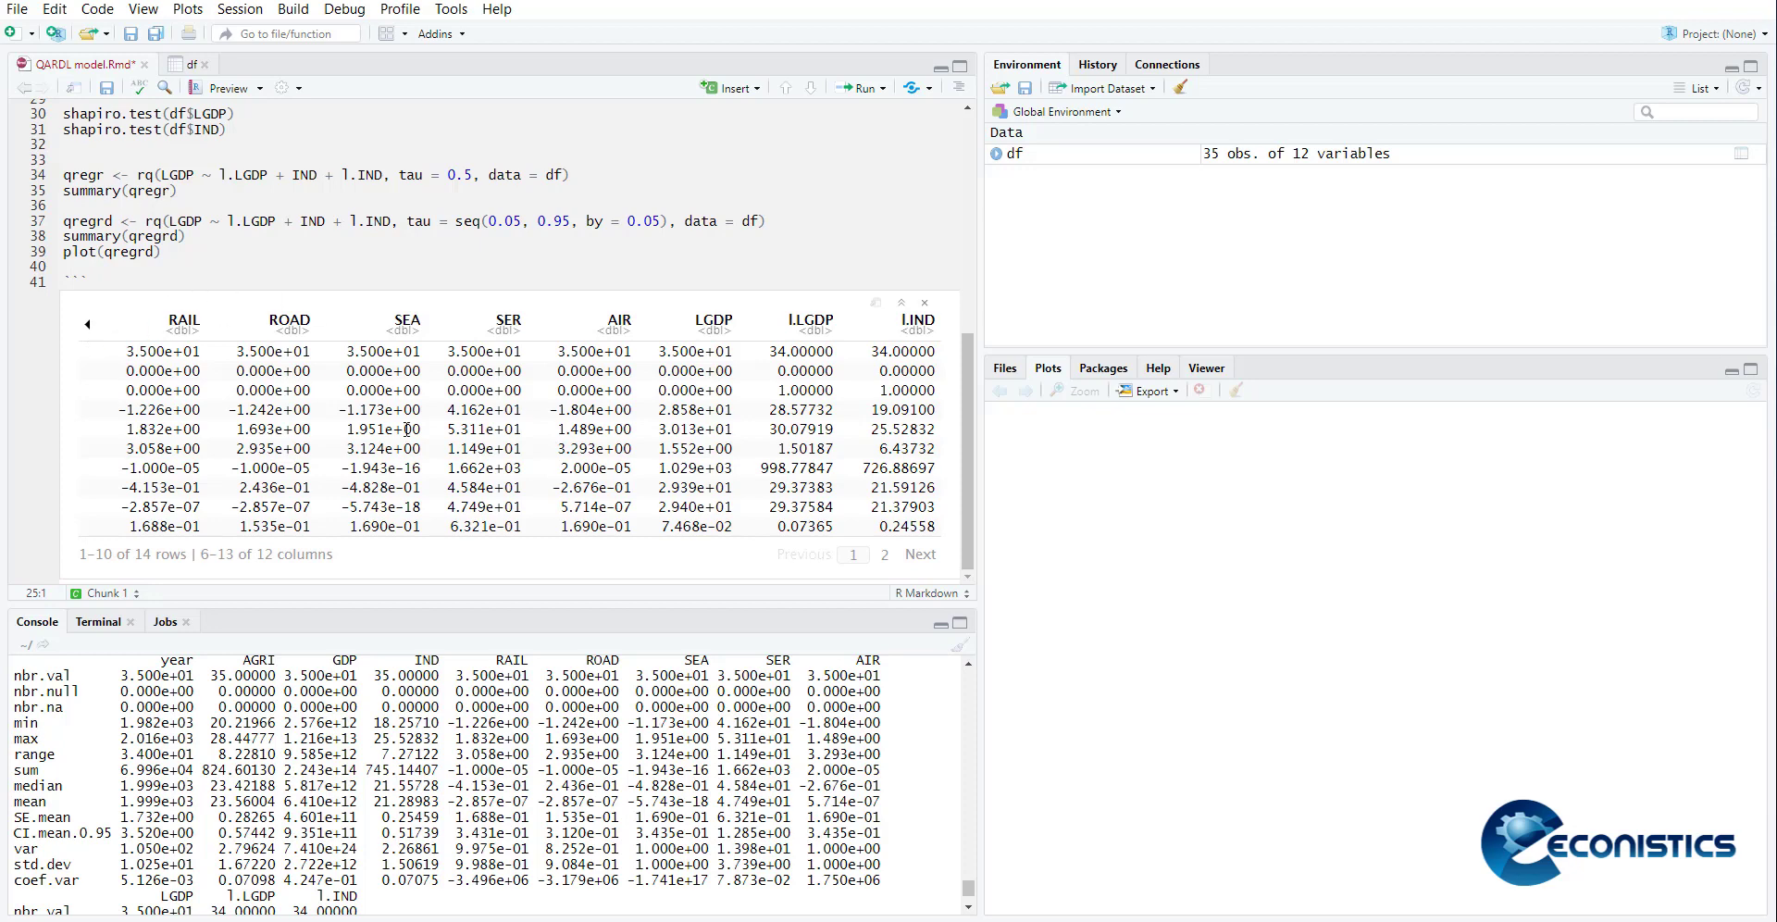
mouse_move(566, 576)
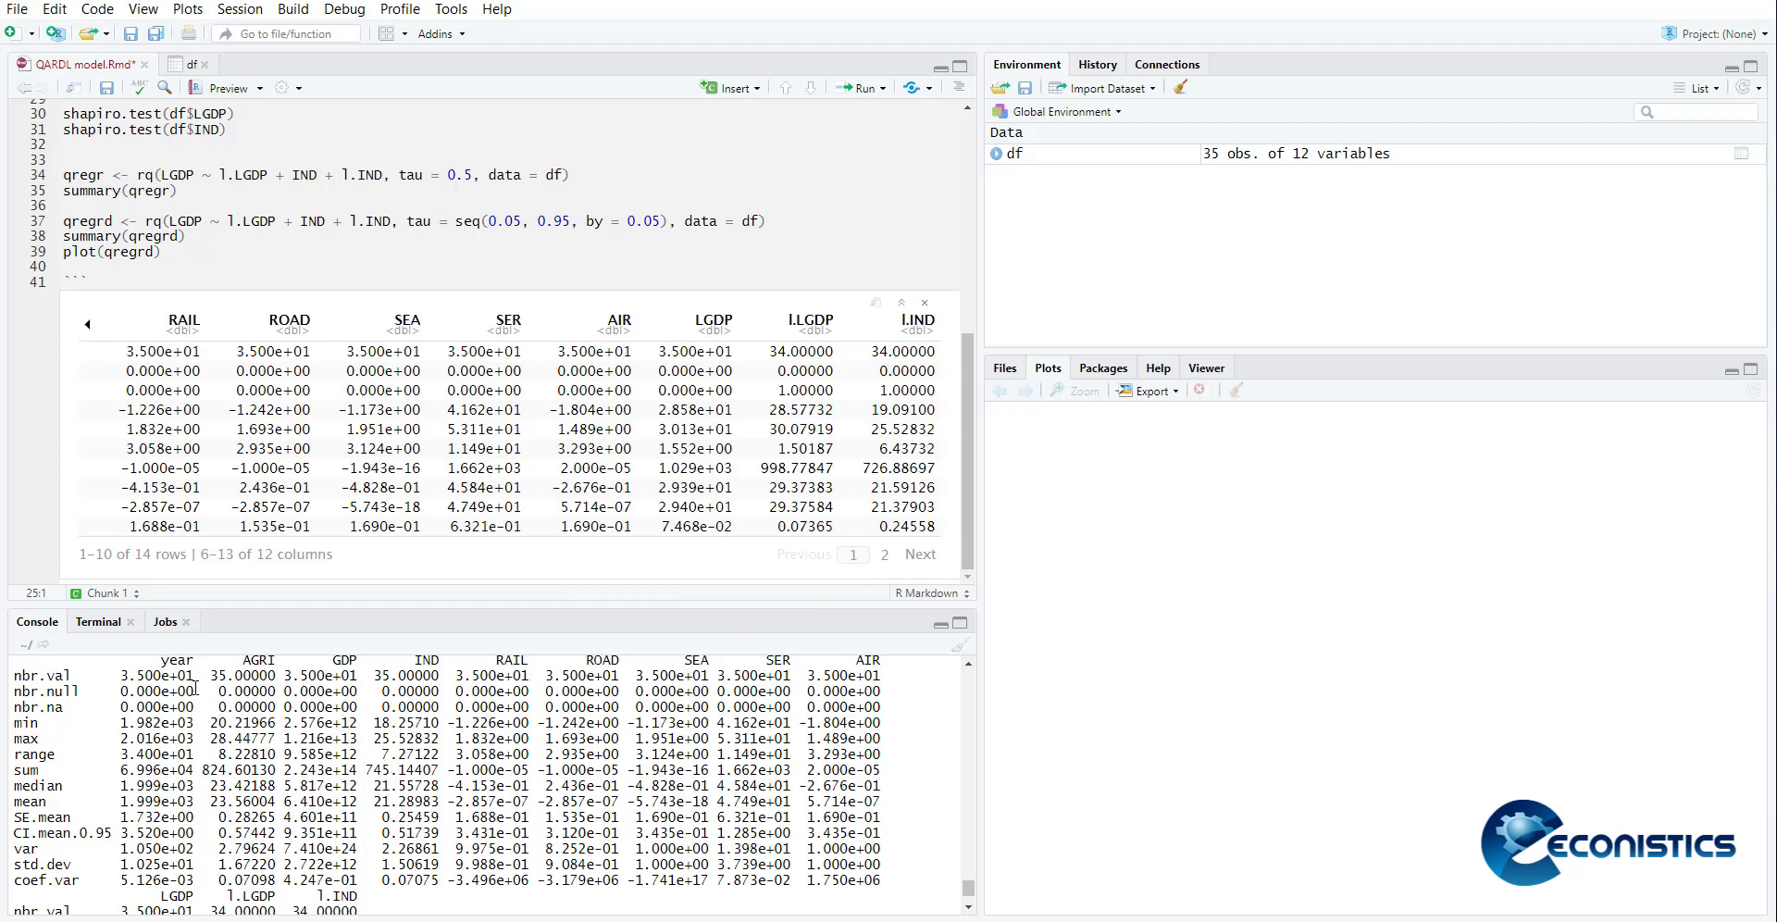
mouse_move(387, 809)
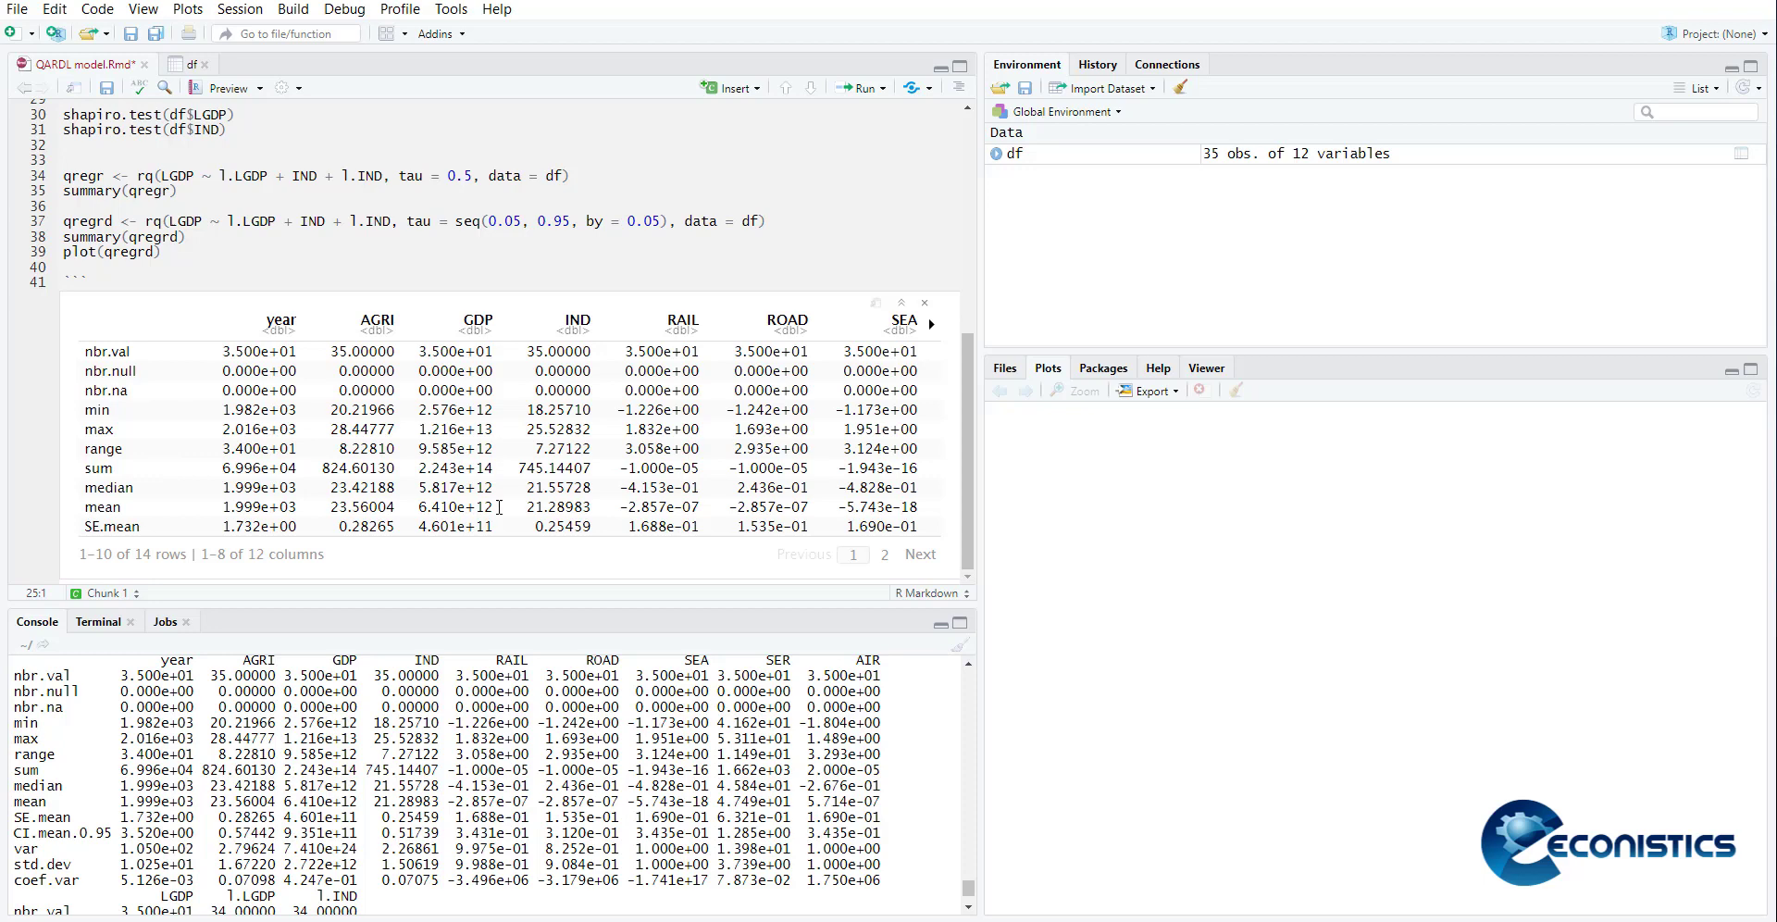
mouse_move(496, 500)
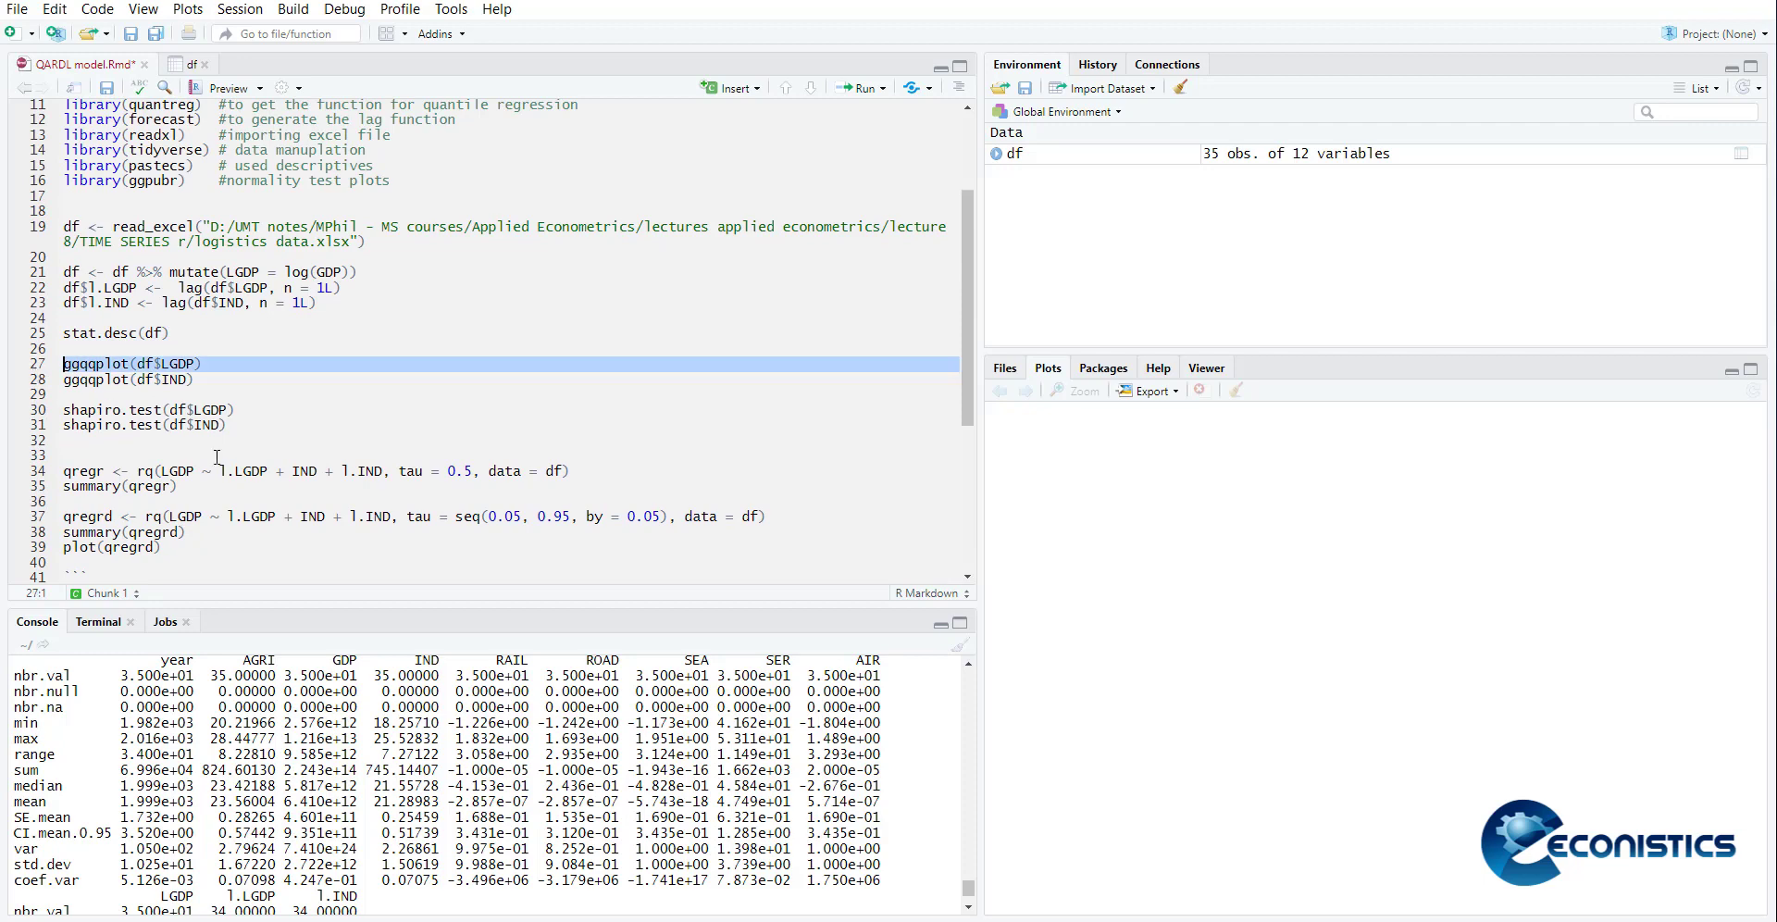
mouse_move(387, 439)
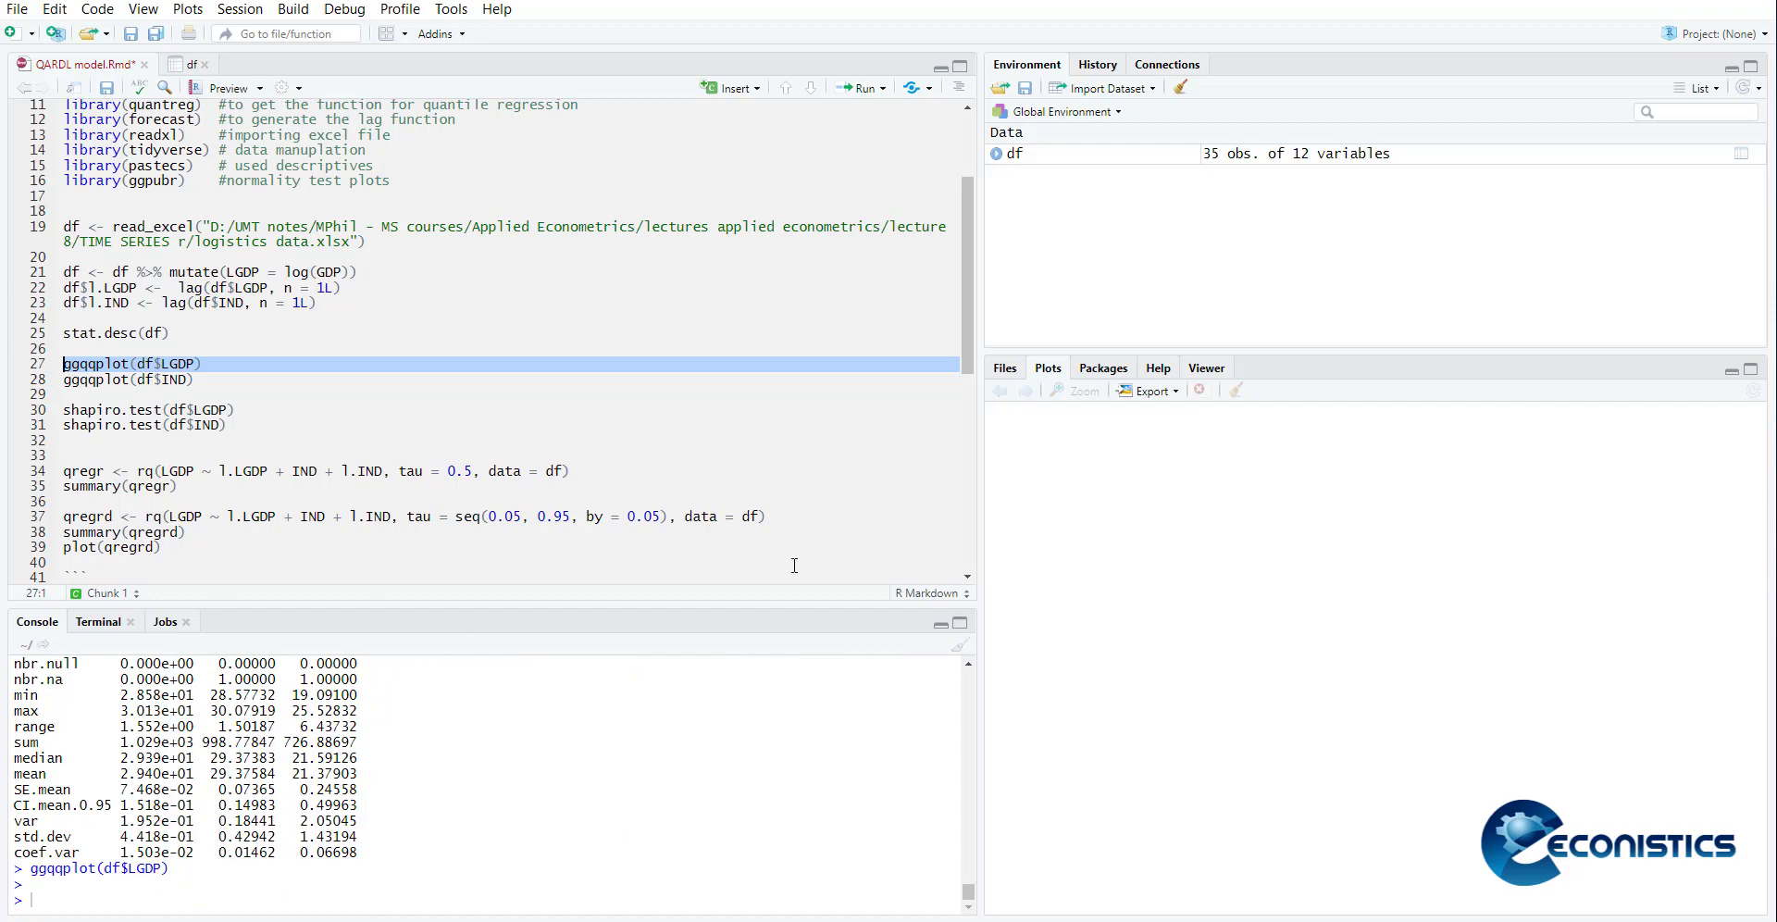
mouse_move(705, 666)
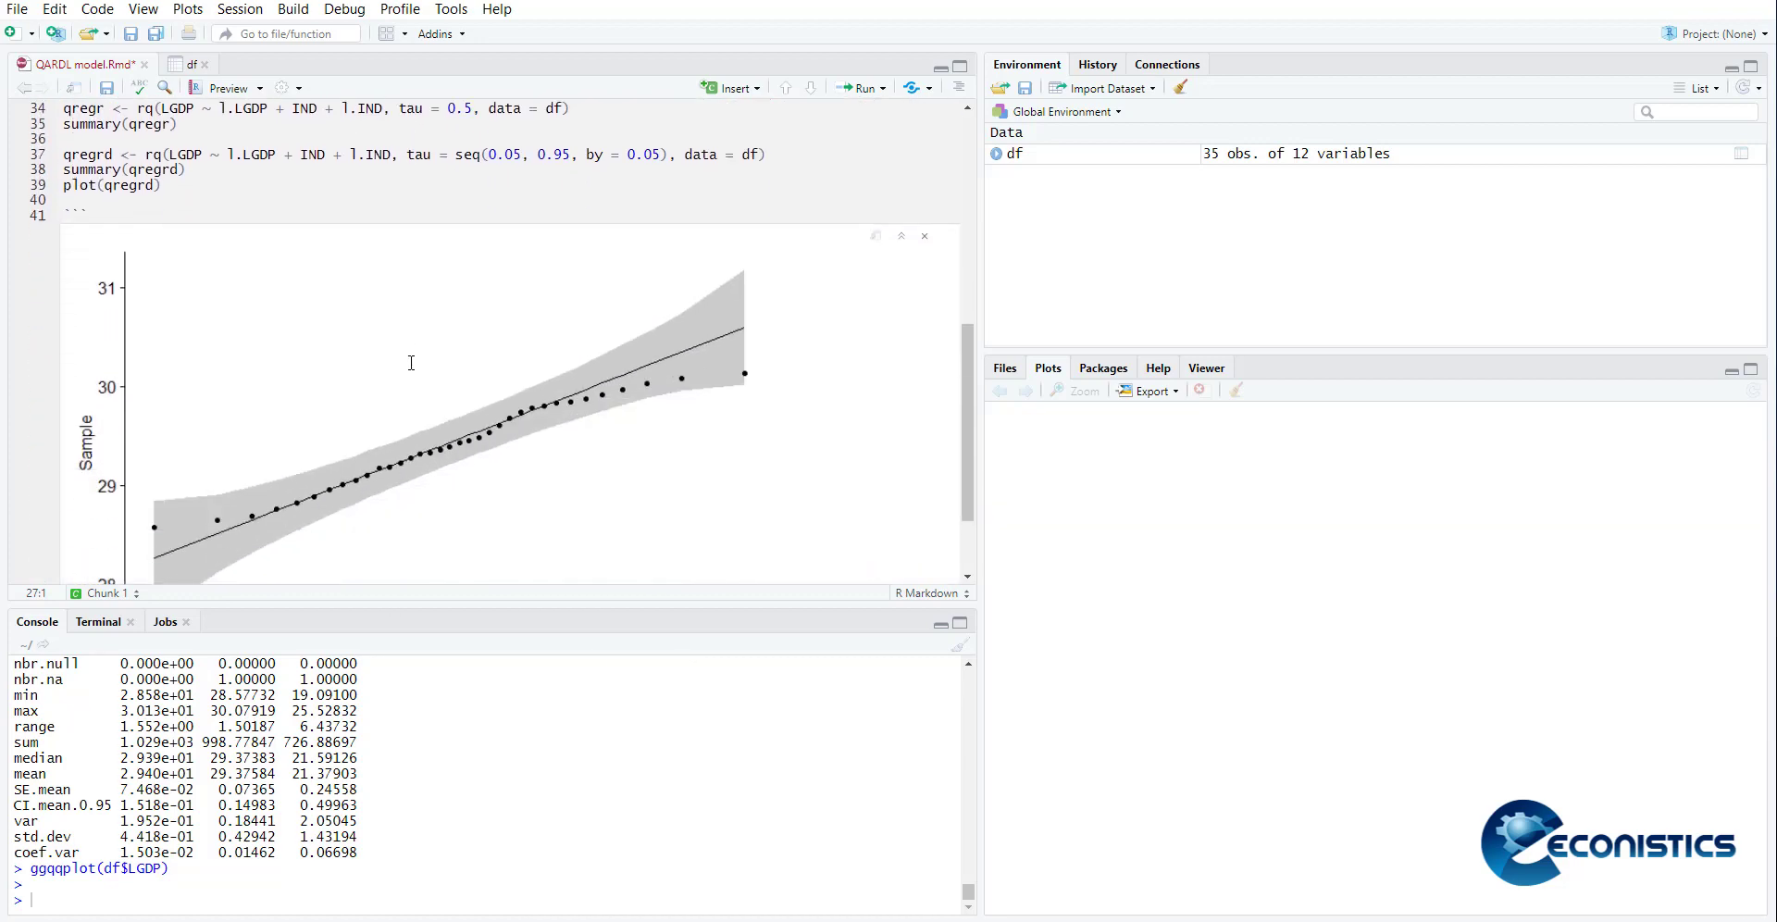
View the inline normal Q-Q plots for LGDP and IND
scroll("down", 3)
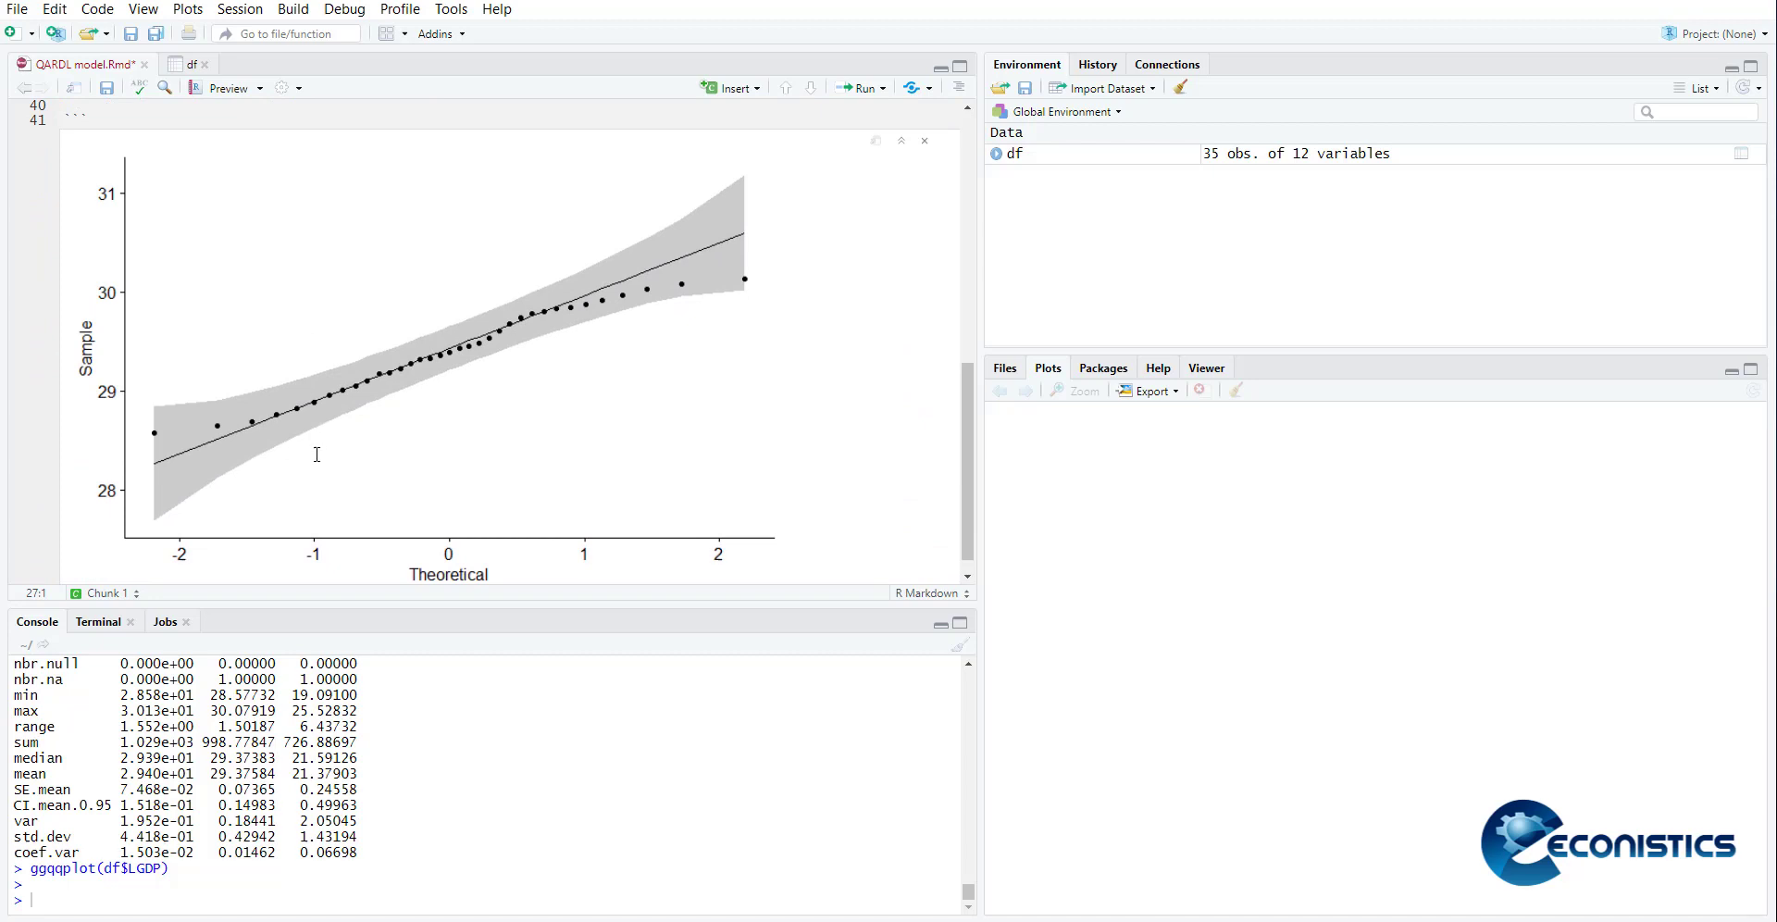
mouse_move(337, 464)
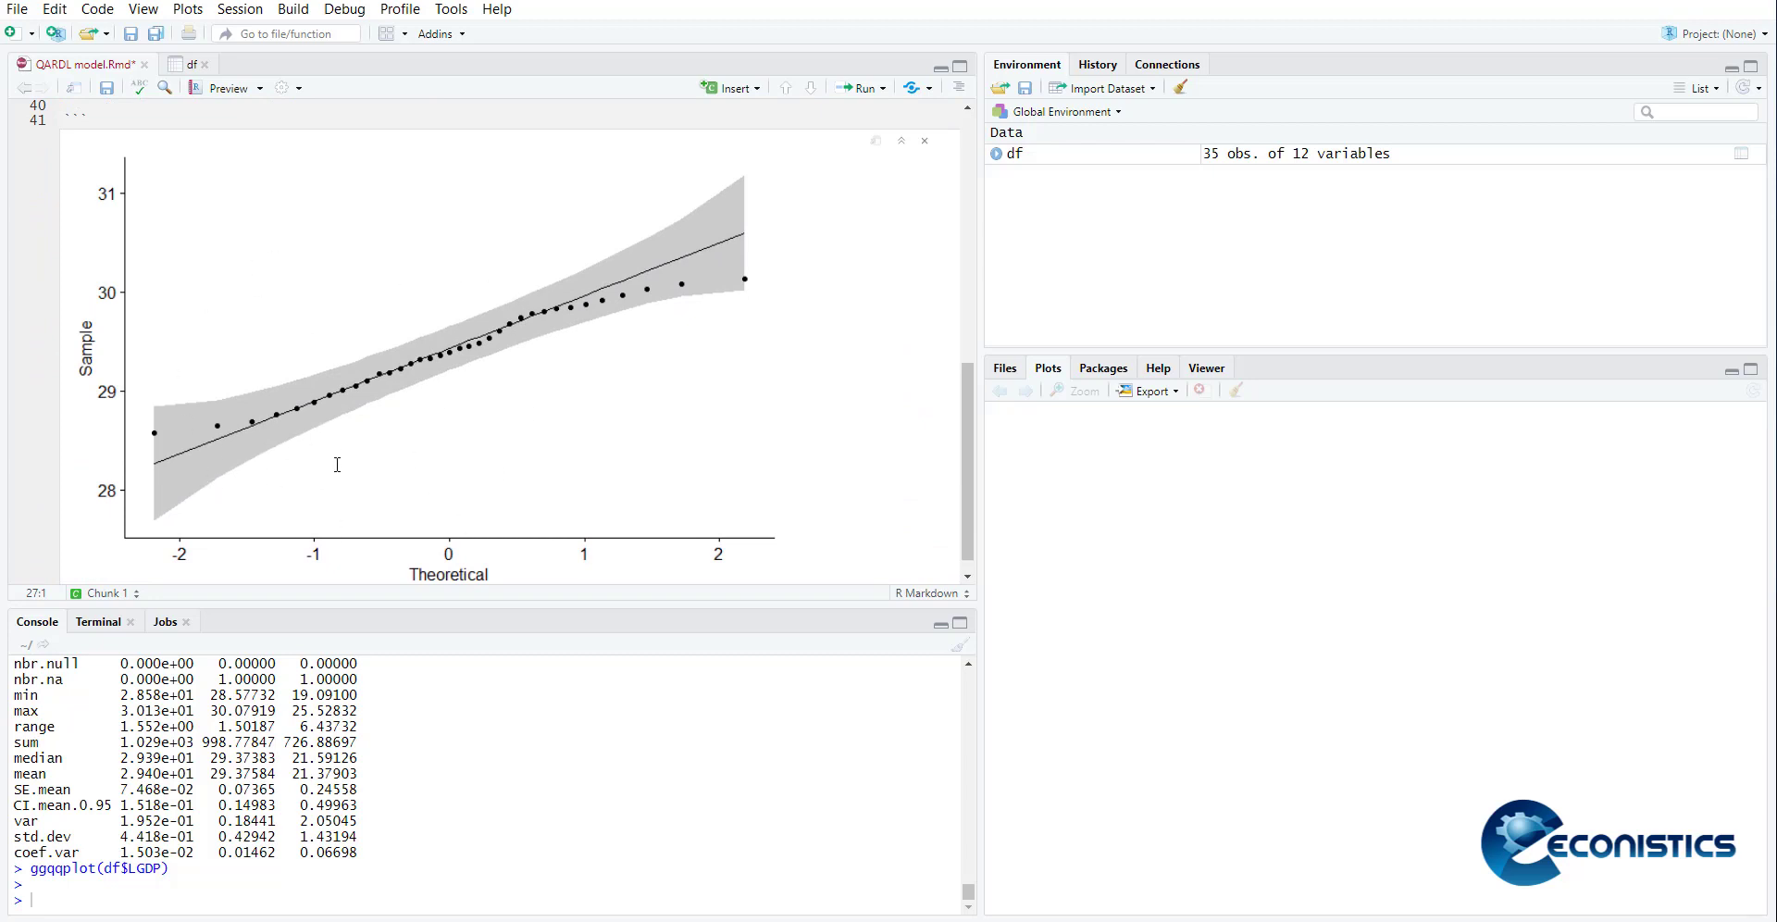
mouse_move(511, 344)
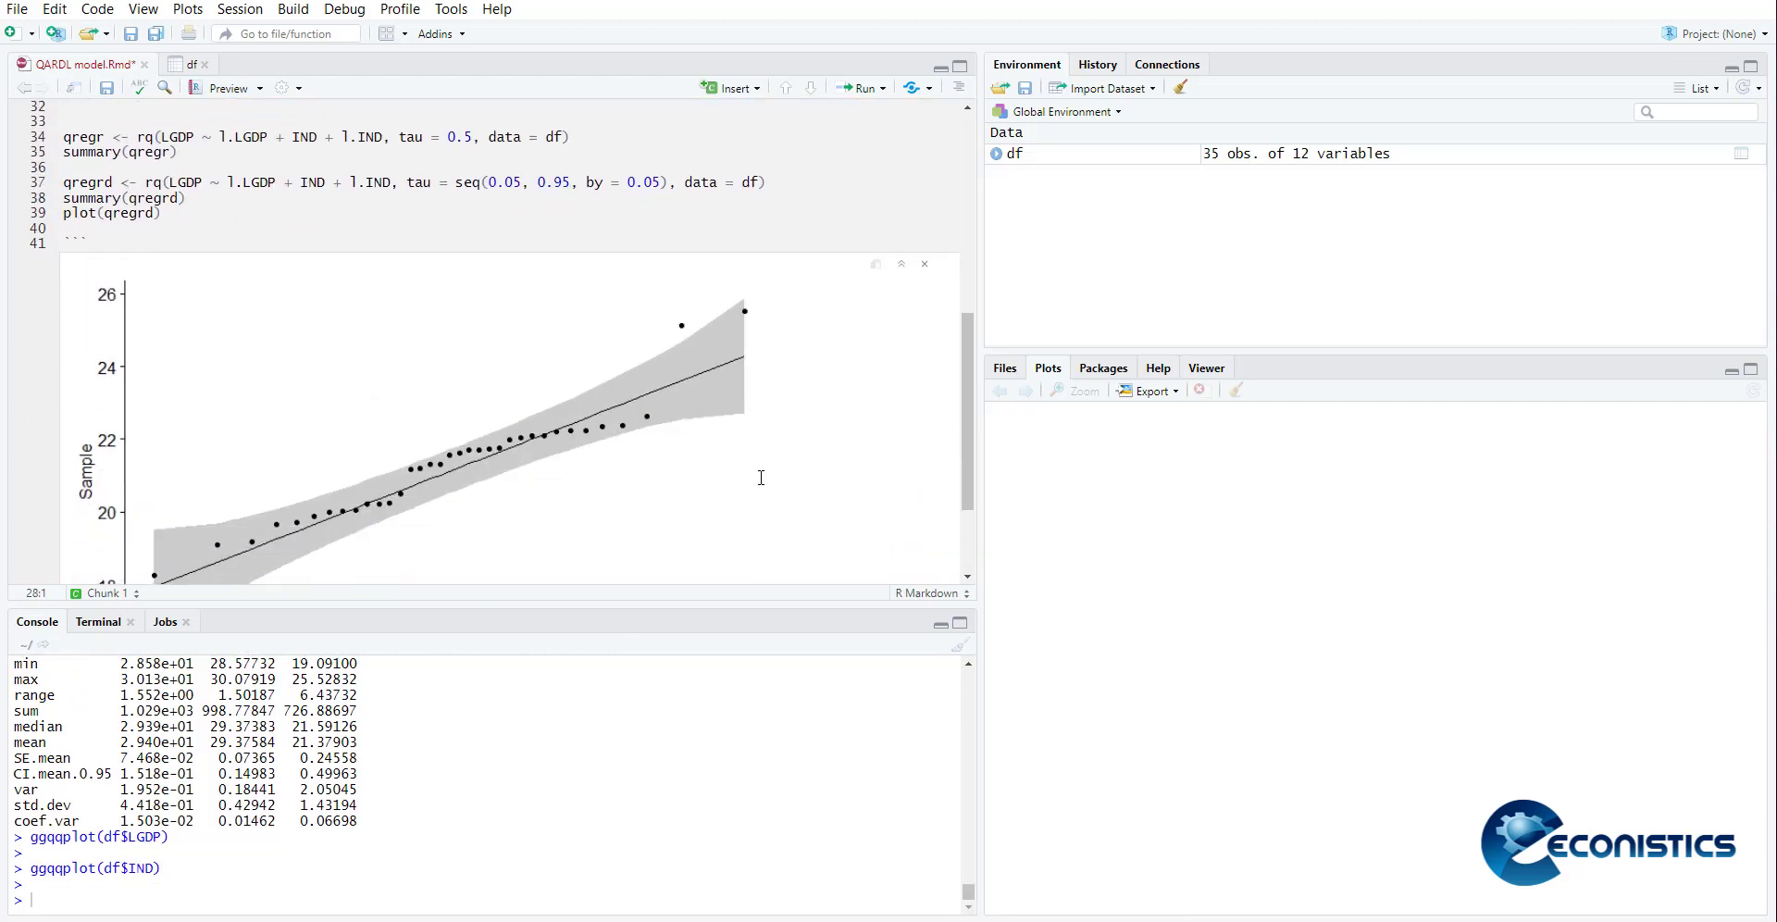
scroll("down", 3)
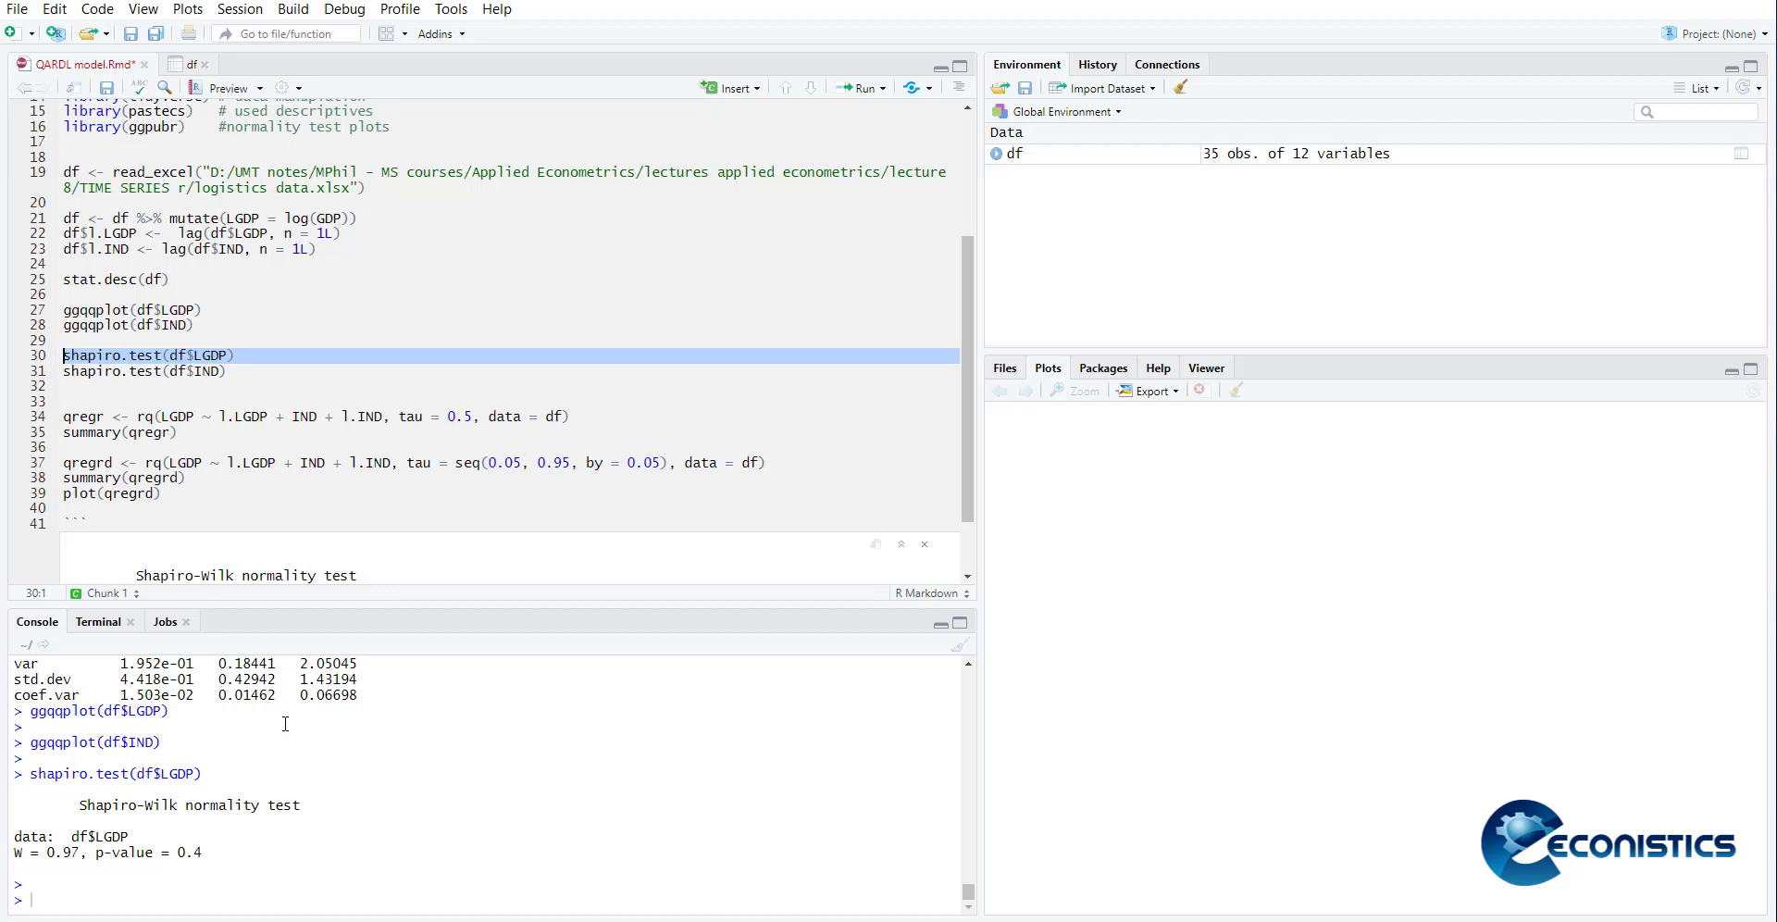
Run Shapiro-Wilk tests on LGDP (p = 0.4) and IND (p = 0.03)
scroll("down", 3)
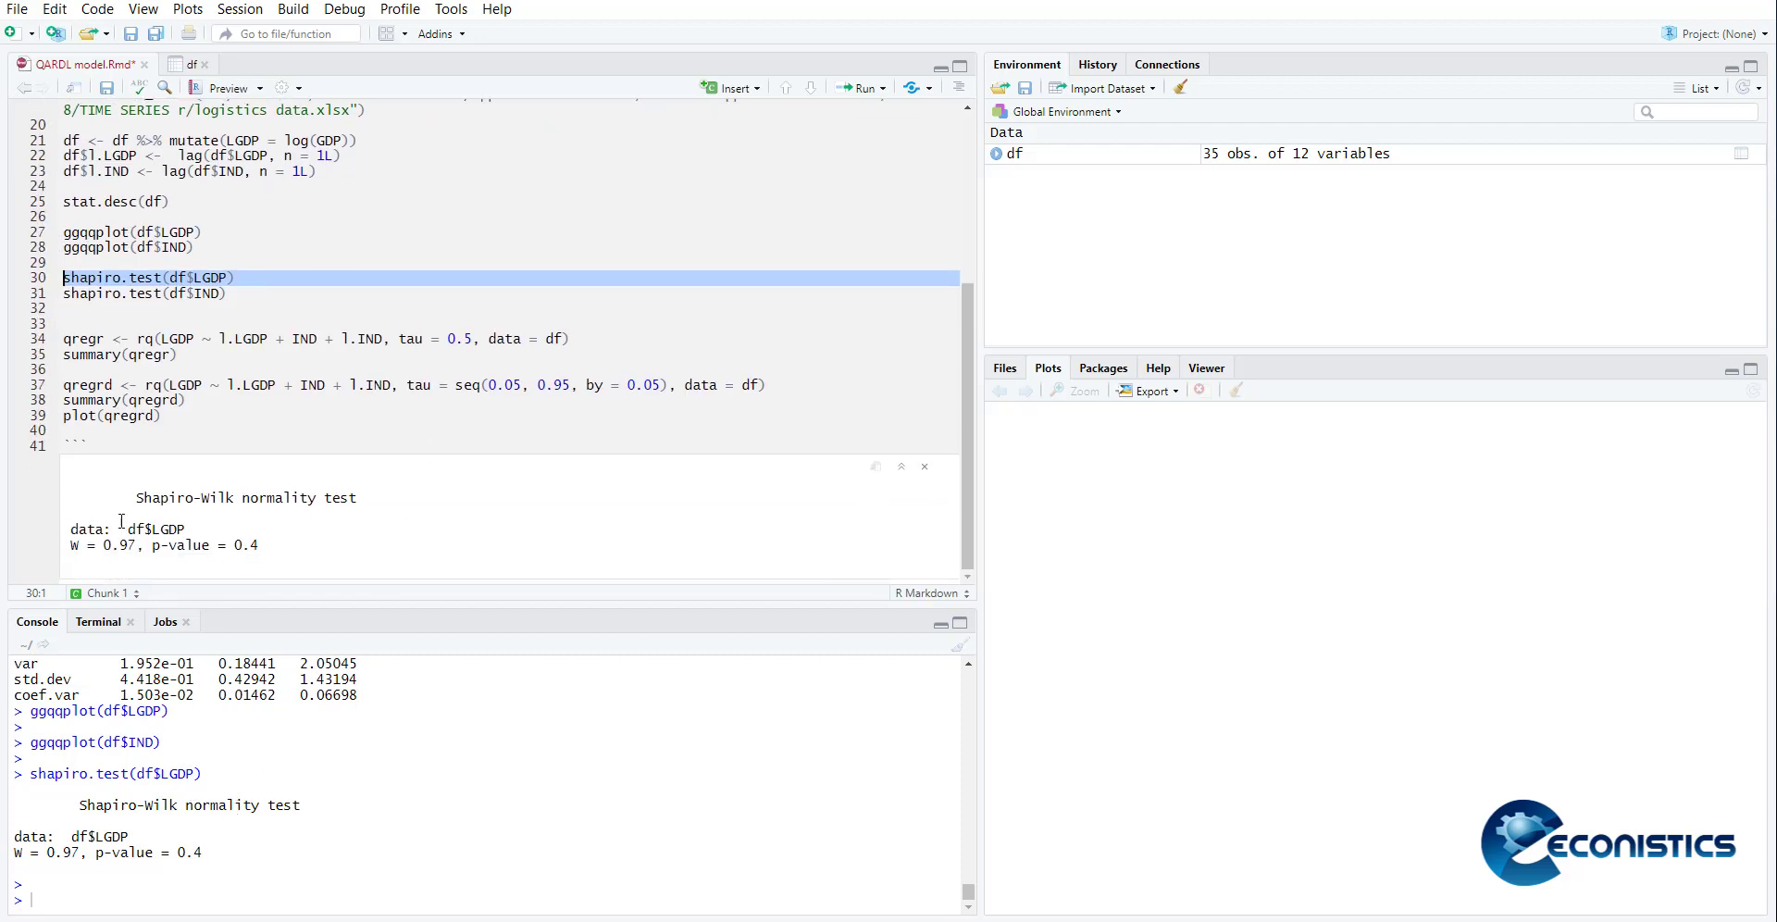
left_click(858, 87)
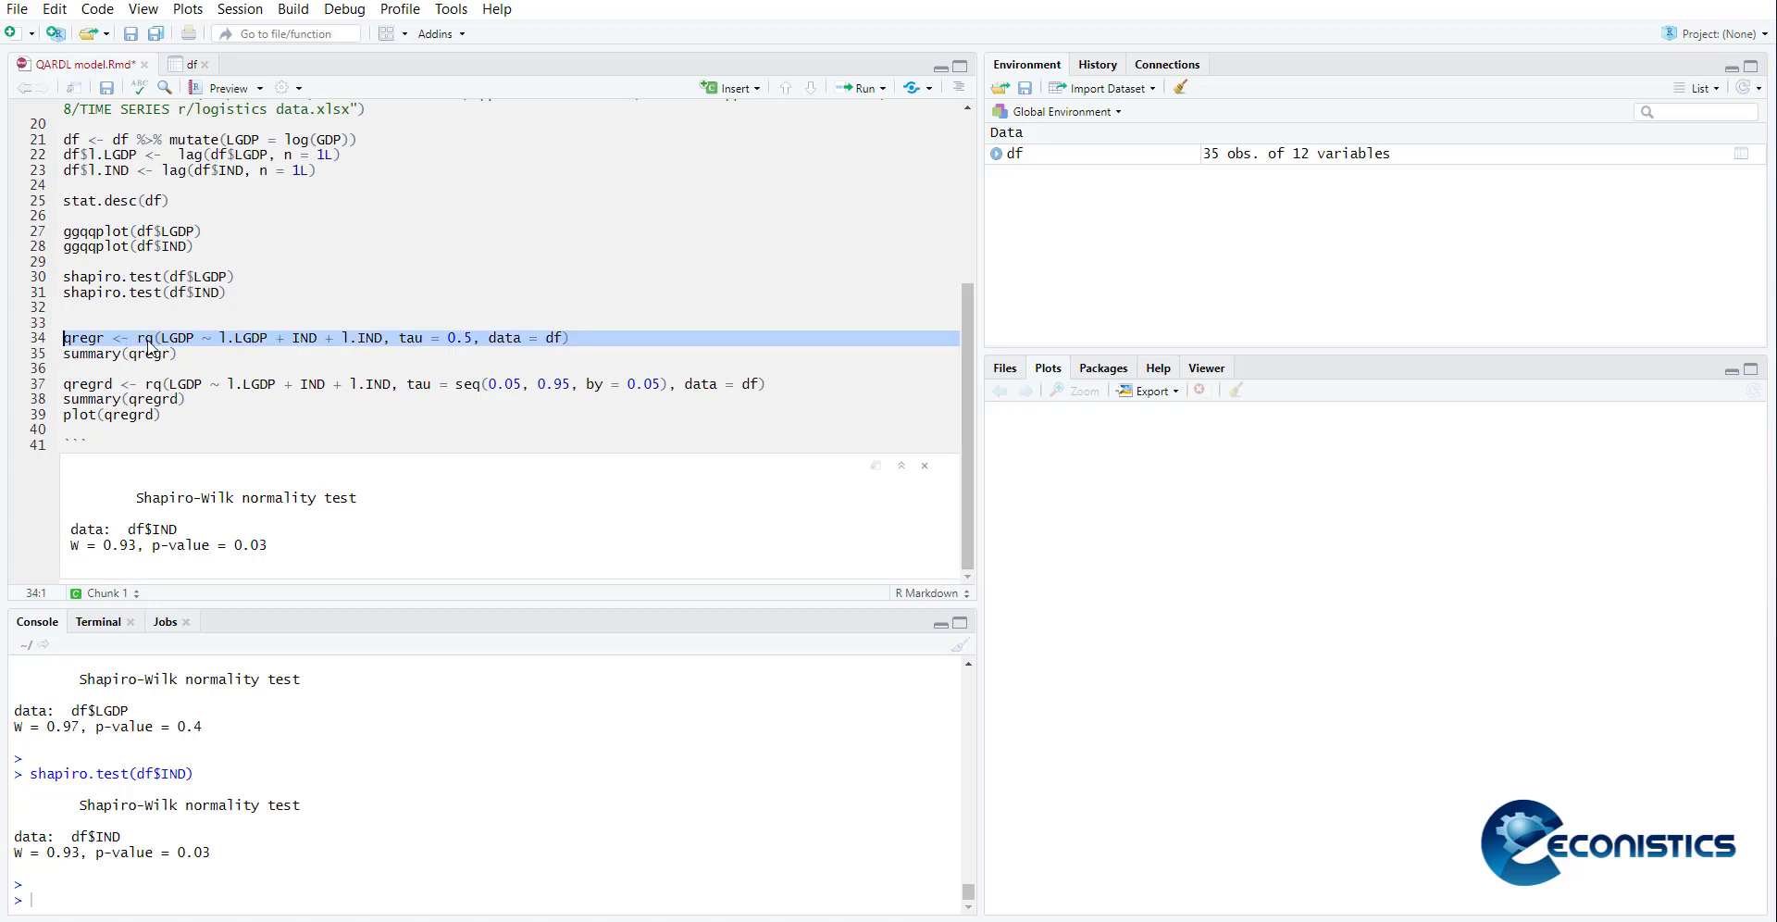
mouse_move(148, 351)
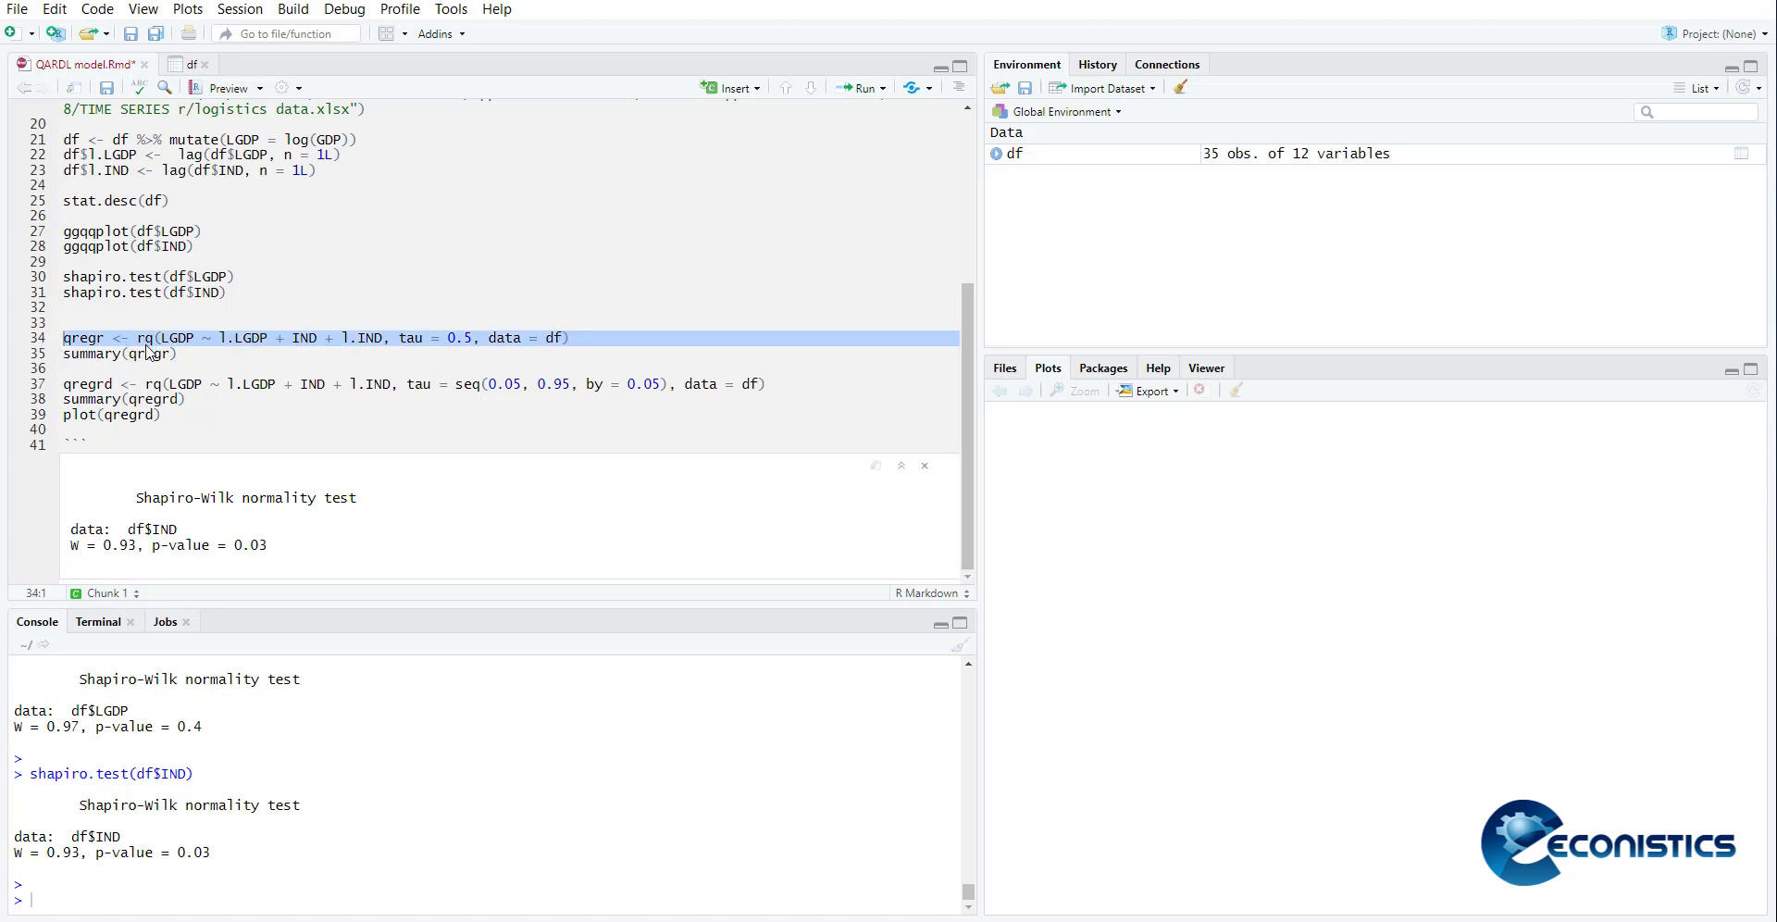
left_click(198, 337)
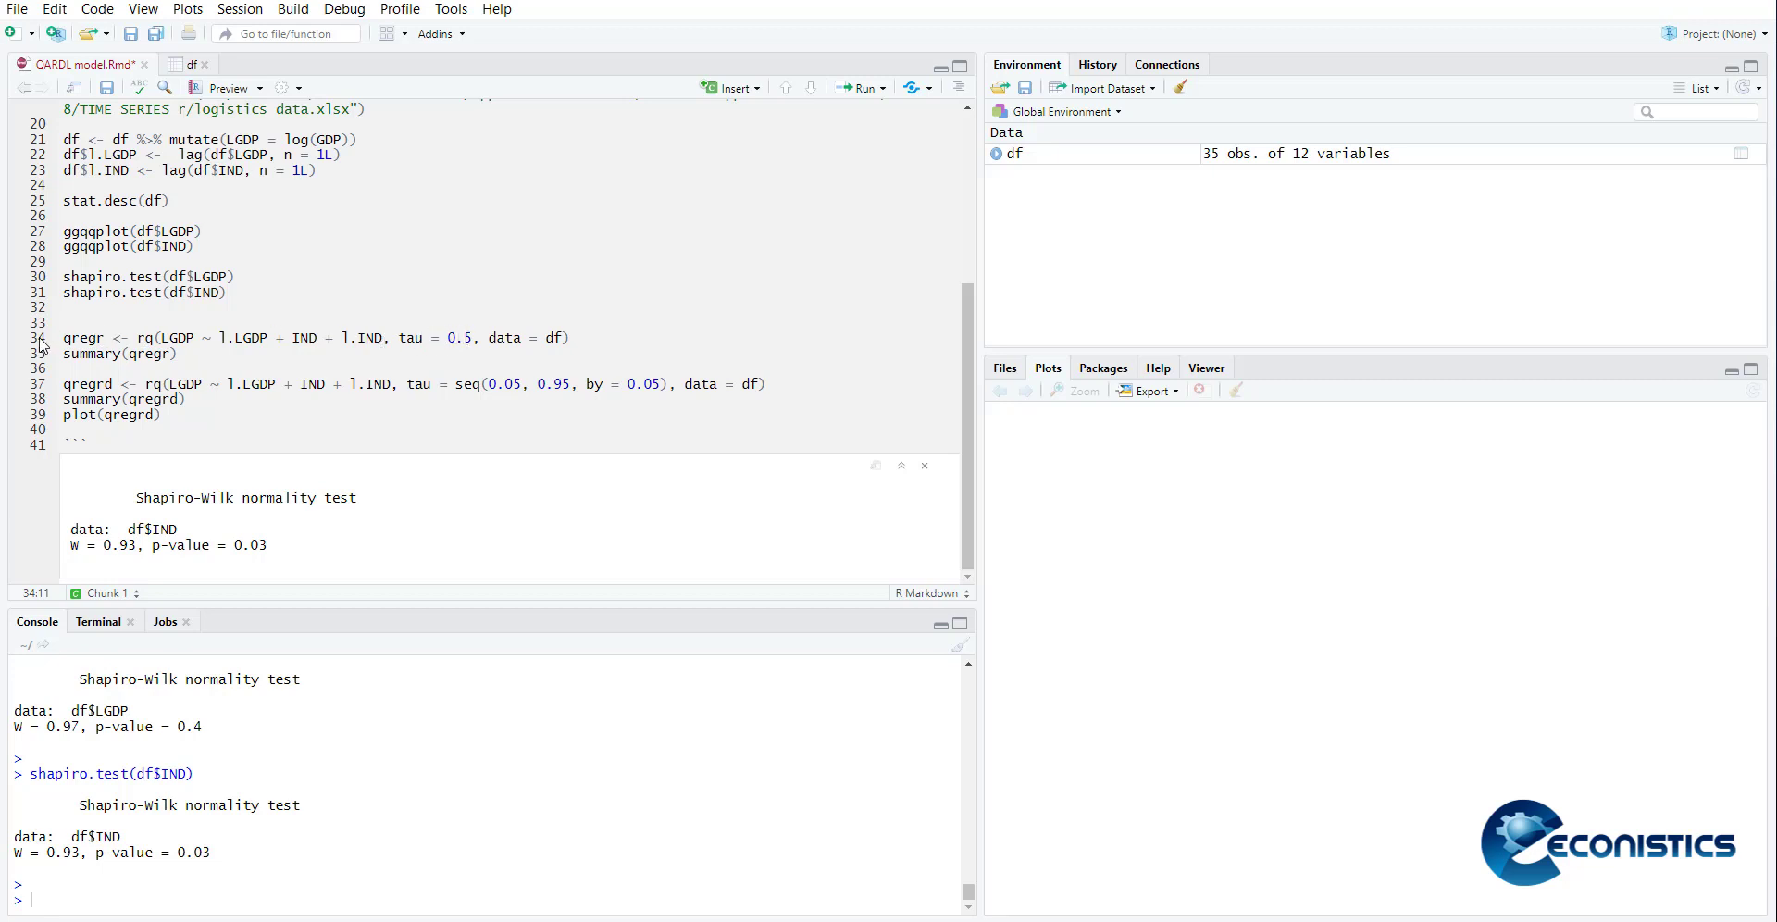
Fit qregr as rq of LGDP on l.LGDP, IND and l.IND at tau 0.5 and print its summary
left_click(861, 89)
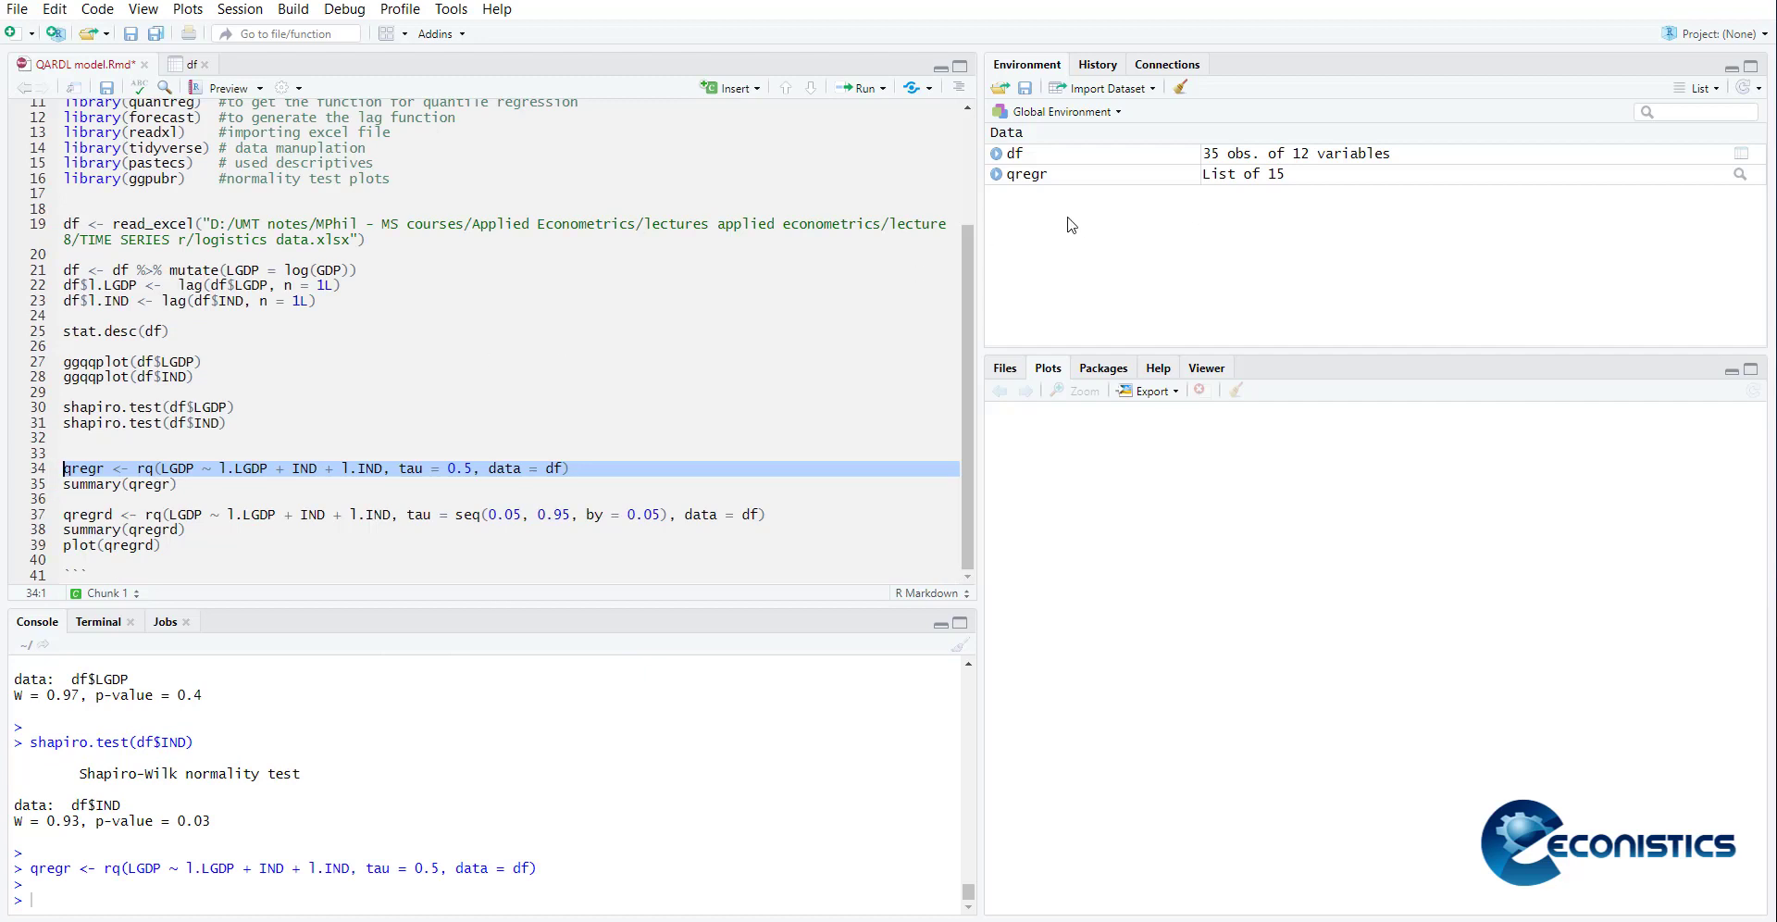
mouse_move(1047, 274)
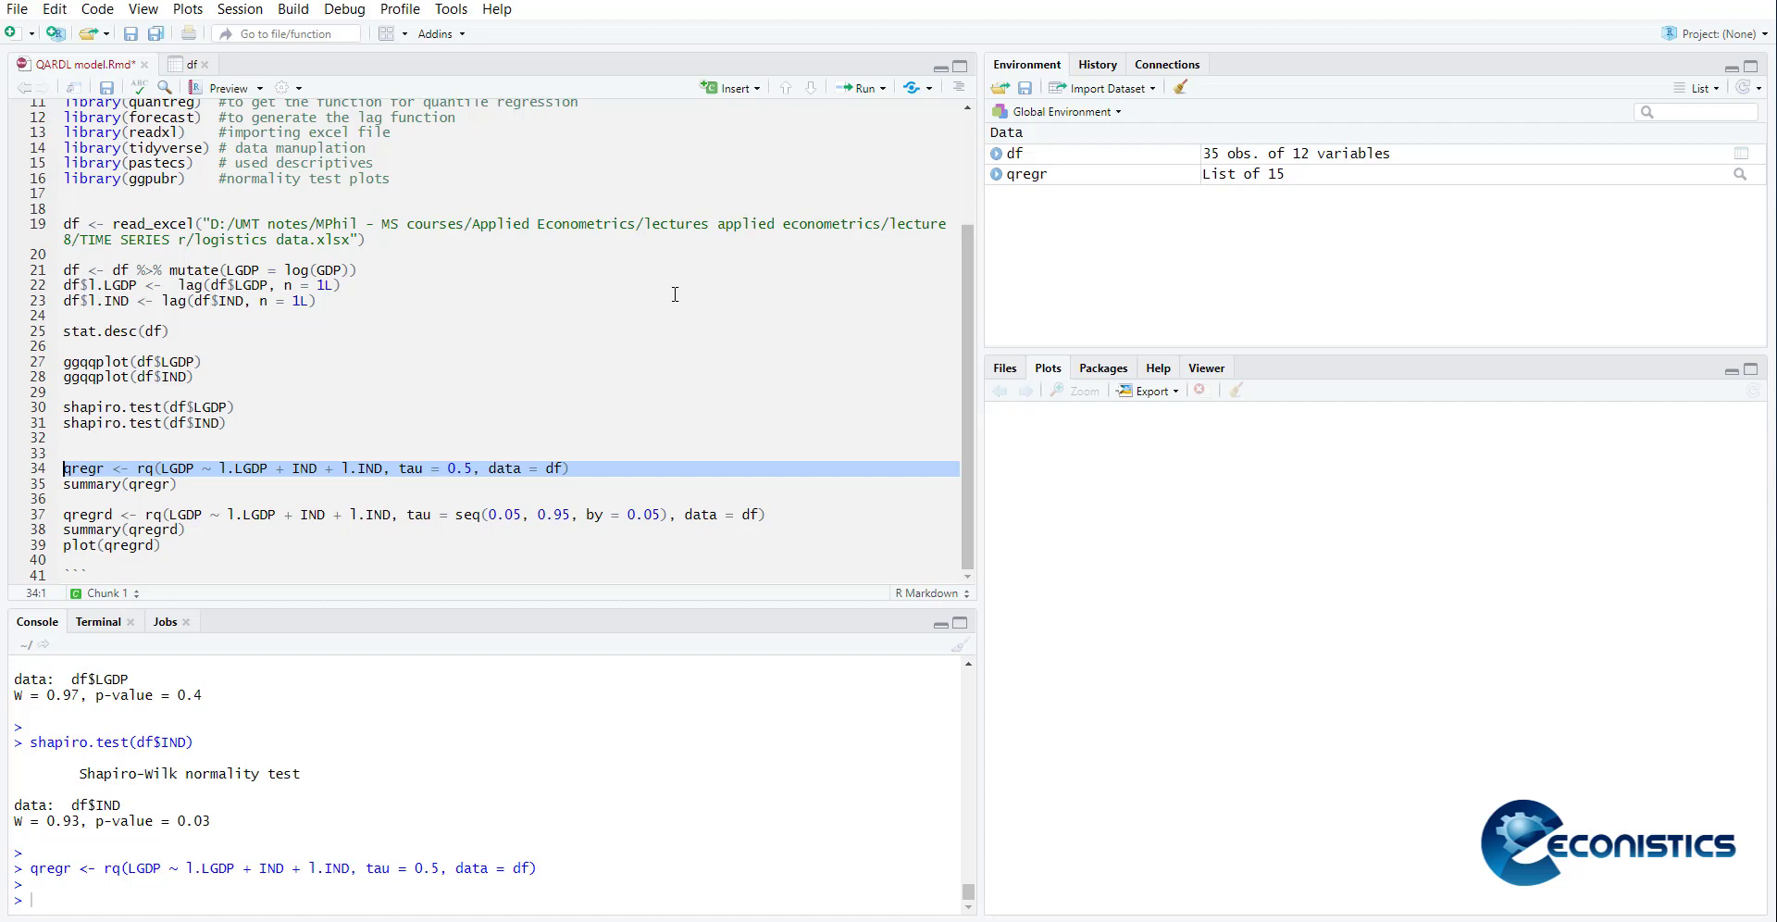
left_click(855, 87)
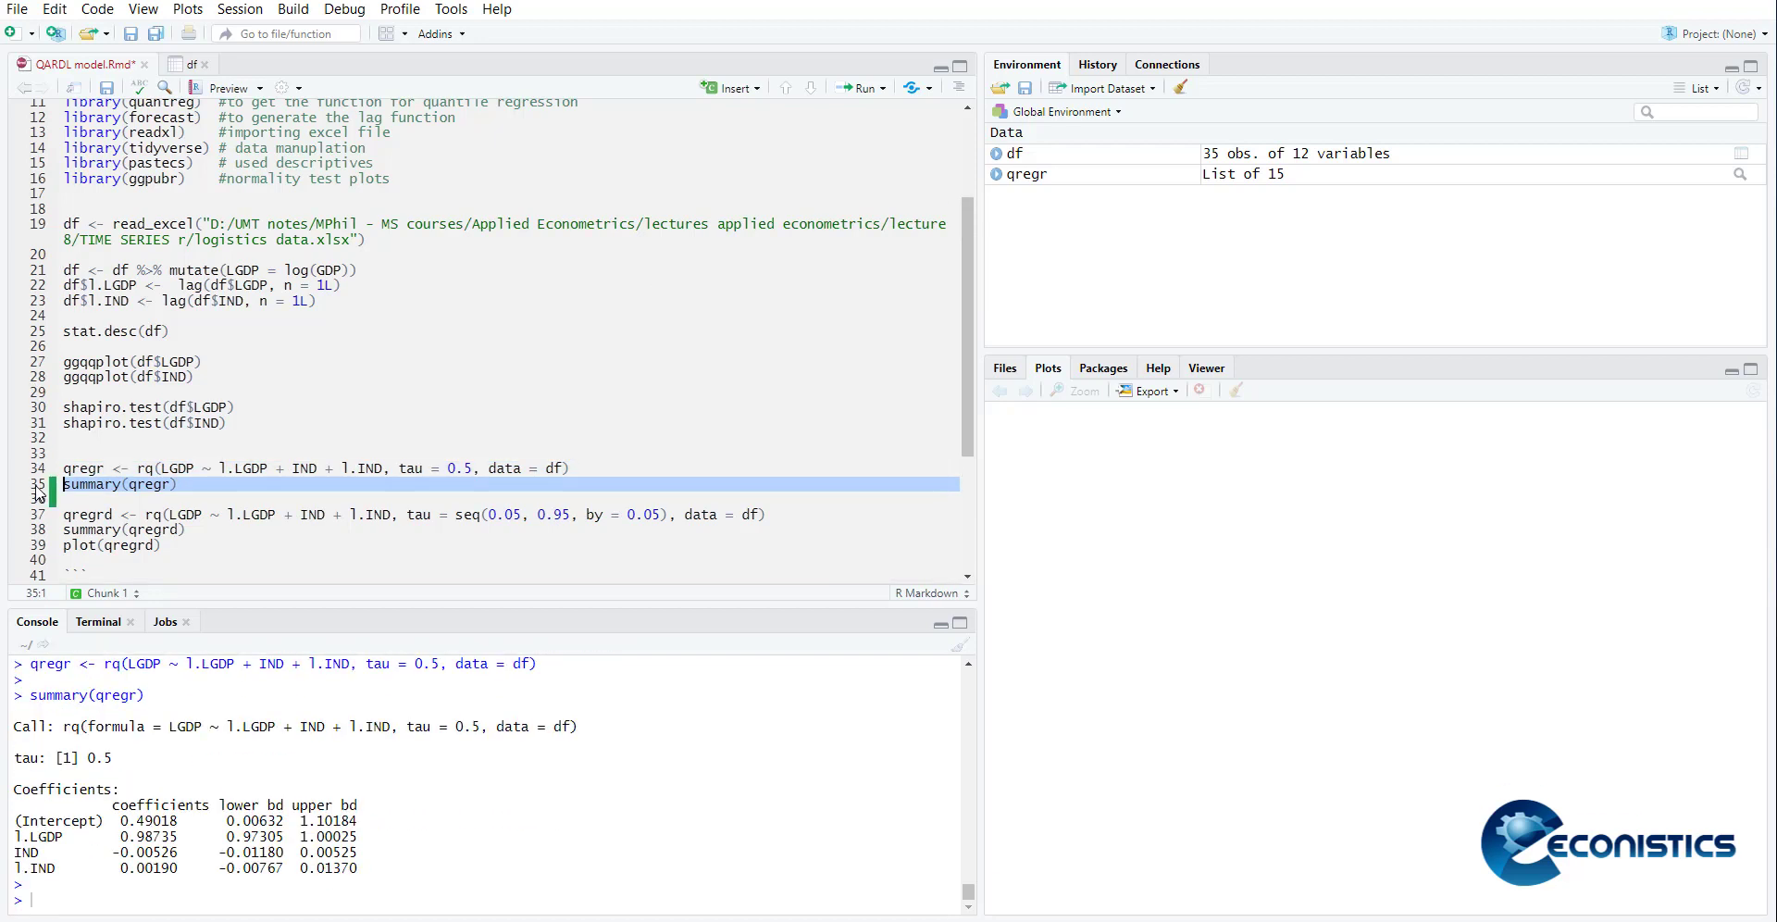
mouse_move(94, 851)
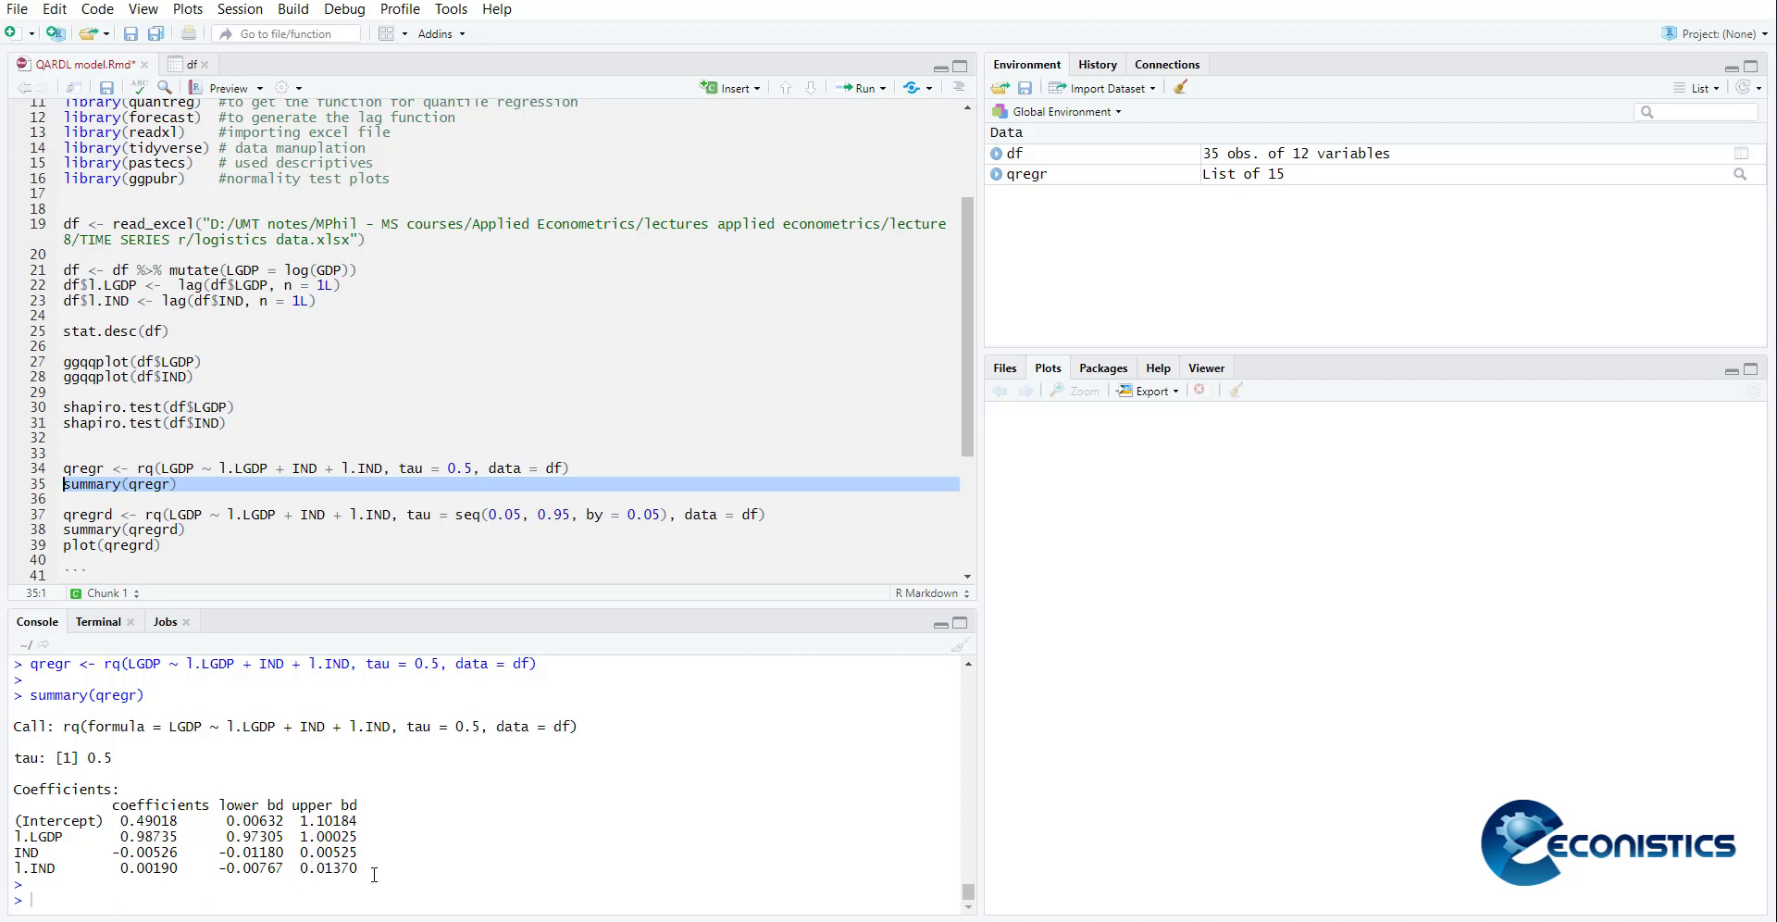
mouse_move(513, 694)
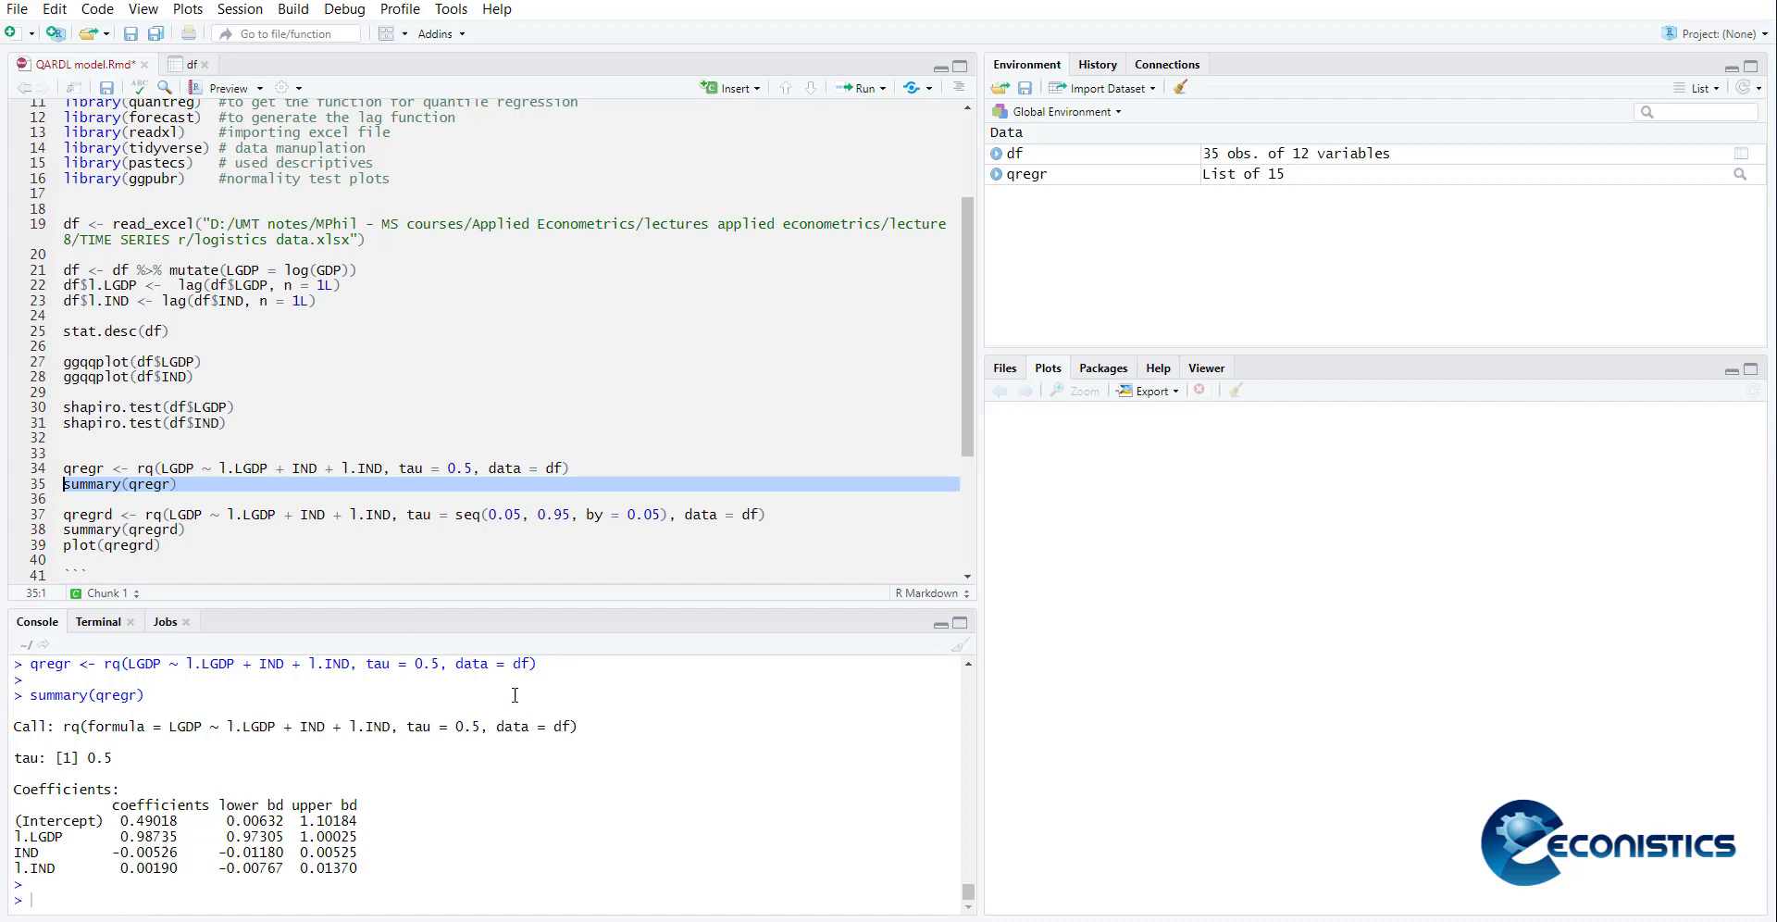
mouse_move(565, 718)
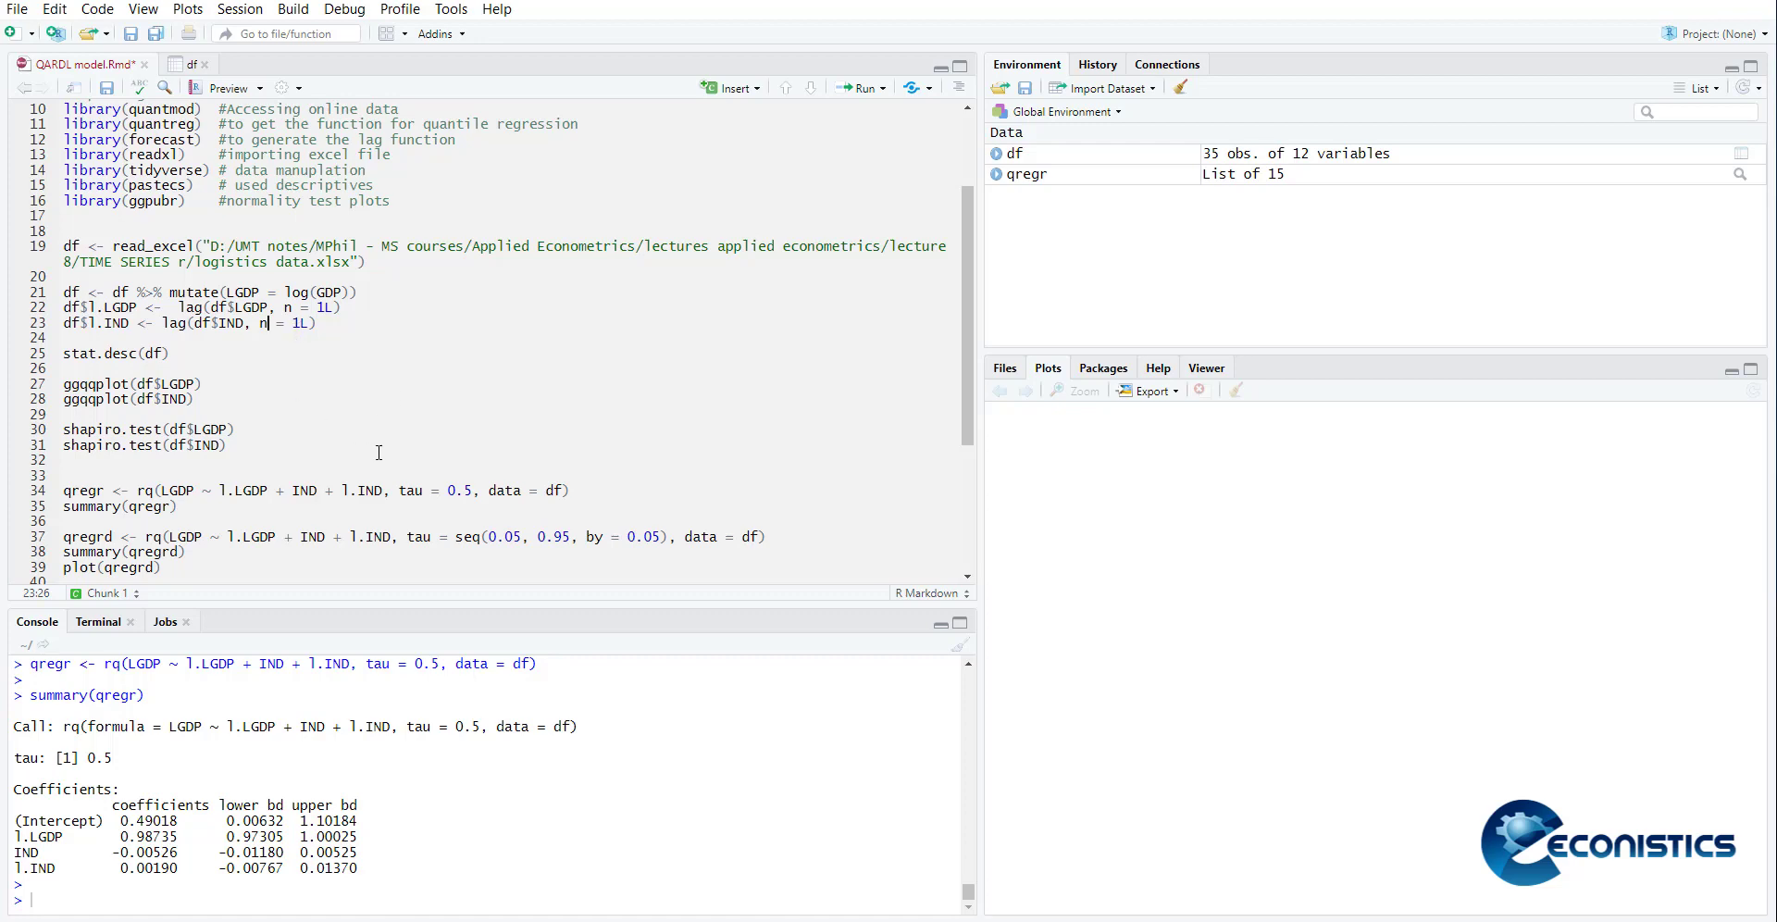
scroll("down", 3)
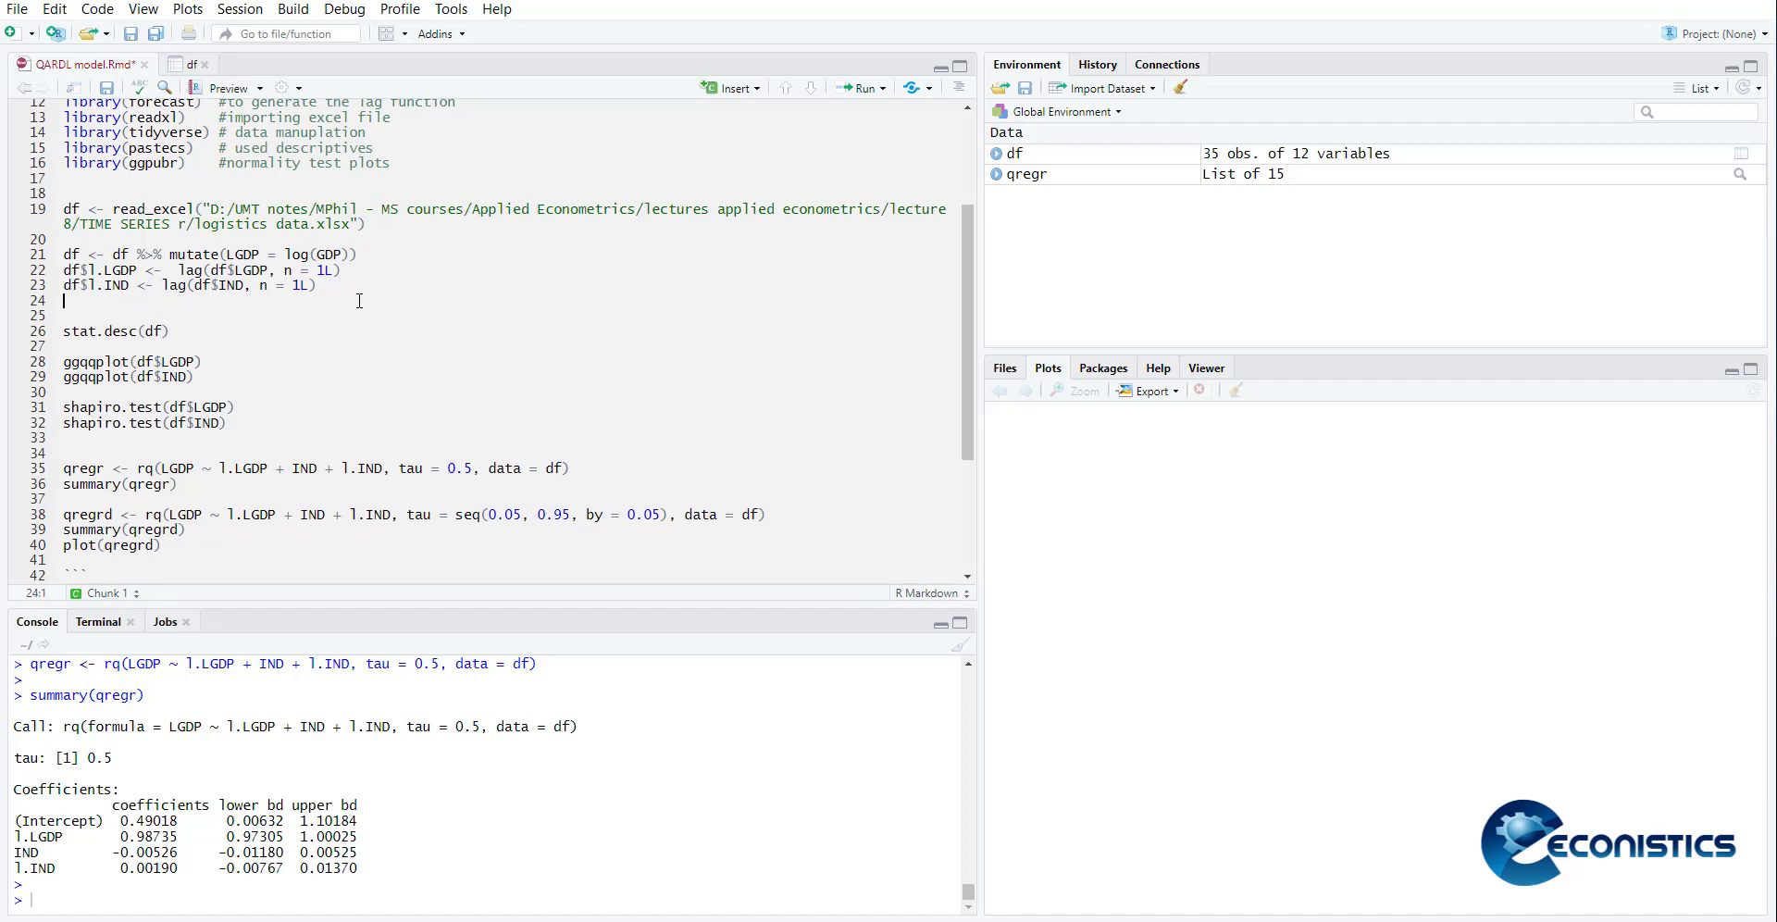
Write df$l.AGRI <- lag(df$AGRI, n = 1L) on line 24 to create the lagged AGRI column
type("df#")
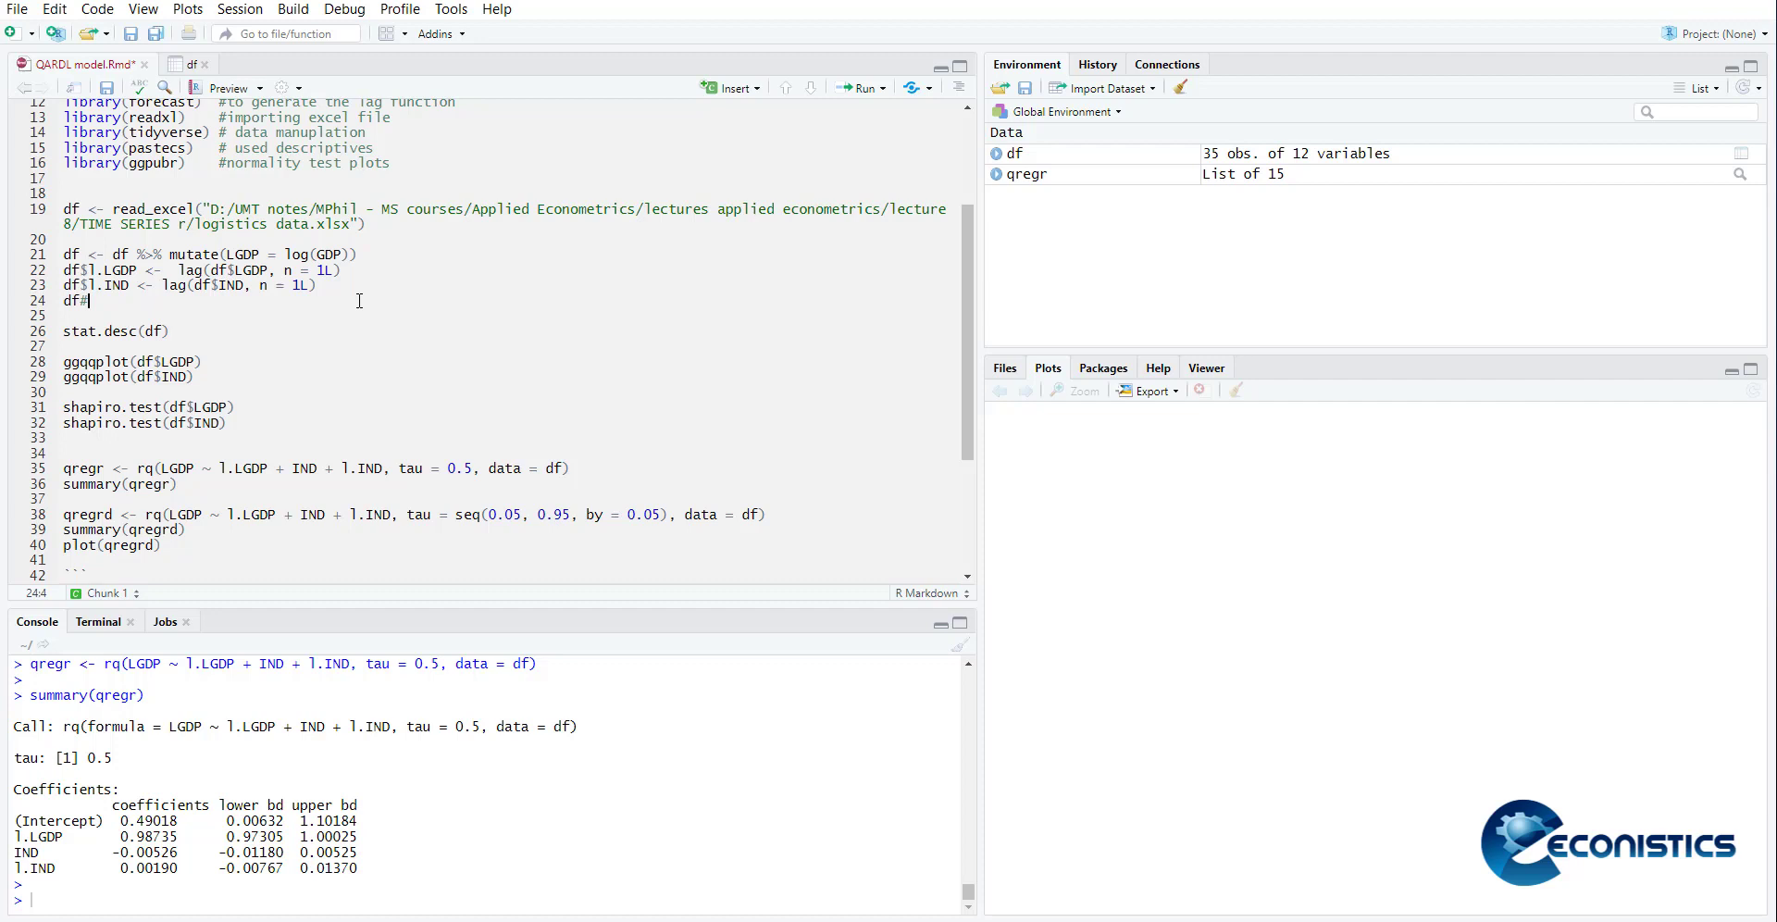
type("$")
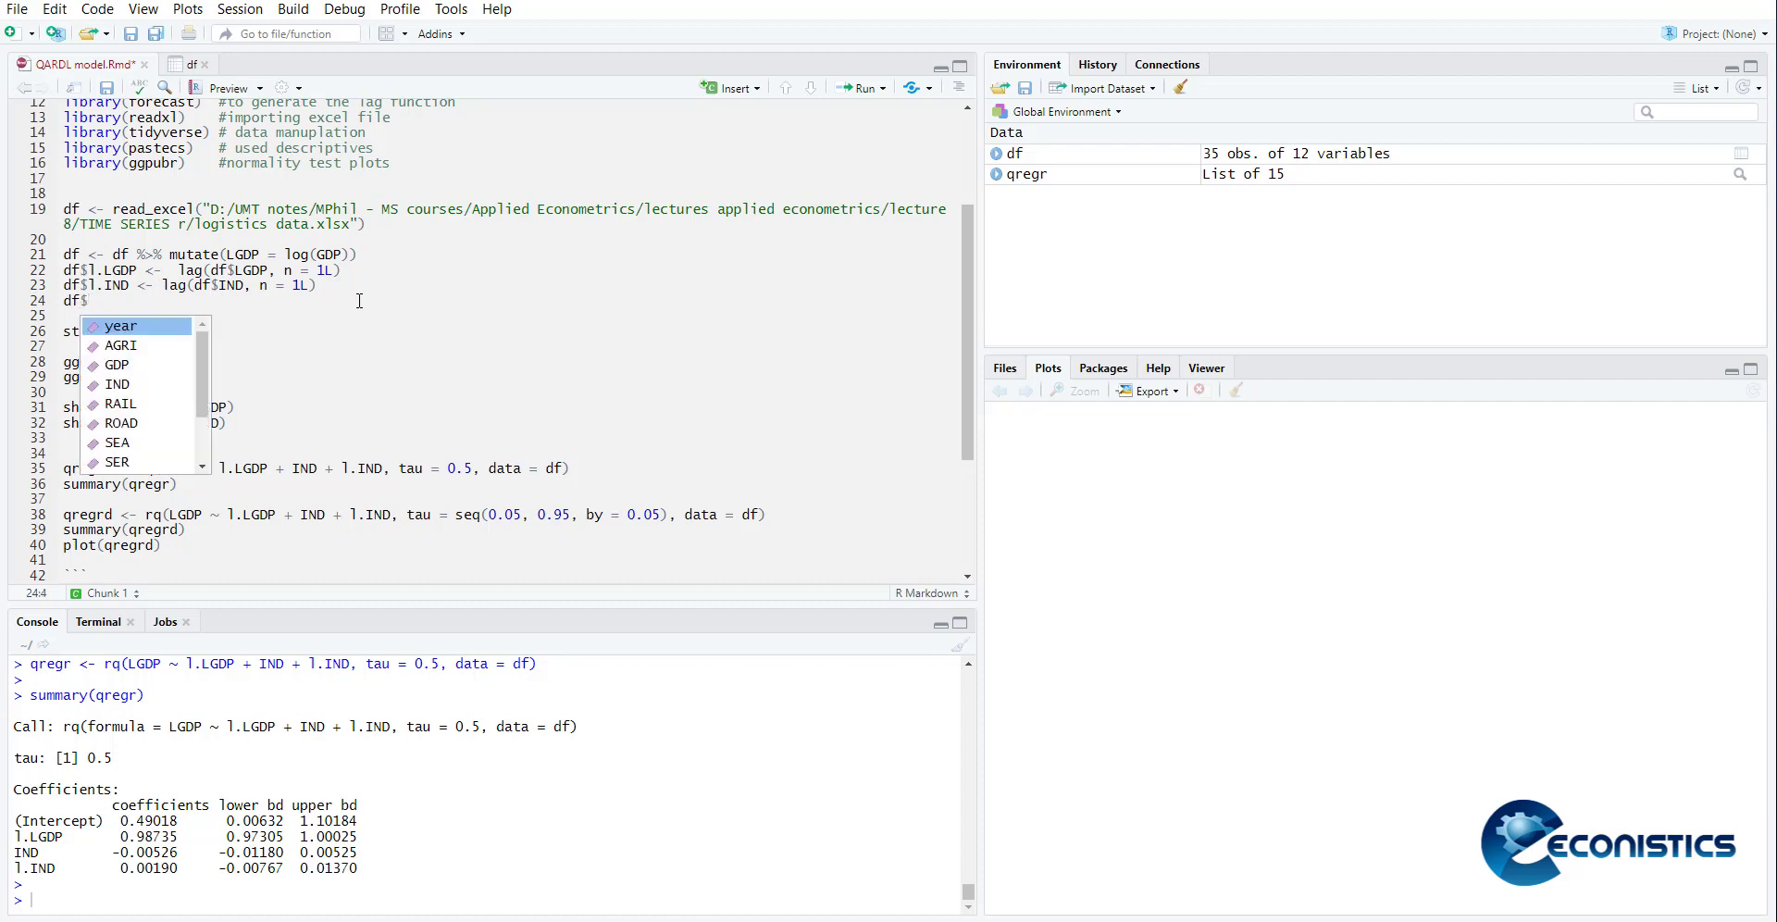
type("l.")
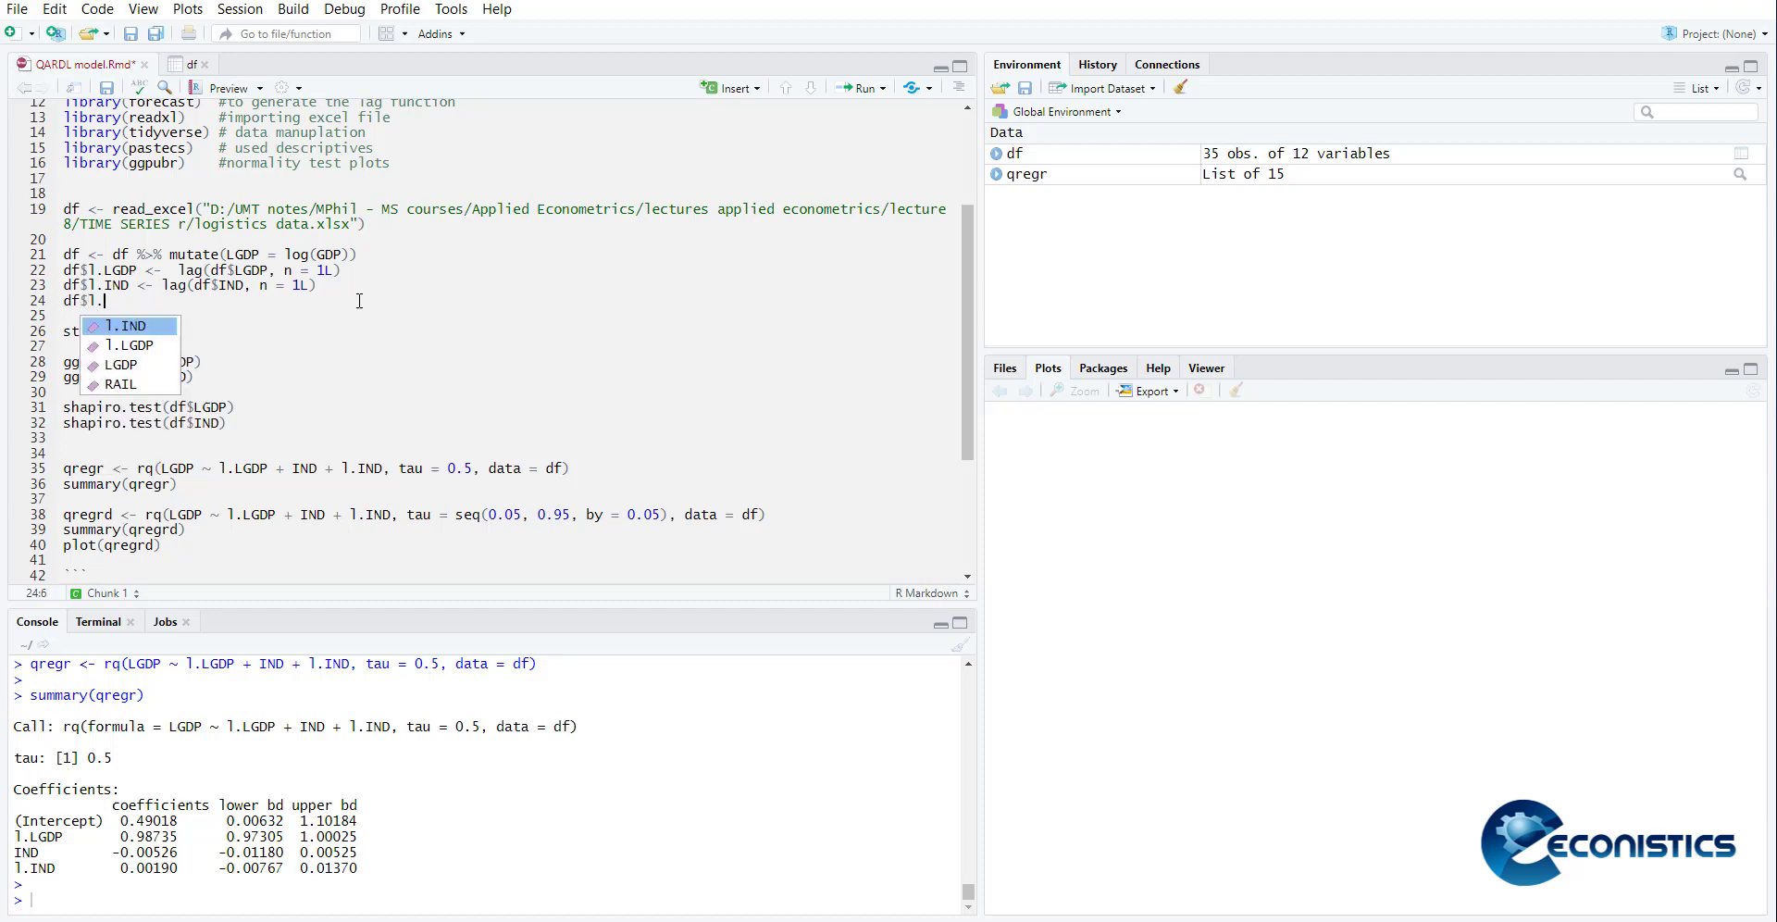
type("Agri")
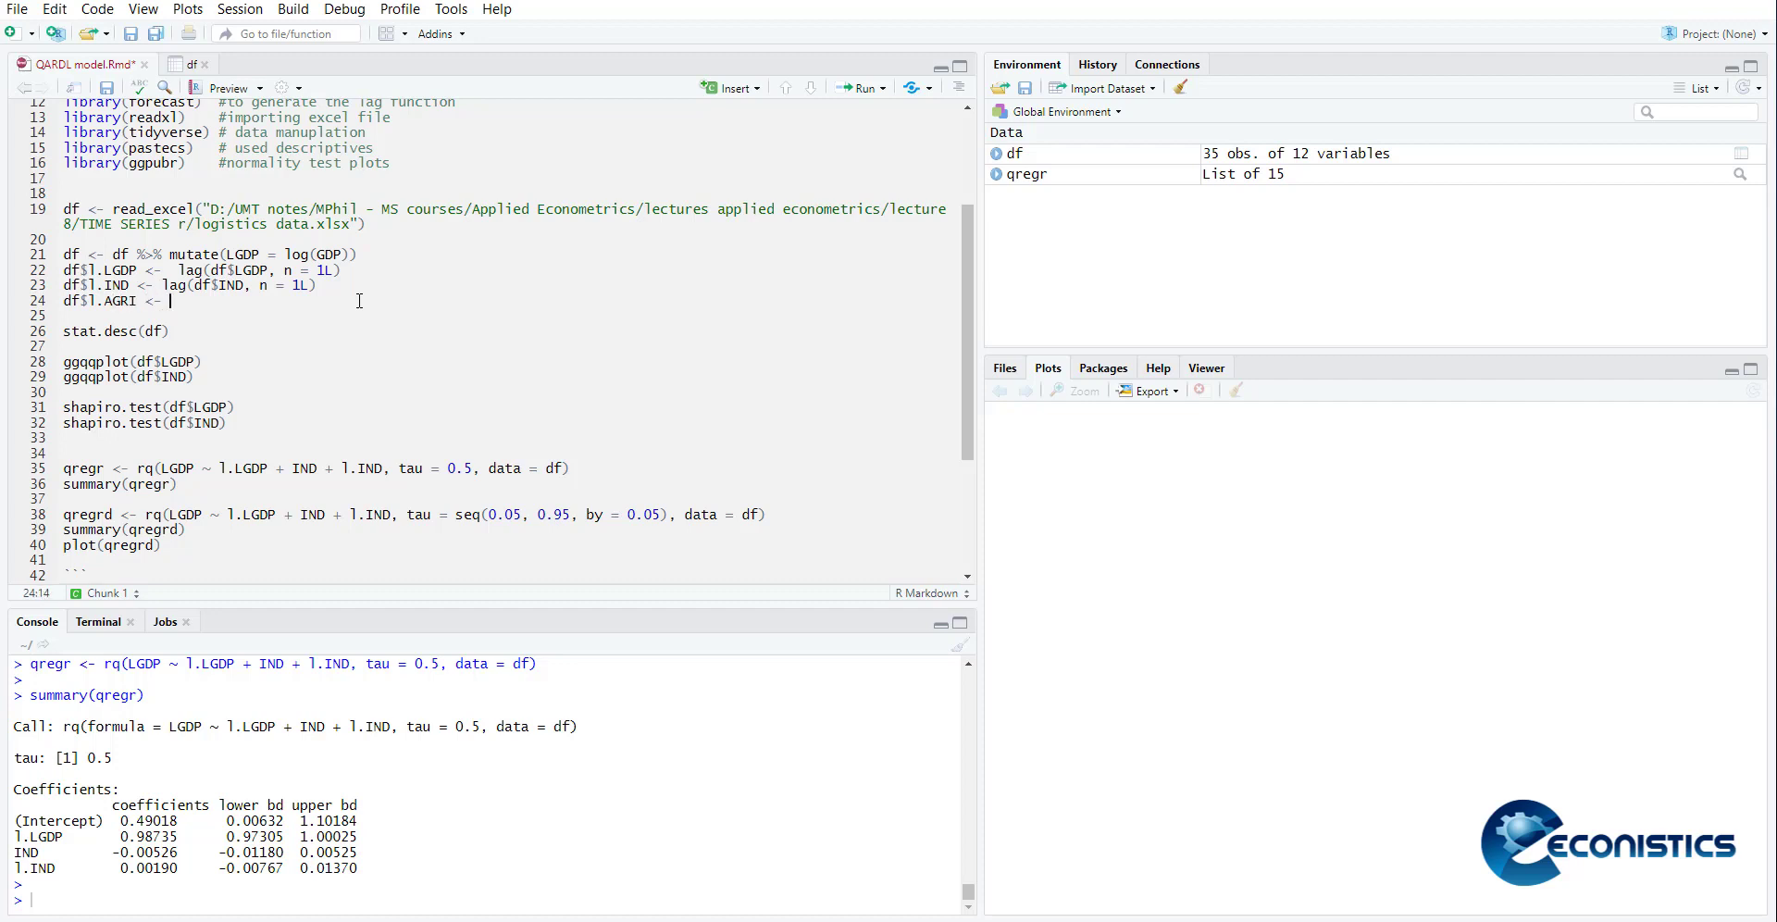
type("lag")
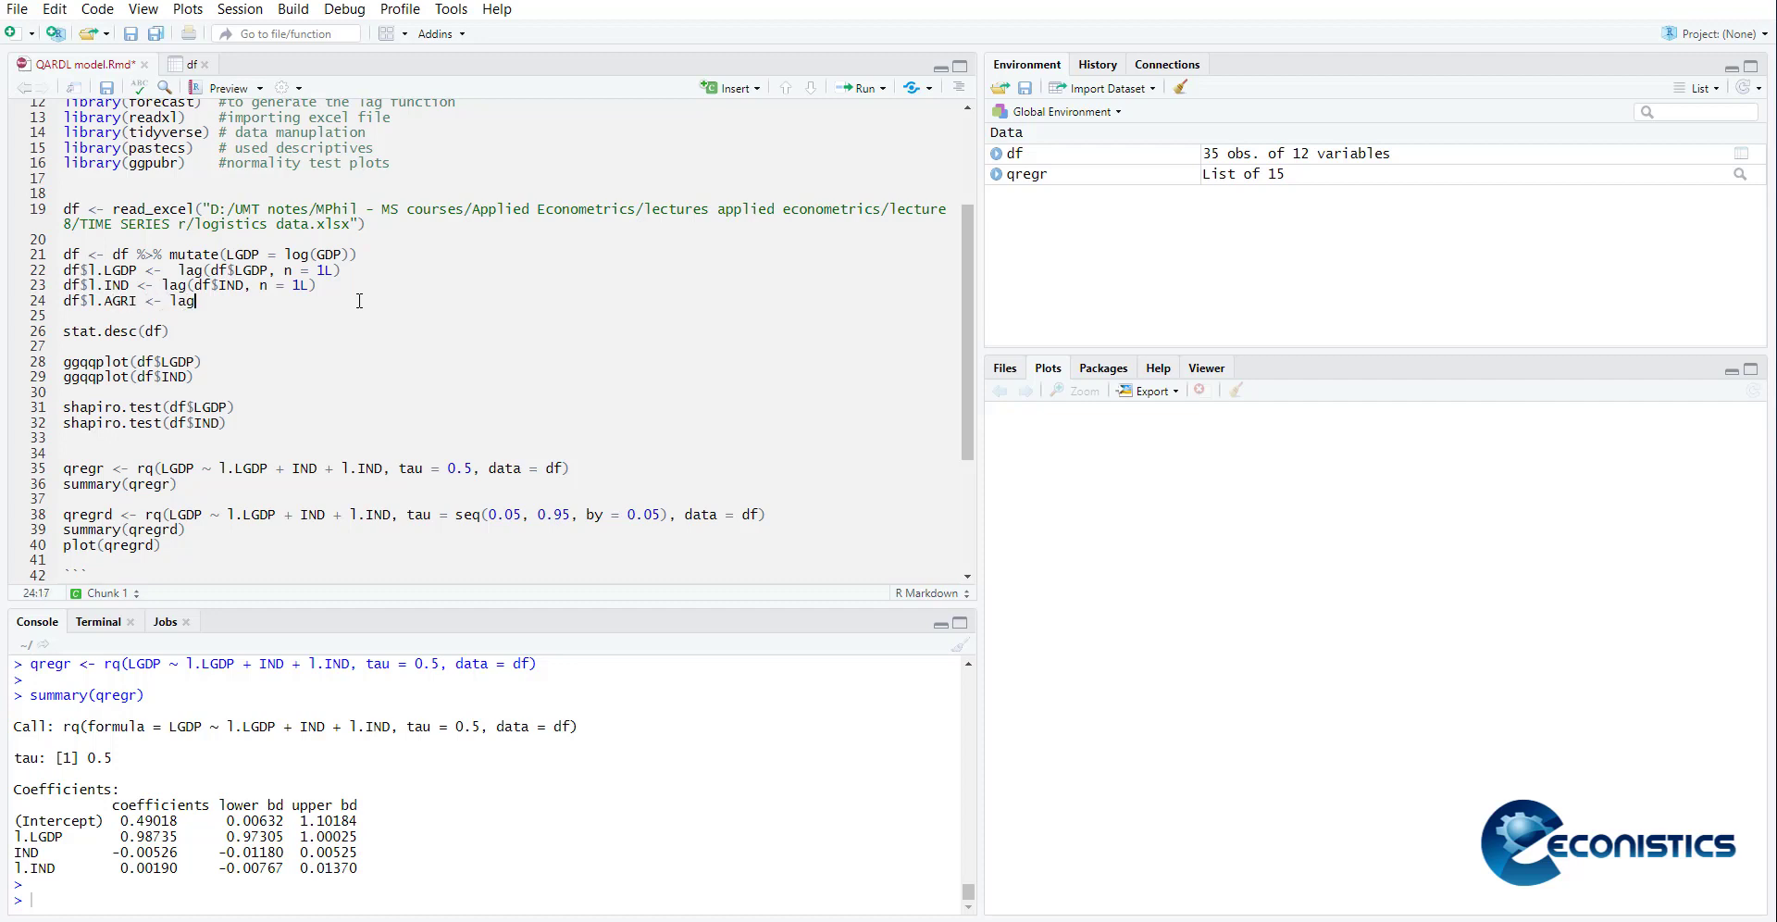
type("(df$AGRI, n = 1L")
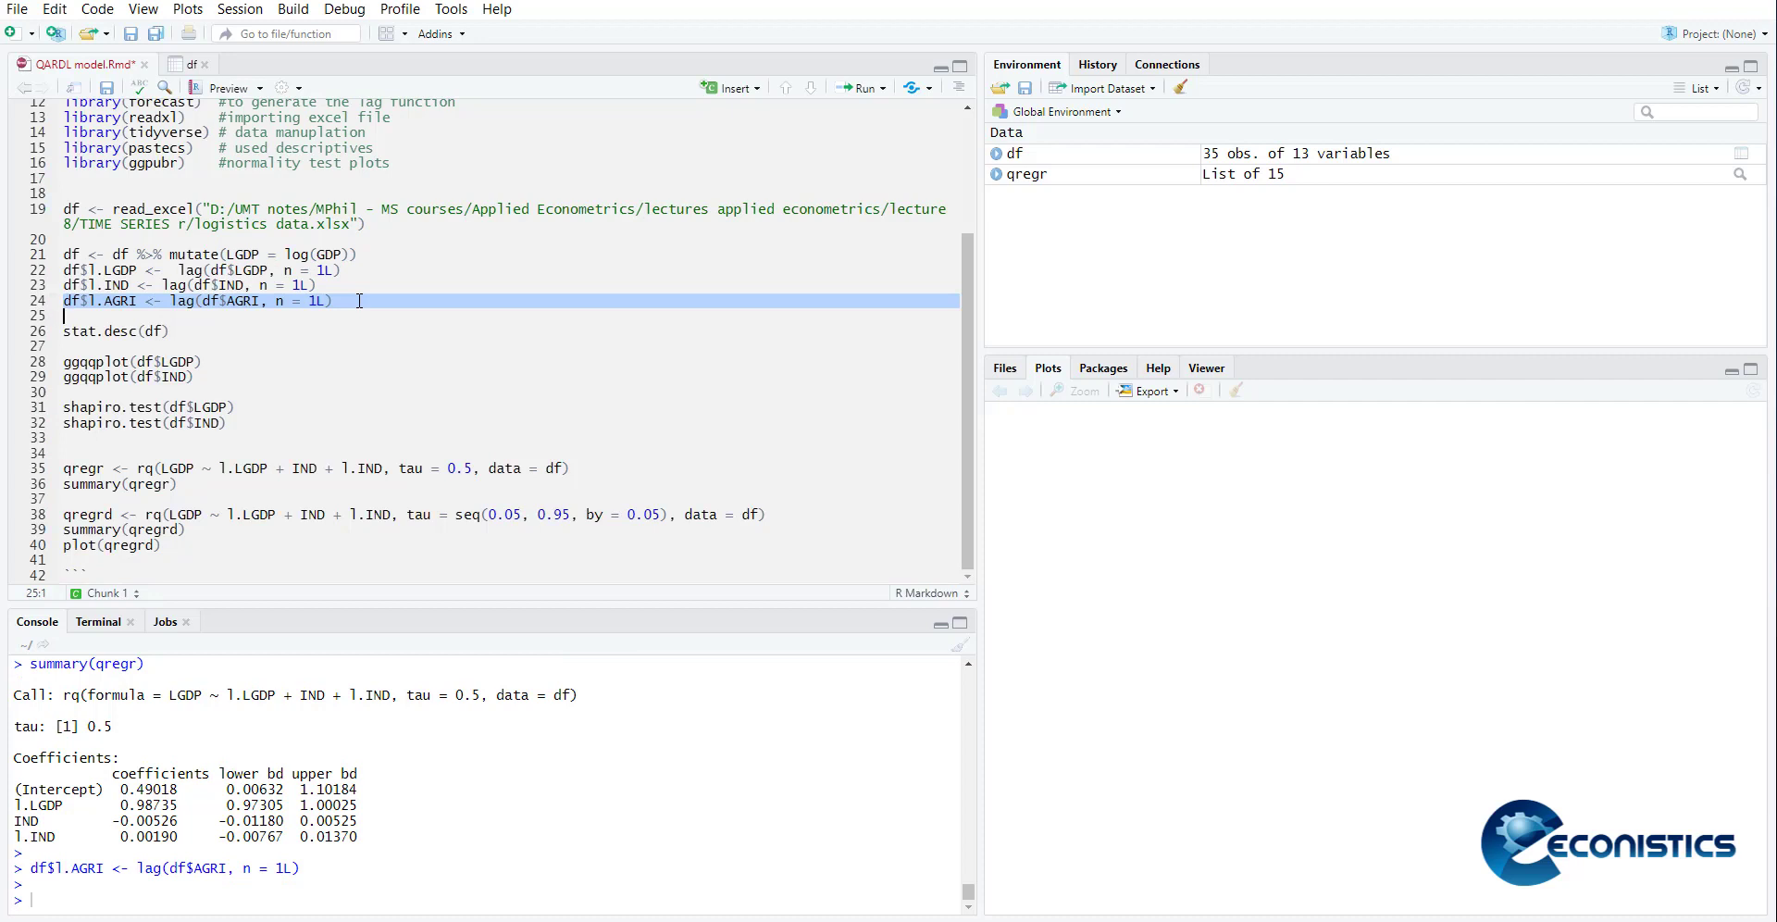
Add AGRI terms to the median quantile regression formula
left_click(385, 468)
type(" + ")
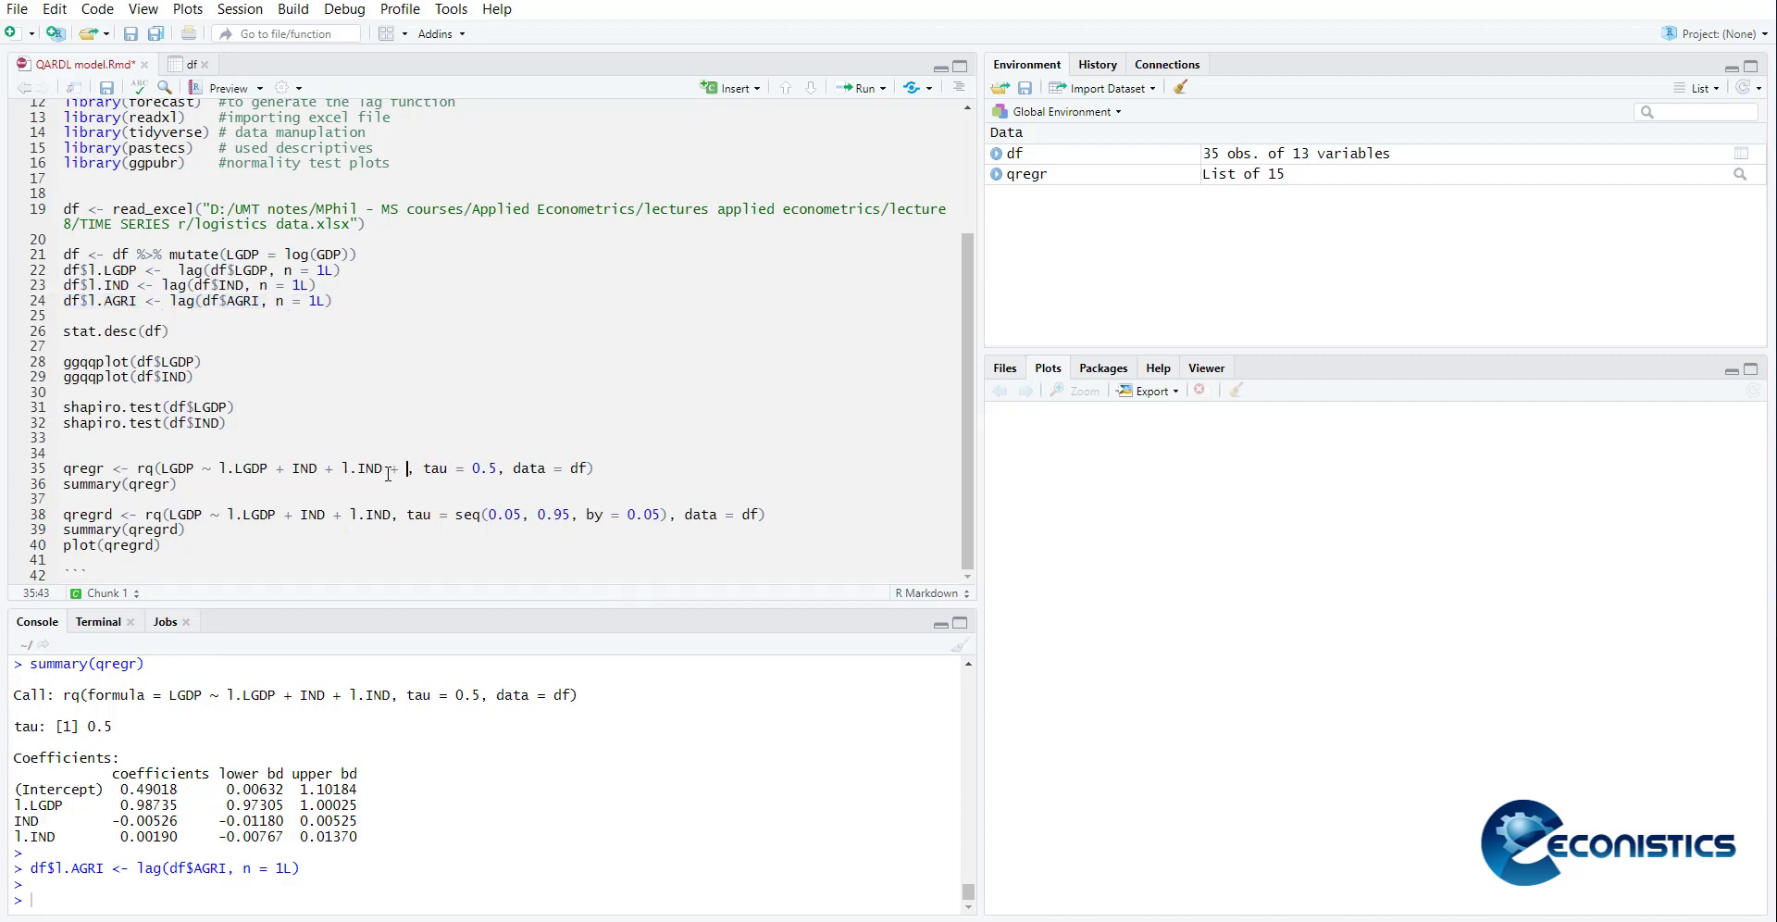
type("ABRI")
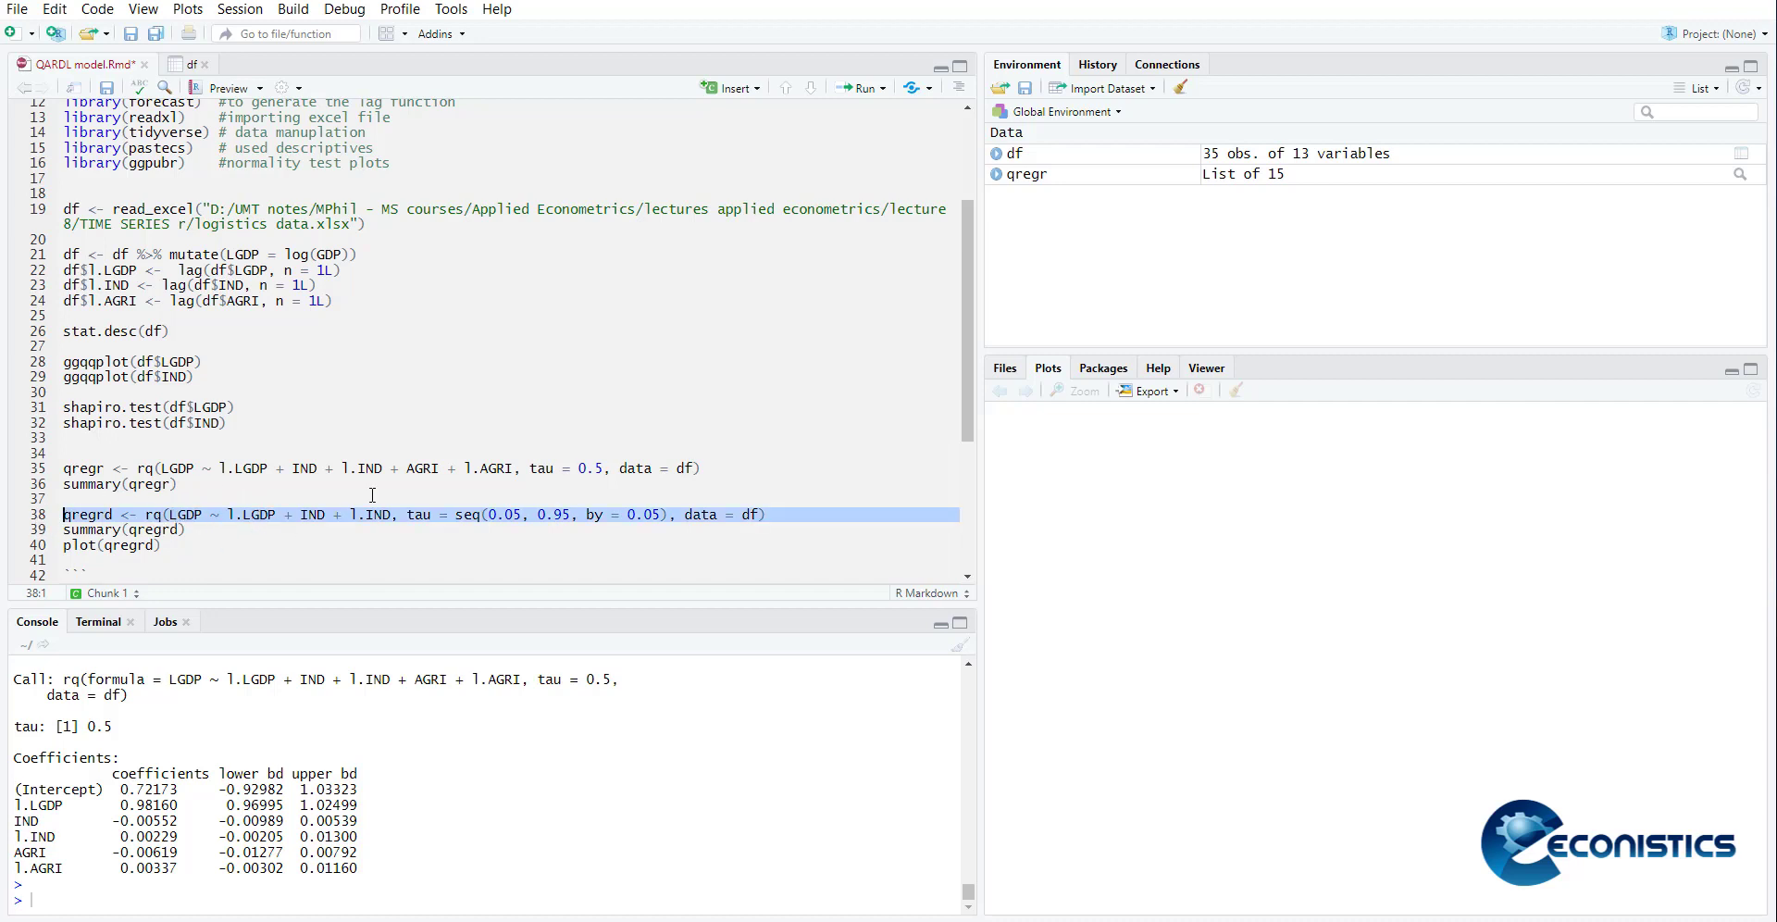
Select the qregrd multi-quantile regression line (tau 0.05 to 0.95) to run next
left_click(502, 529)
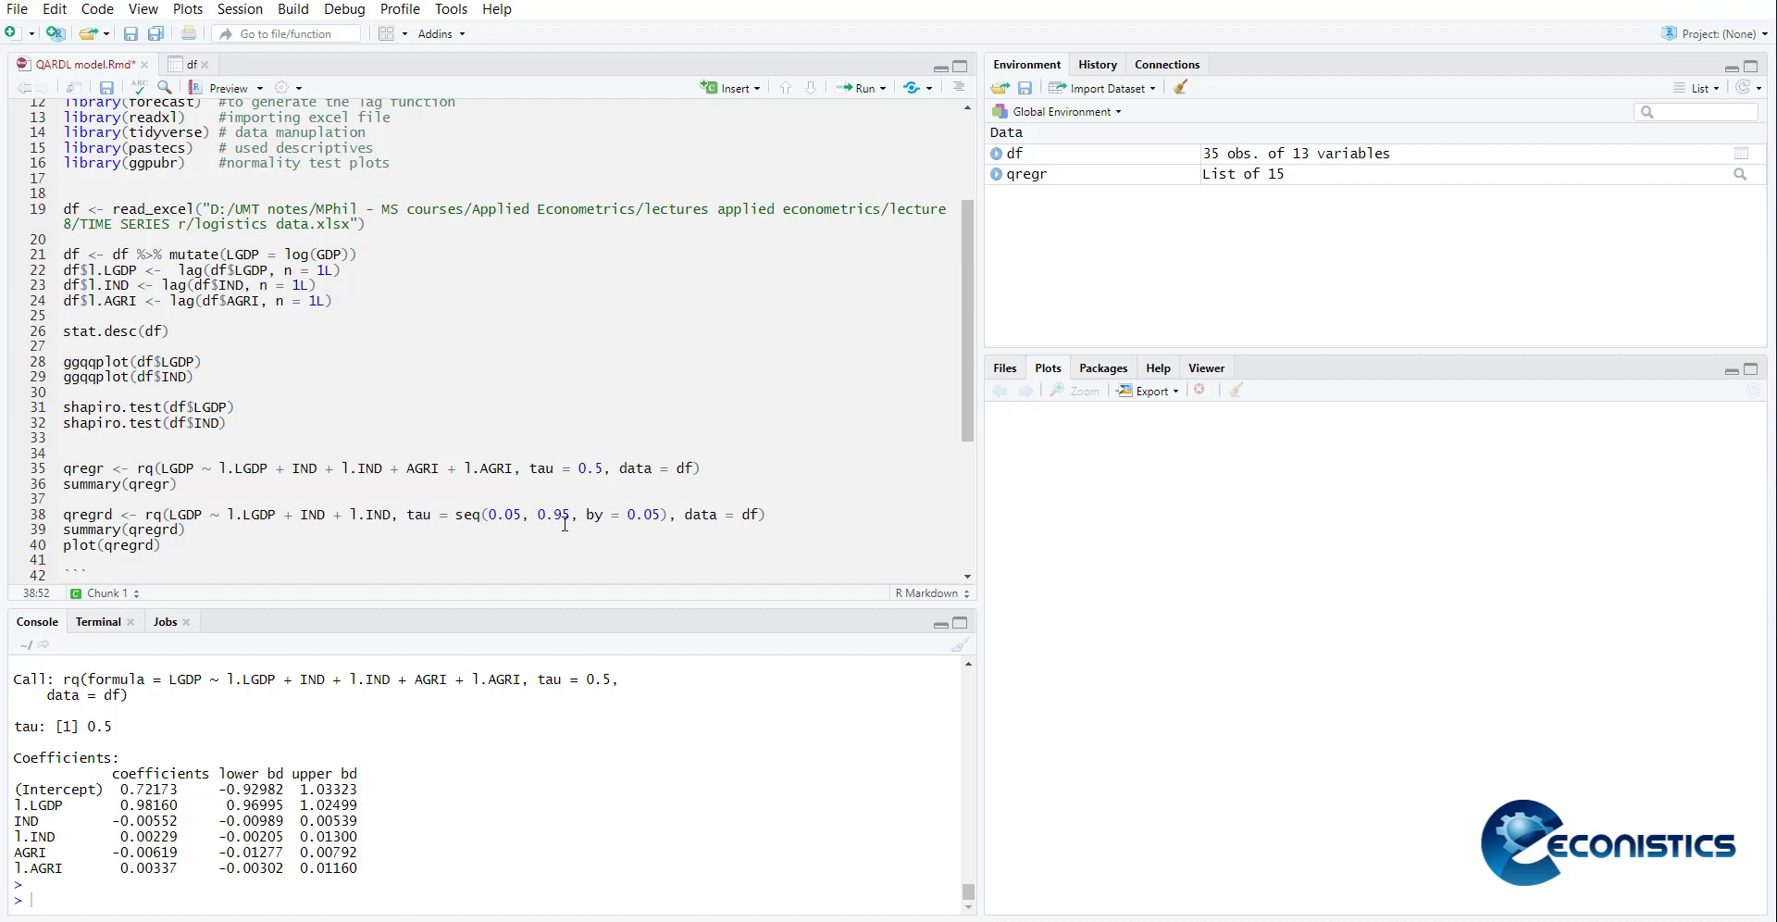
mouse_move(648, 528)
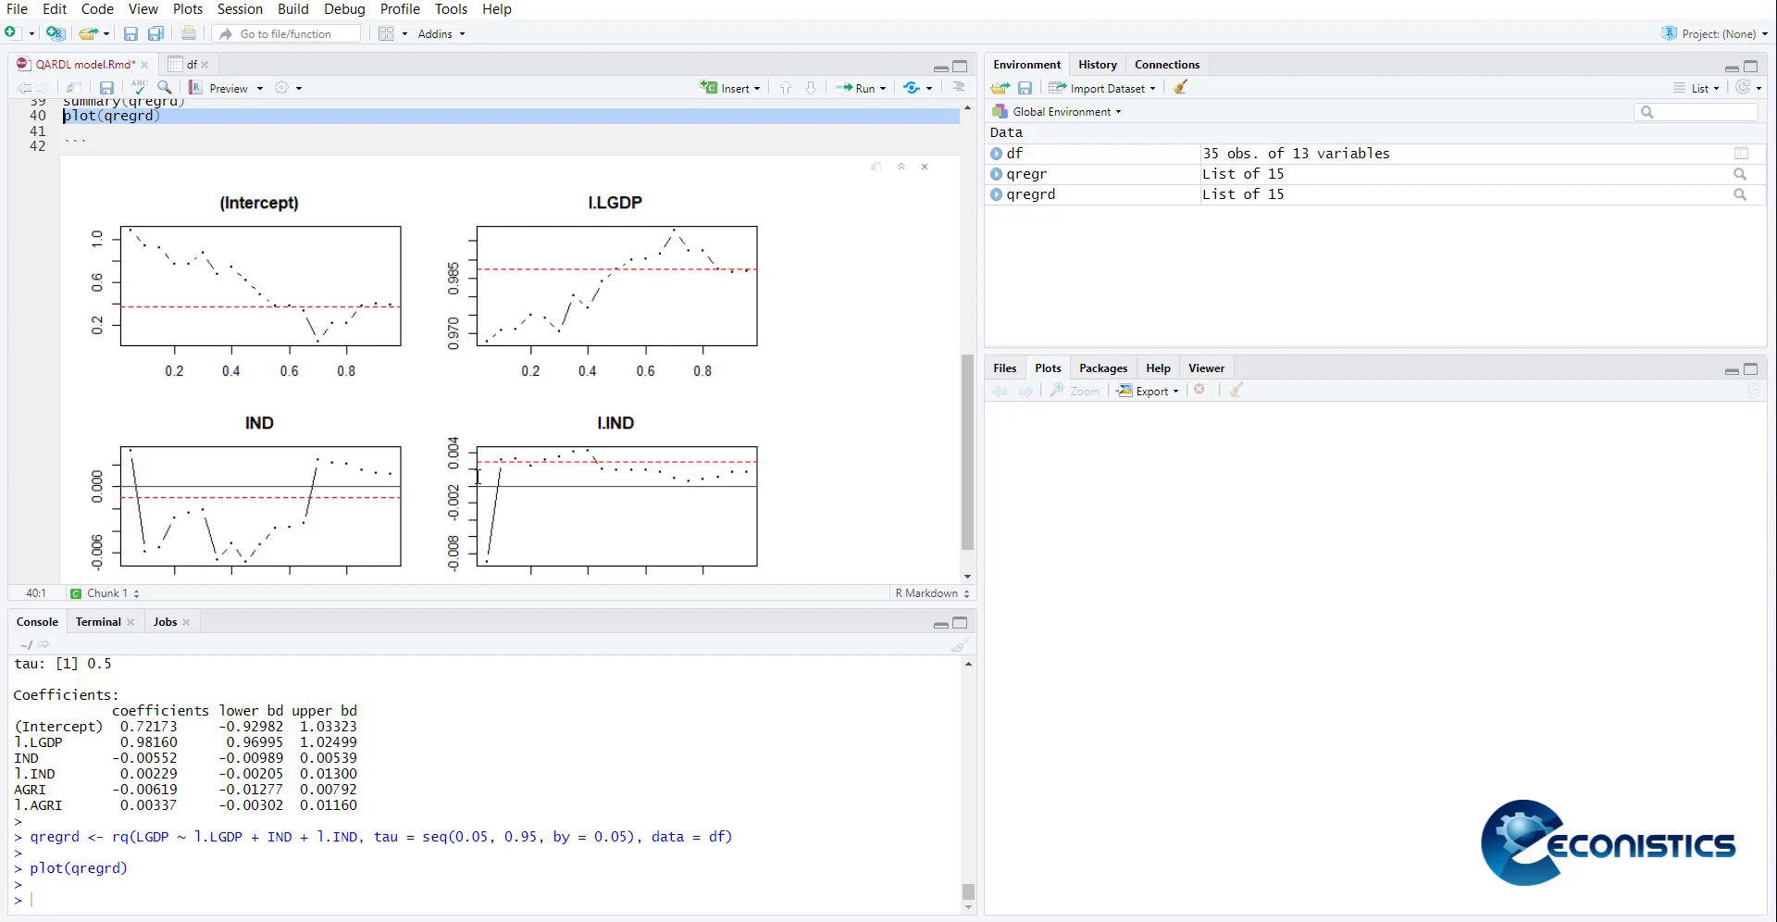
mouse_move(592, 304)
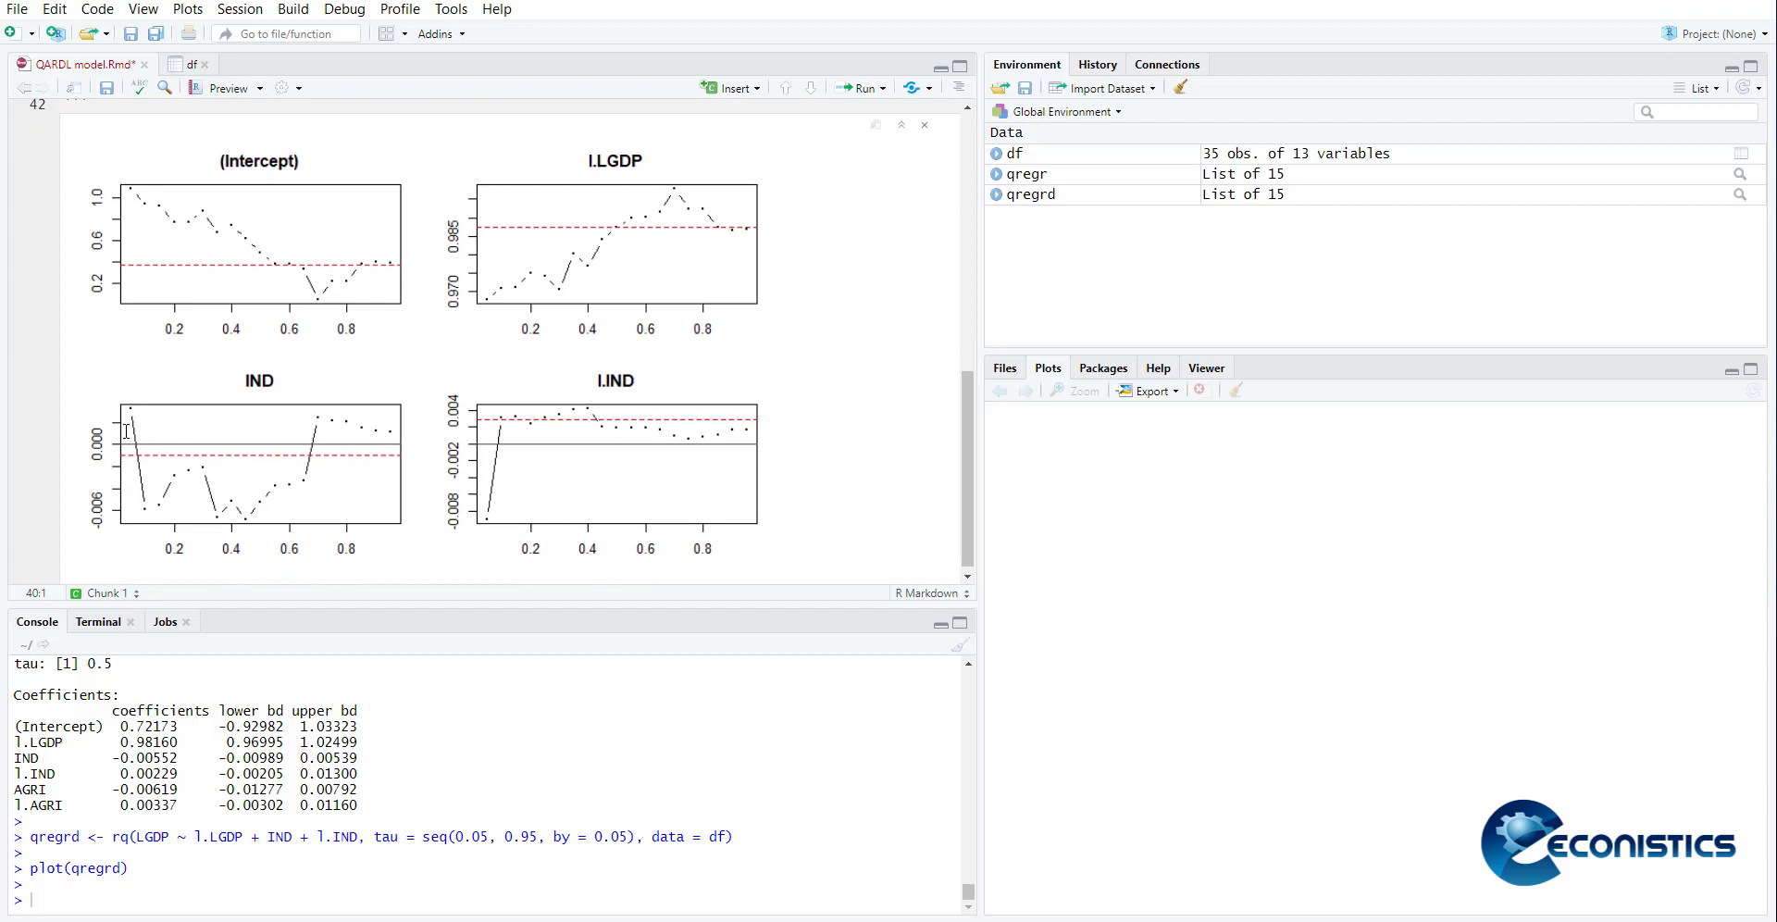
mouse_move(618, 415)
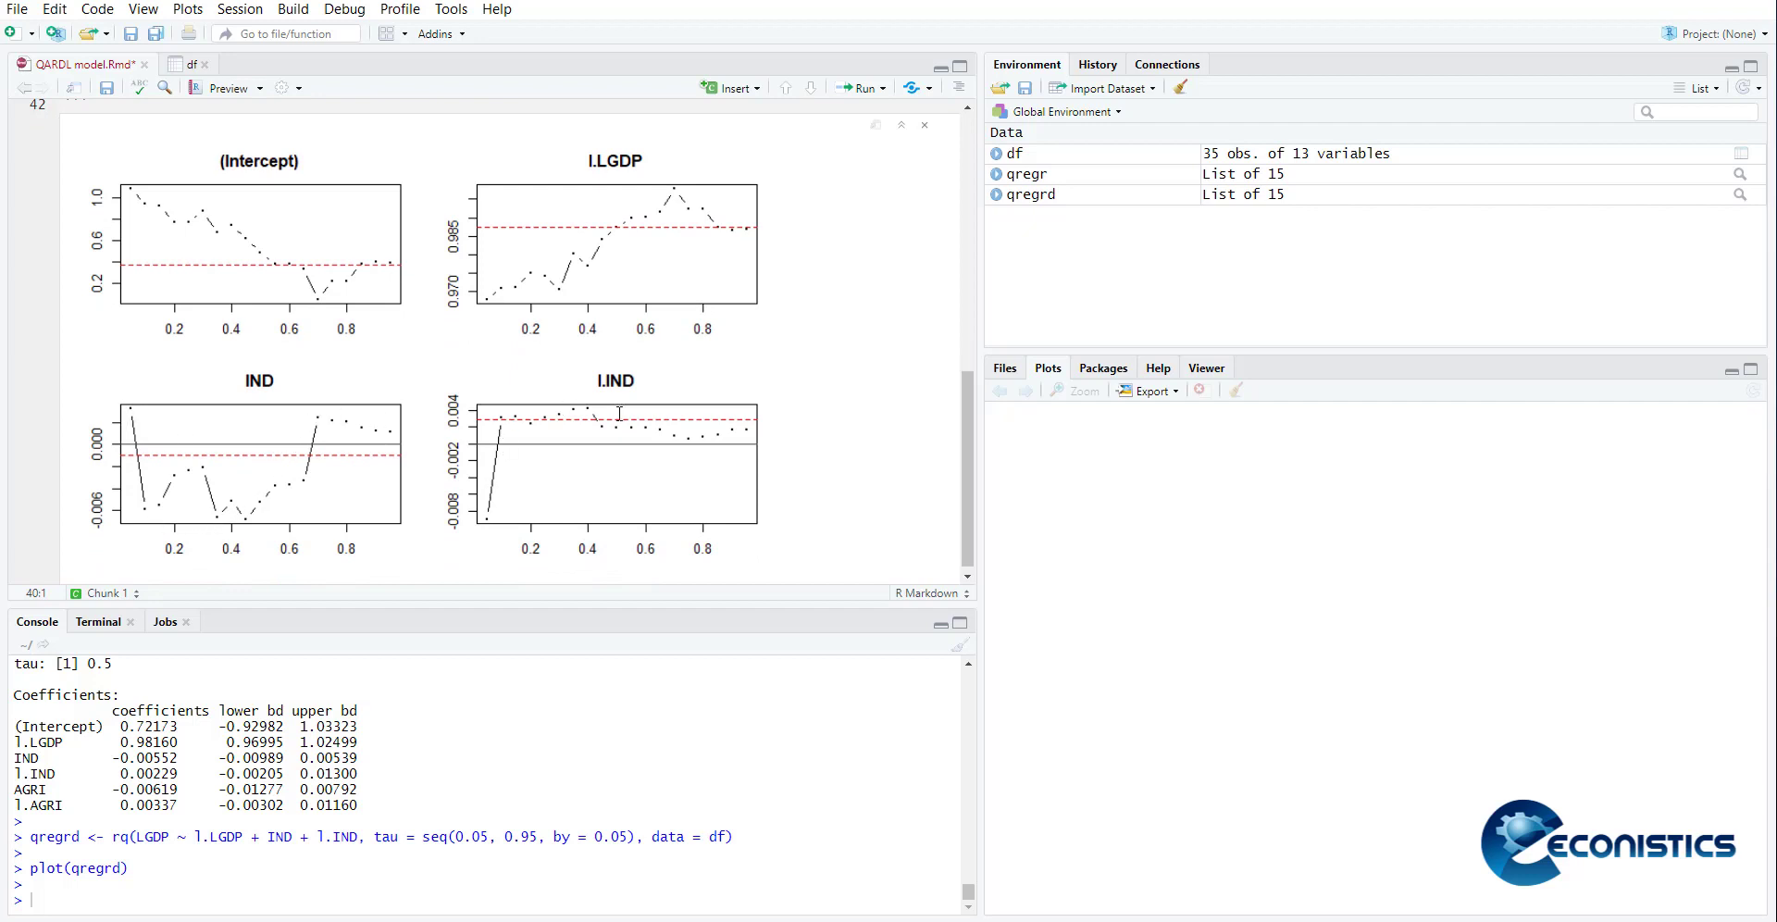
mouse_move(846, 527)
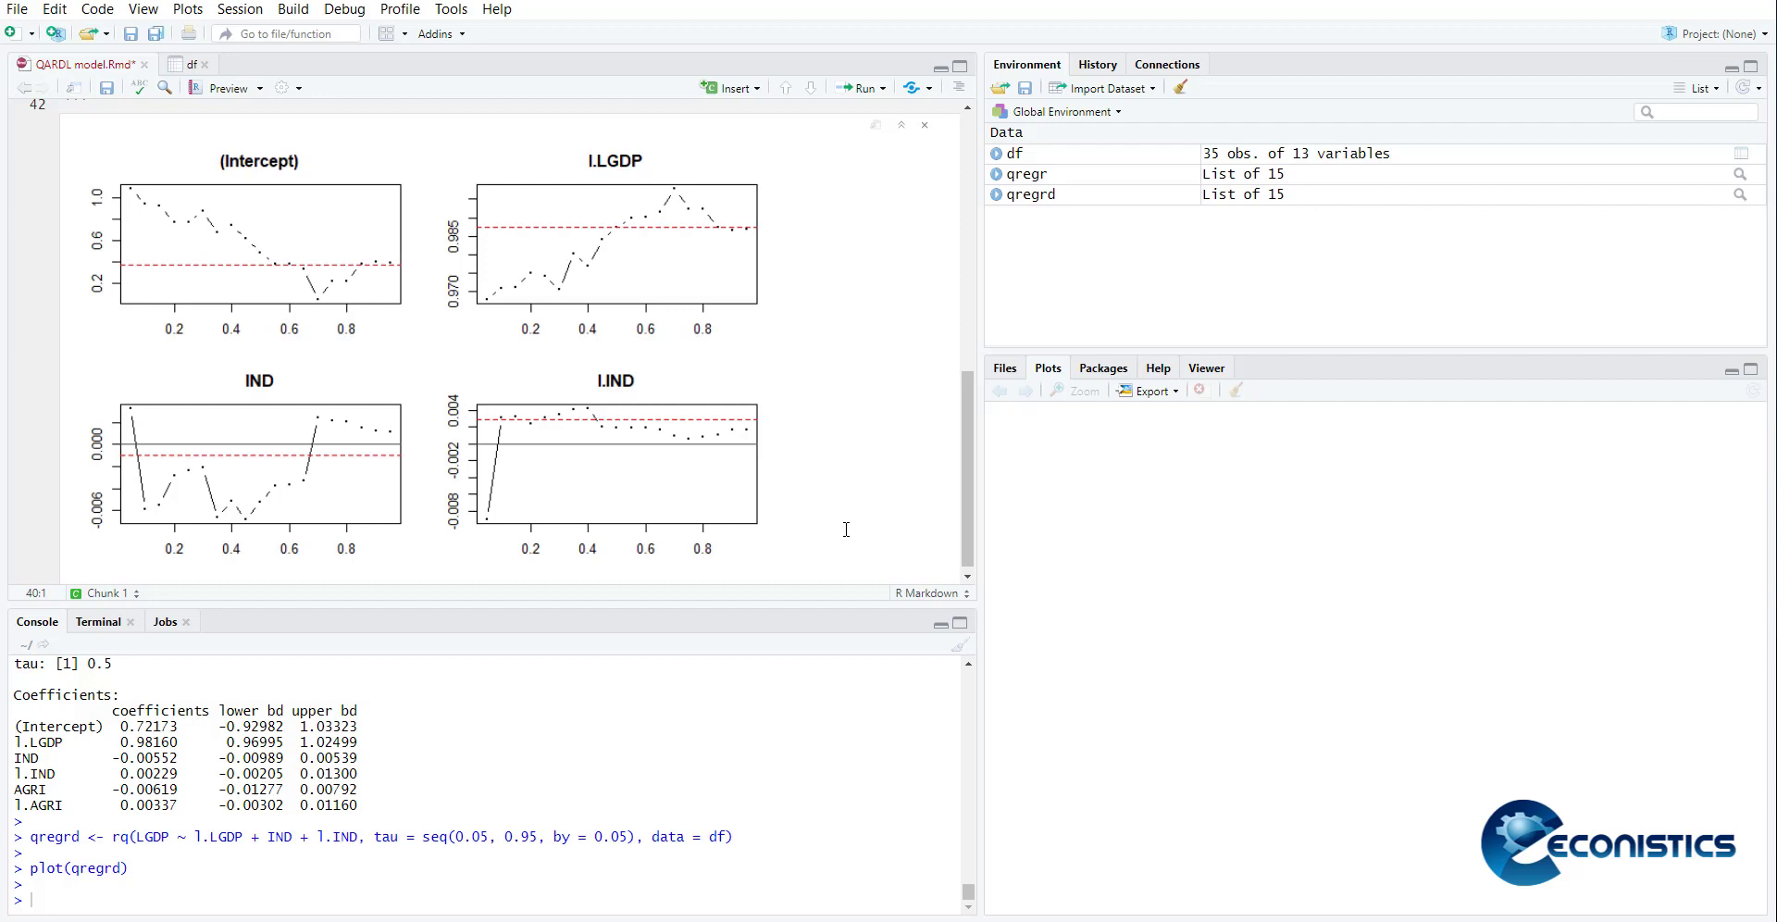
mouse_move(783, 423)
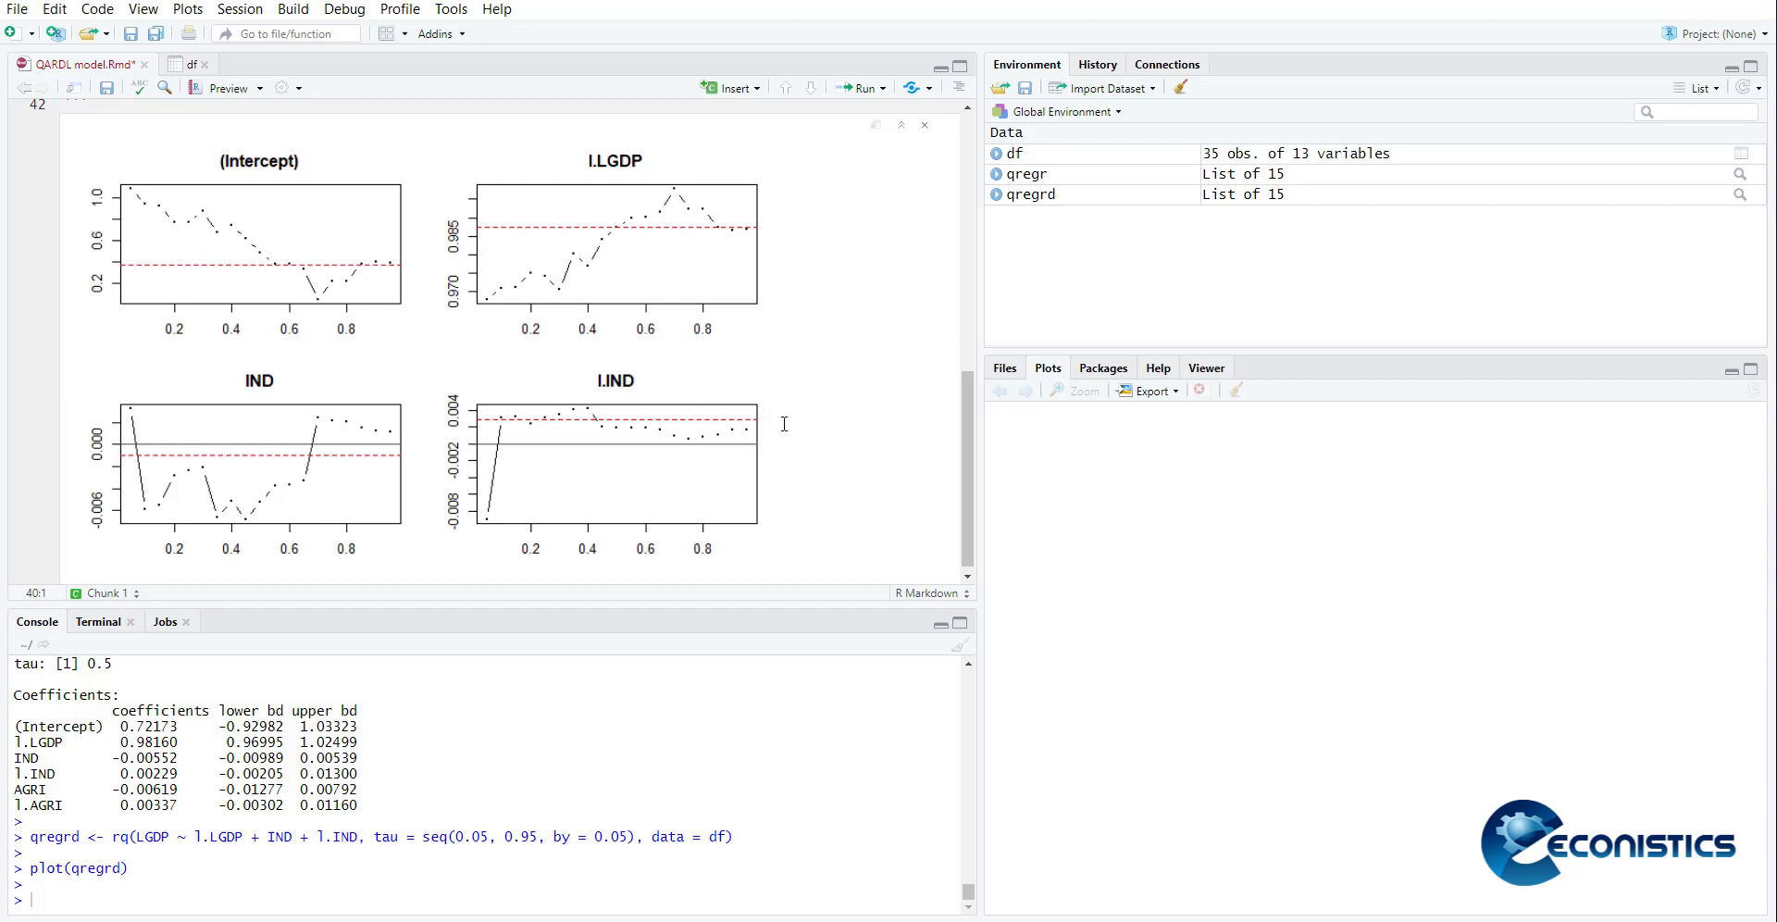
mouse_move(839, 395)
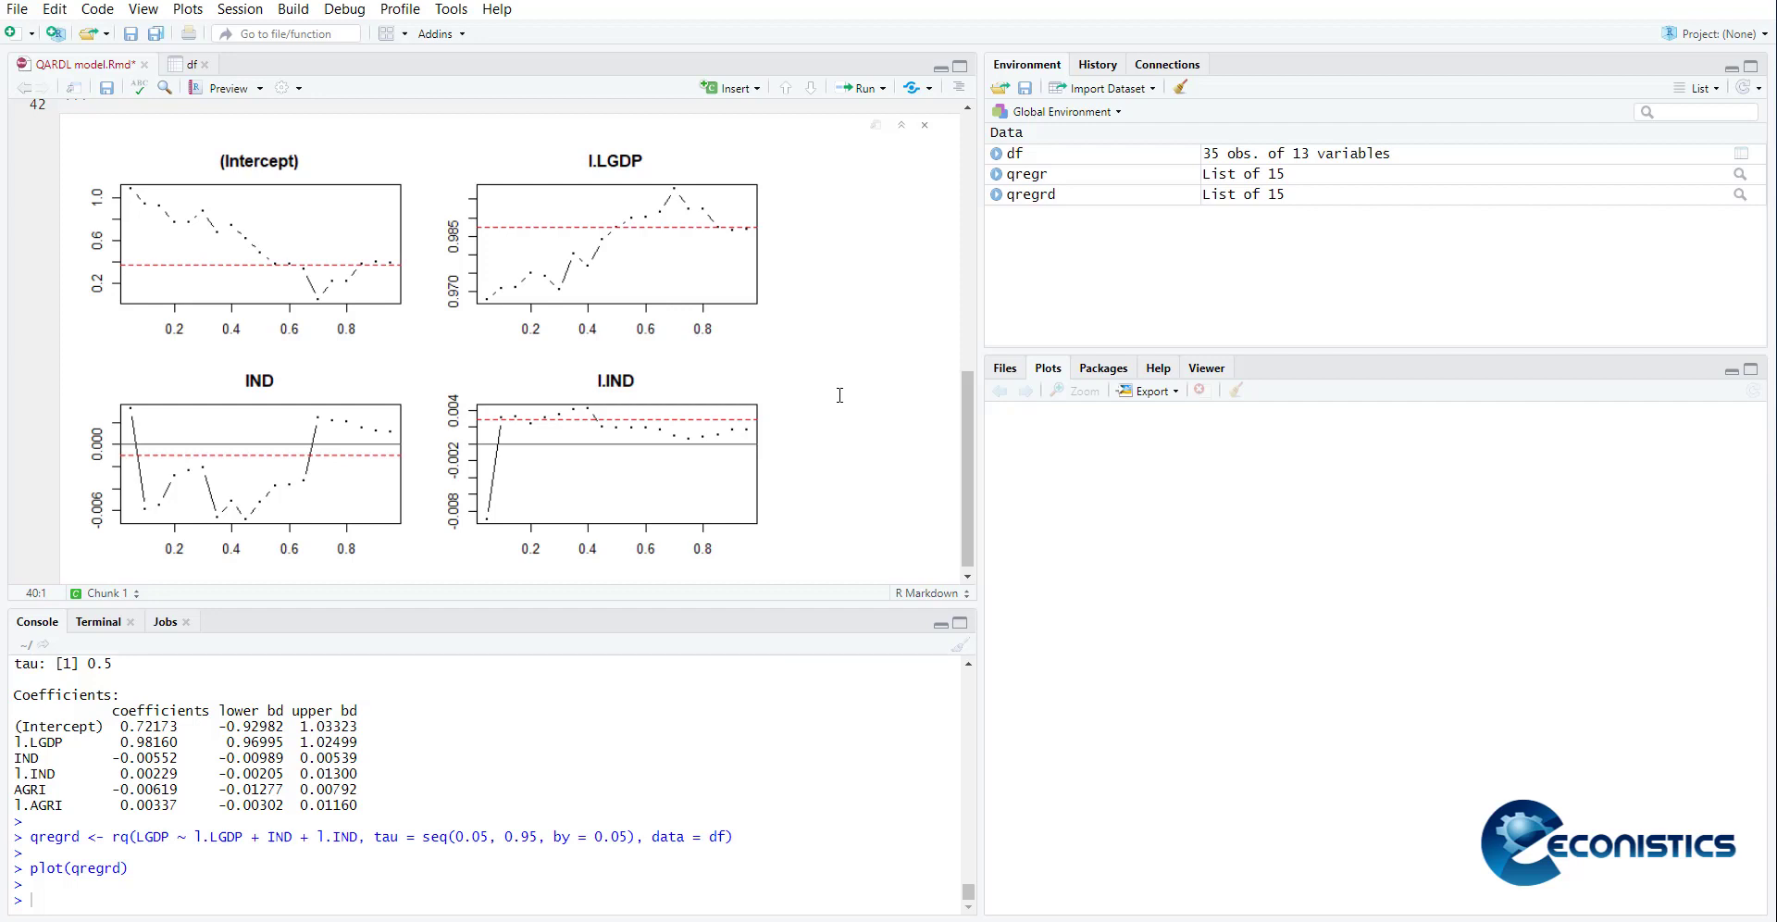
mouse_move(600, 335)
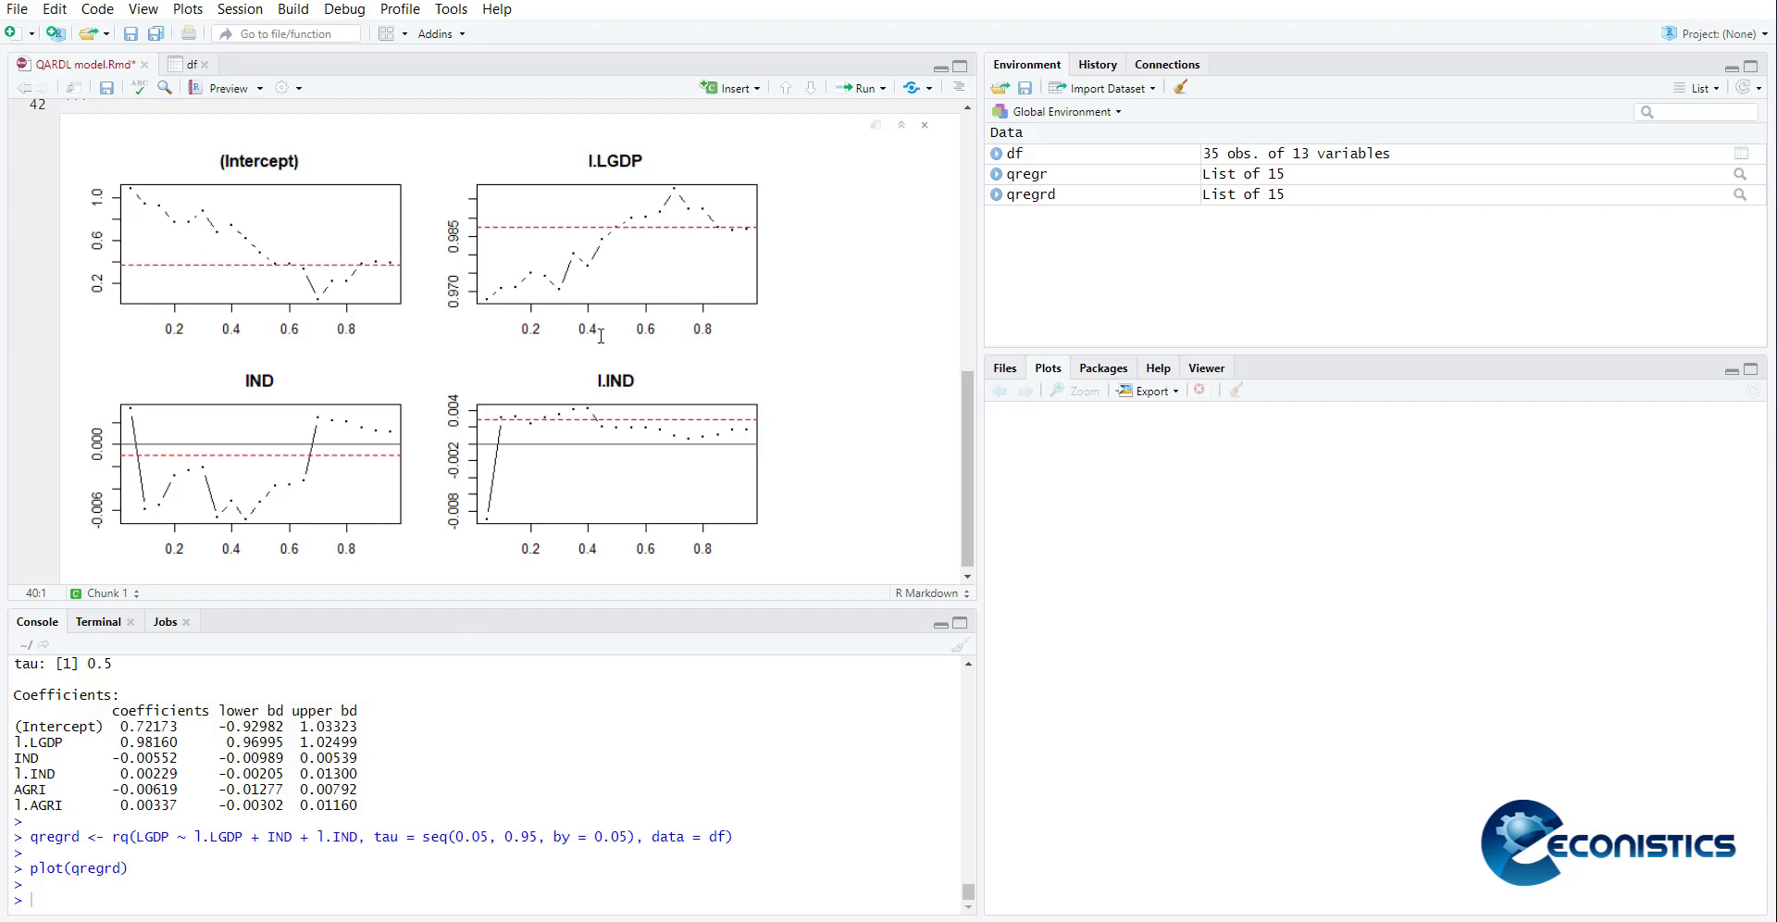
mouse_move(563, 250)
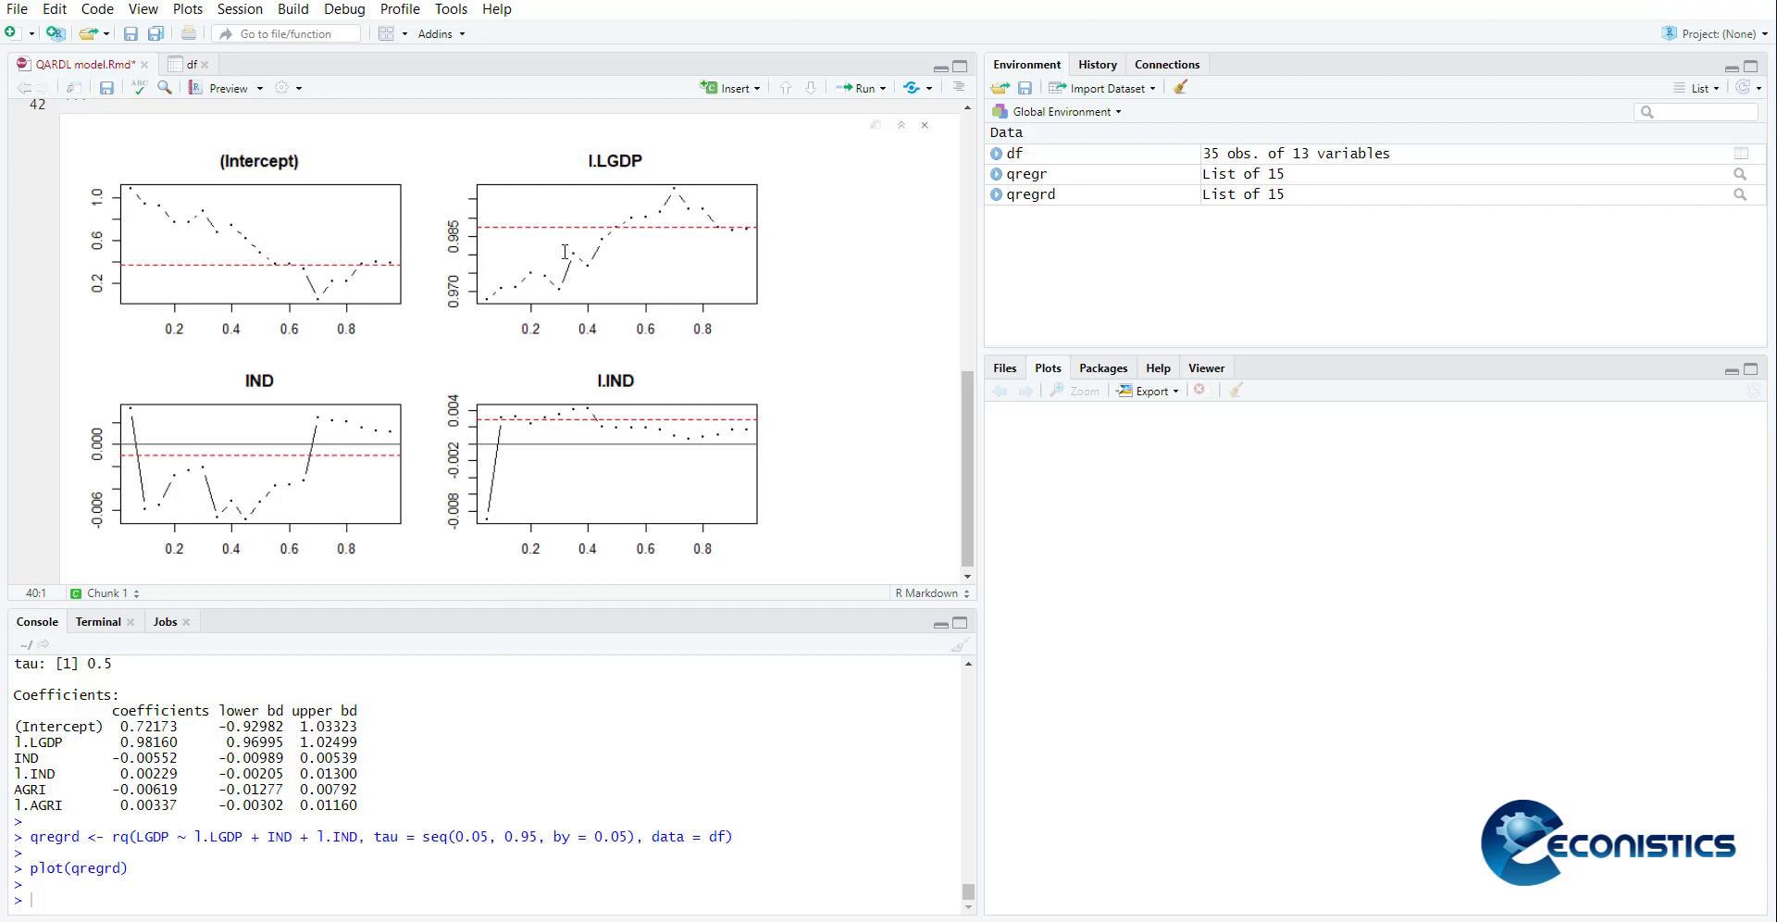
mouse_move(731, 248)
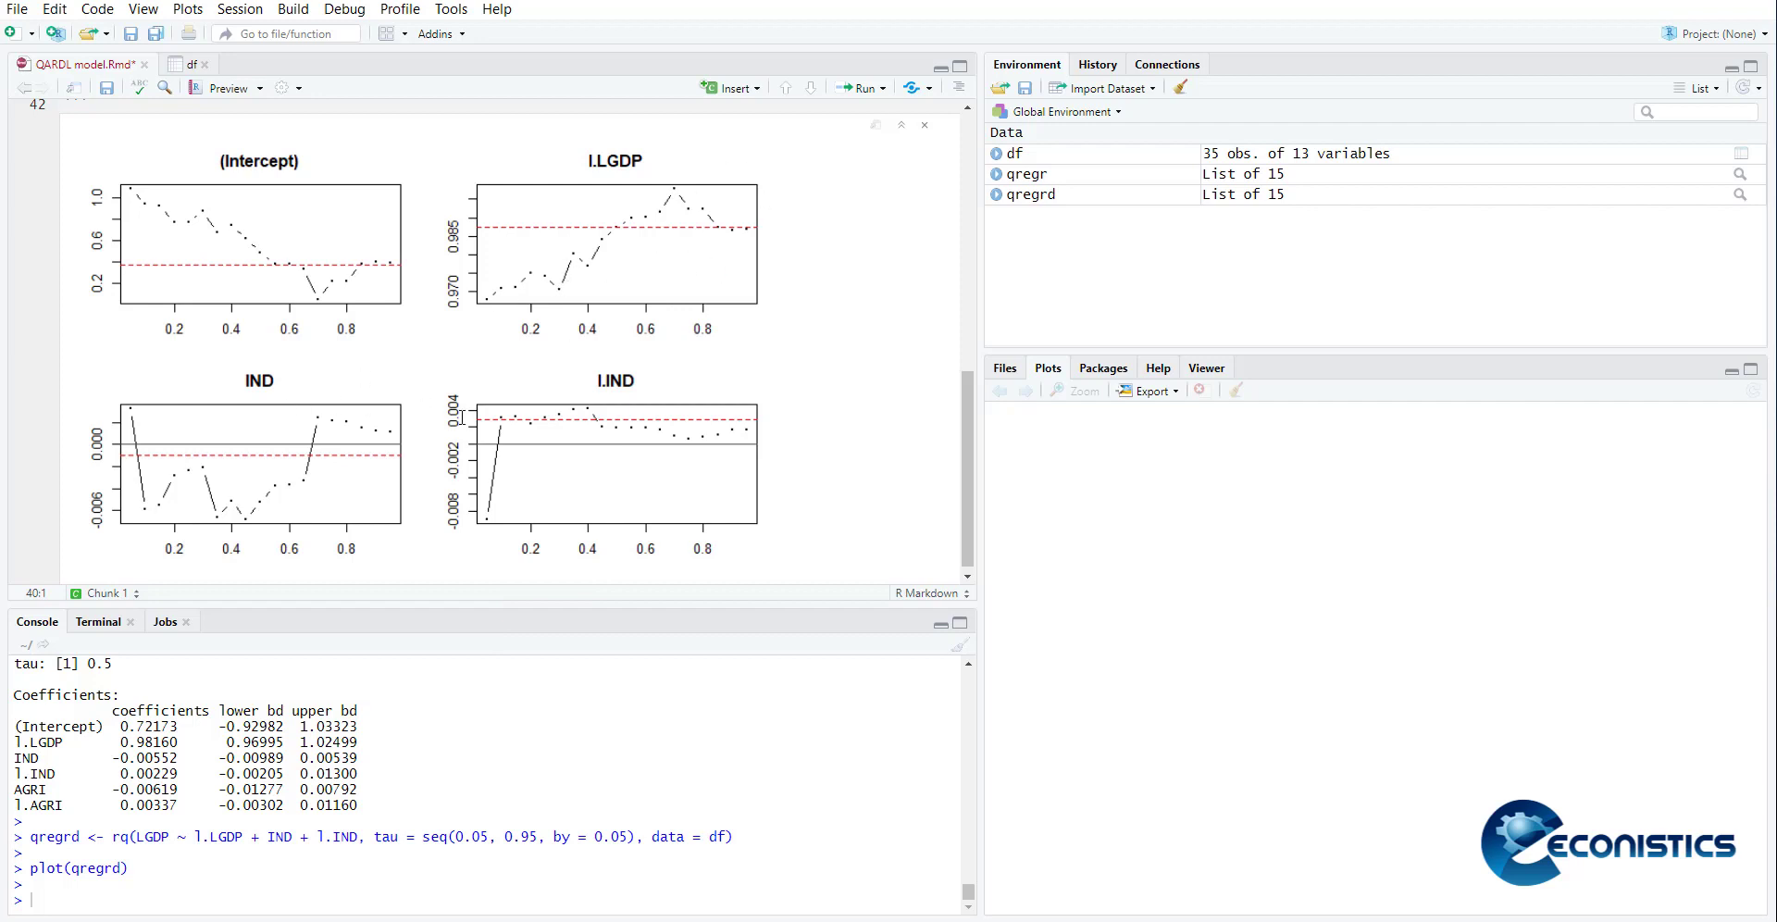
mouse_move(424, 324)
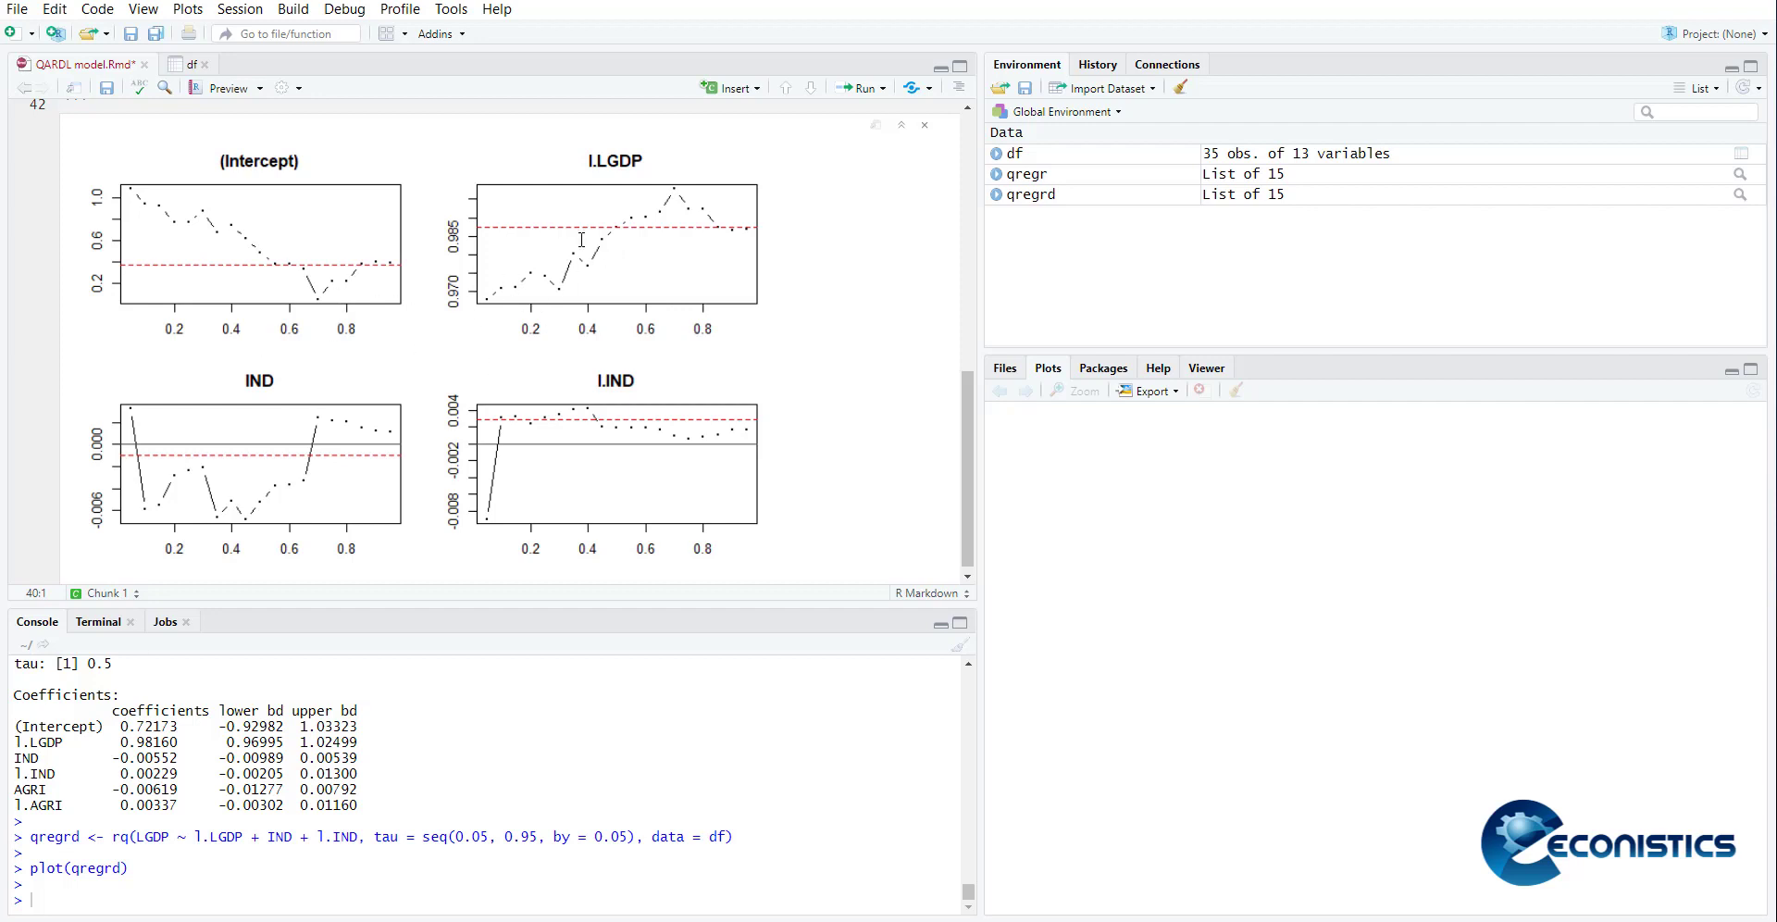
mouse_move(590, 265)
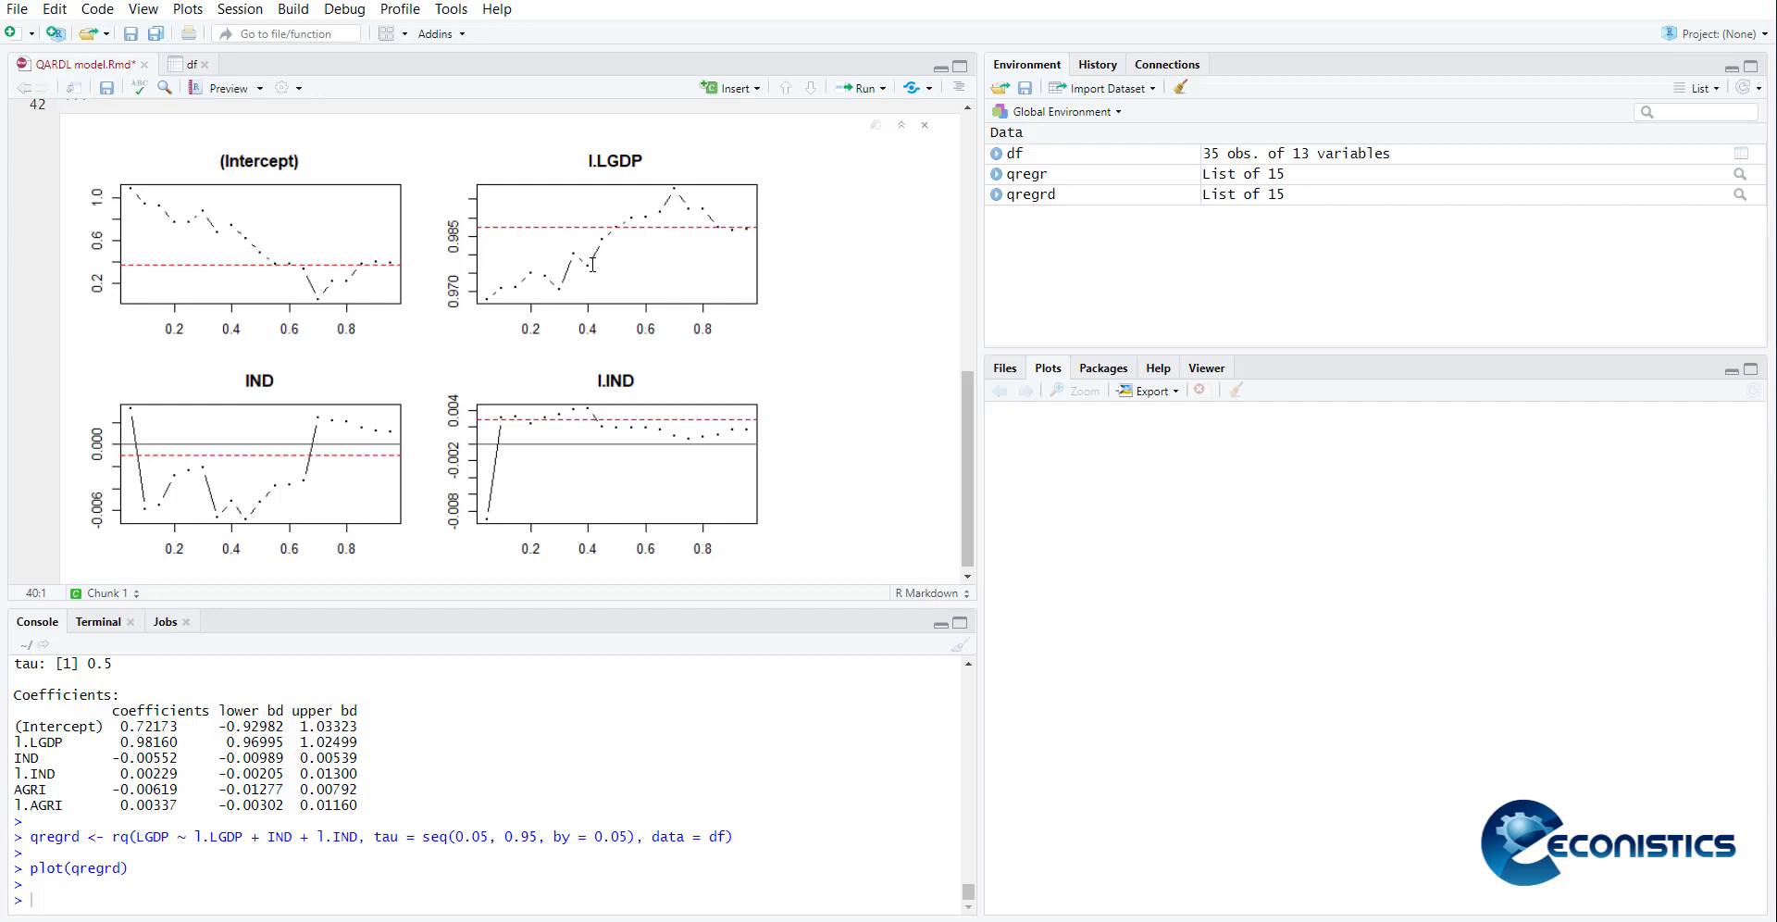
mouse_move(714, 209)
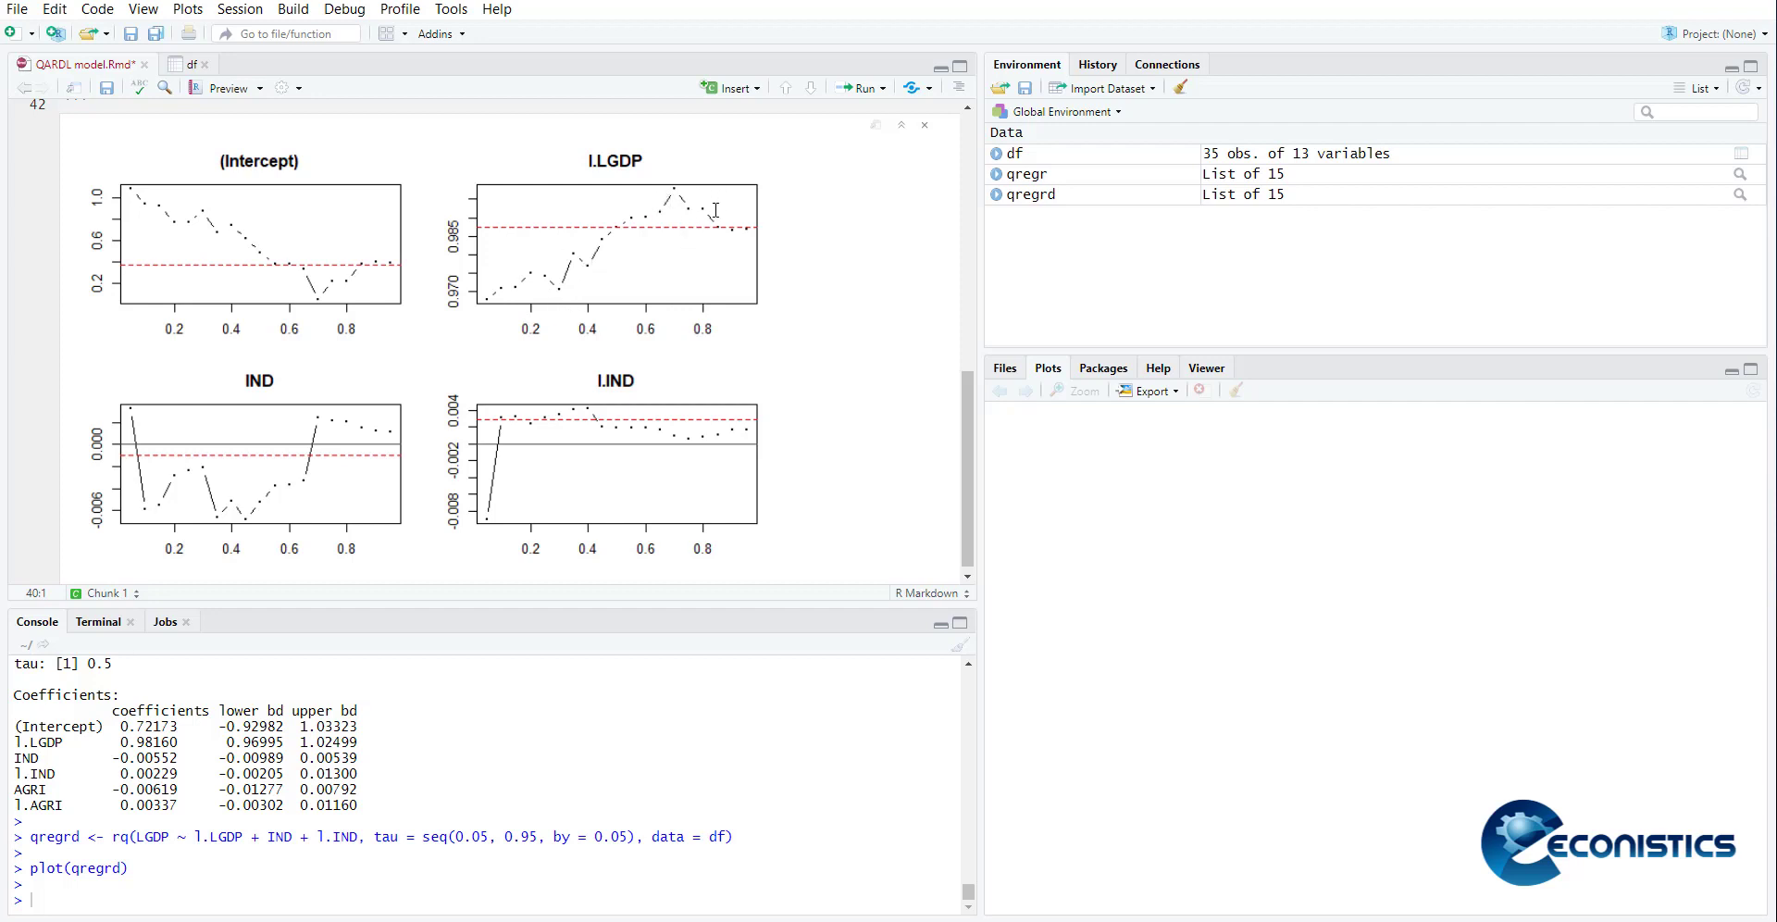
mouse_move(676, 194)
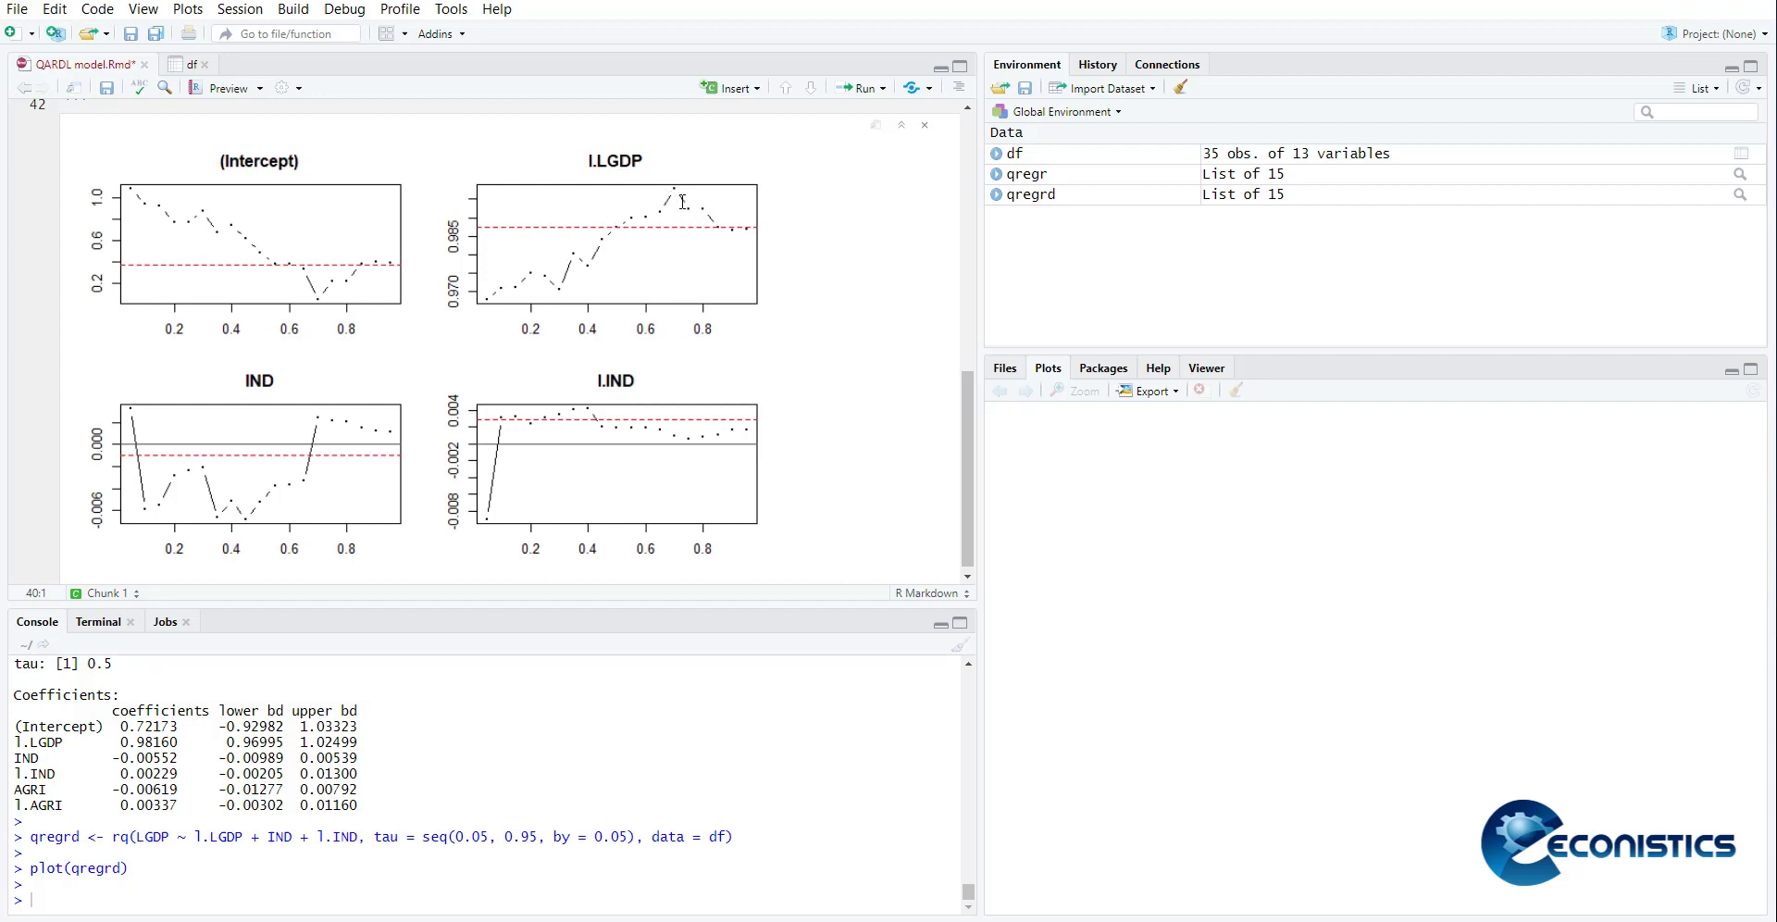
mouse_move(731, 224)
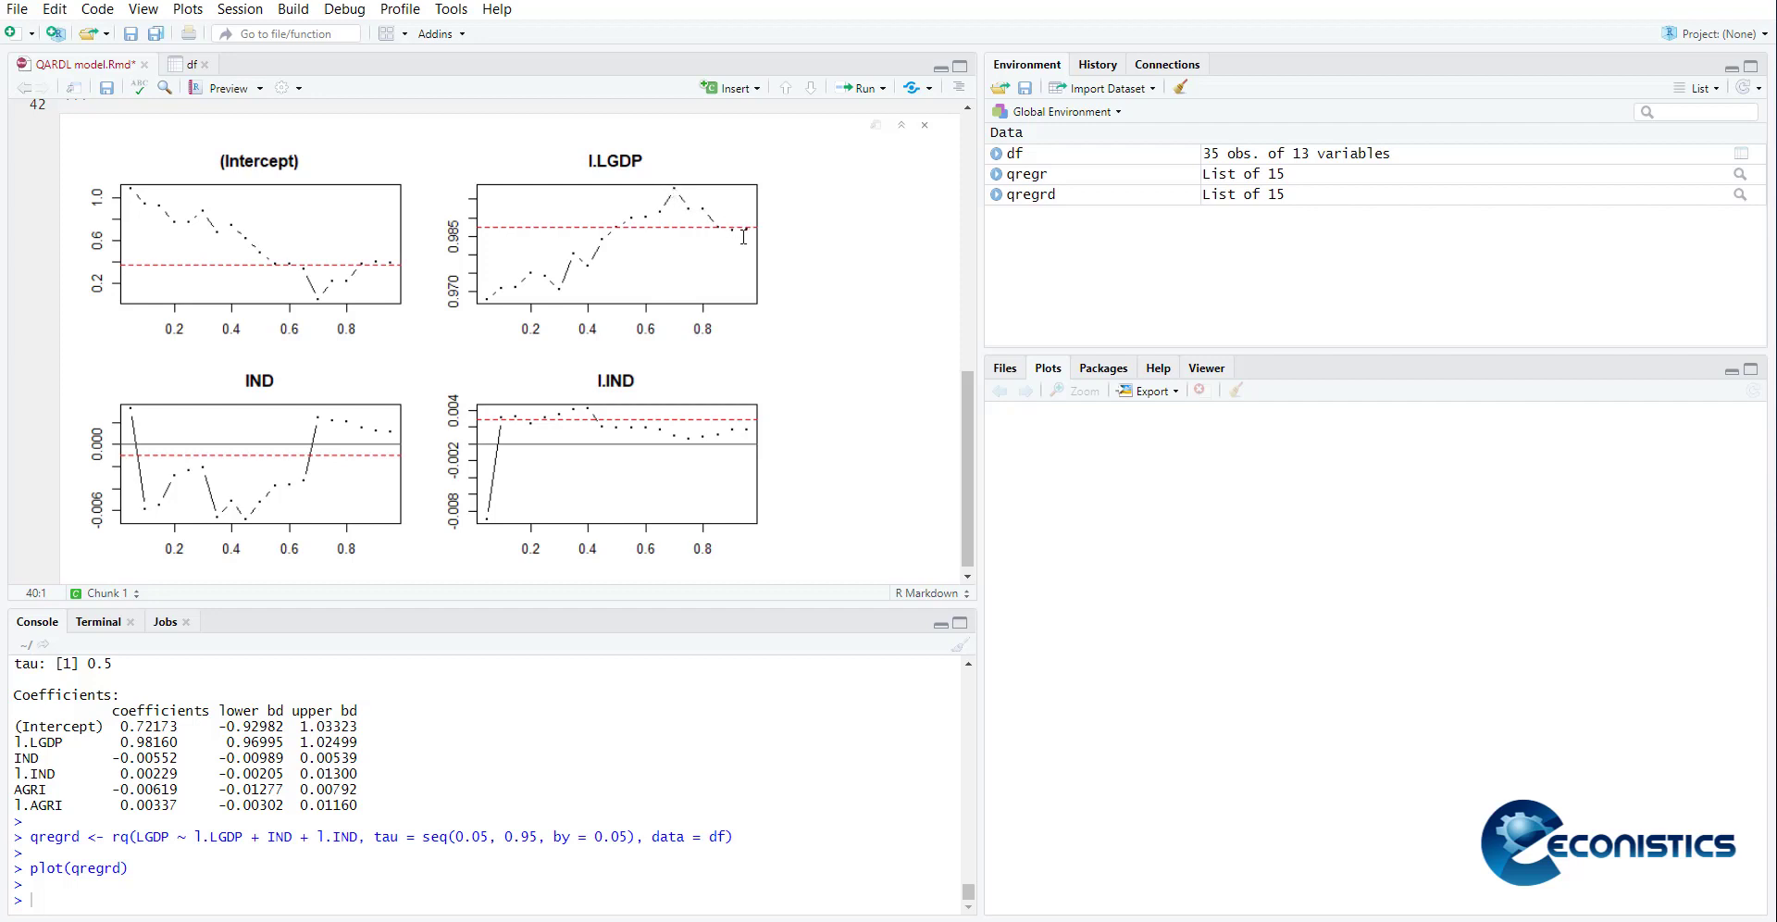
mouse_move(715, 215)
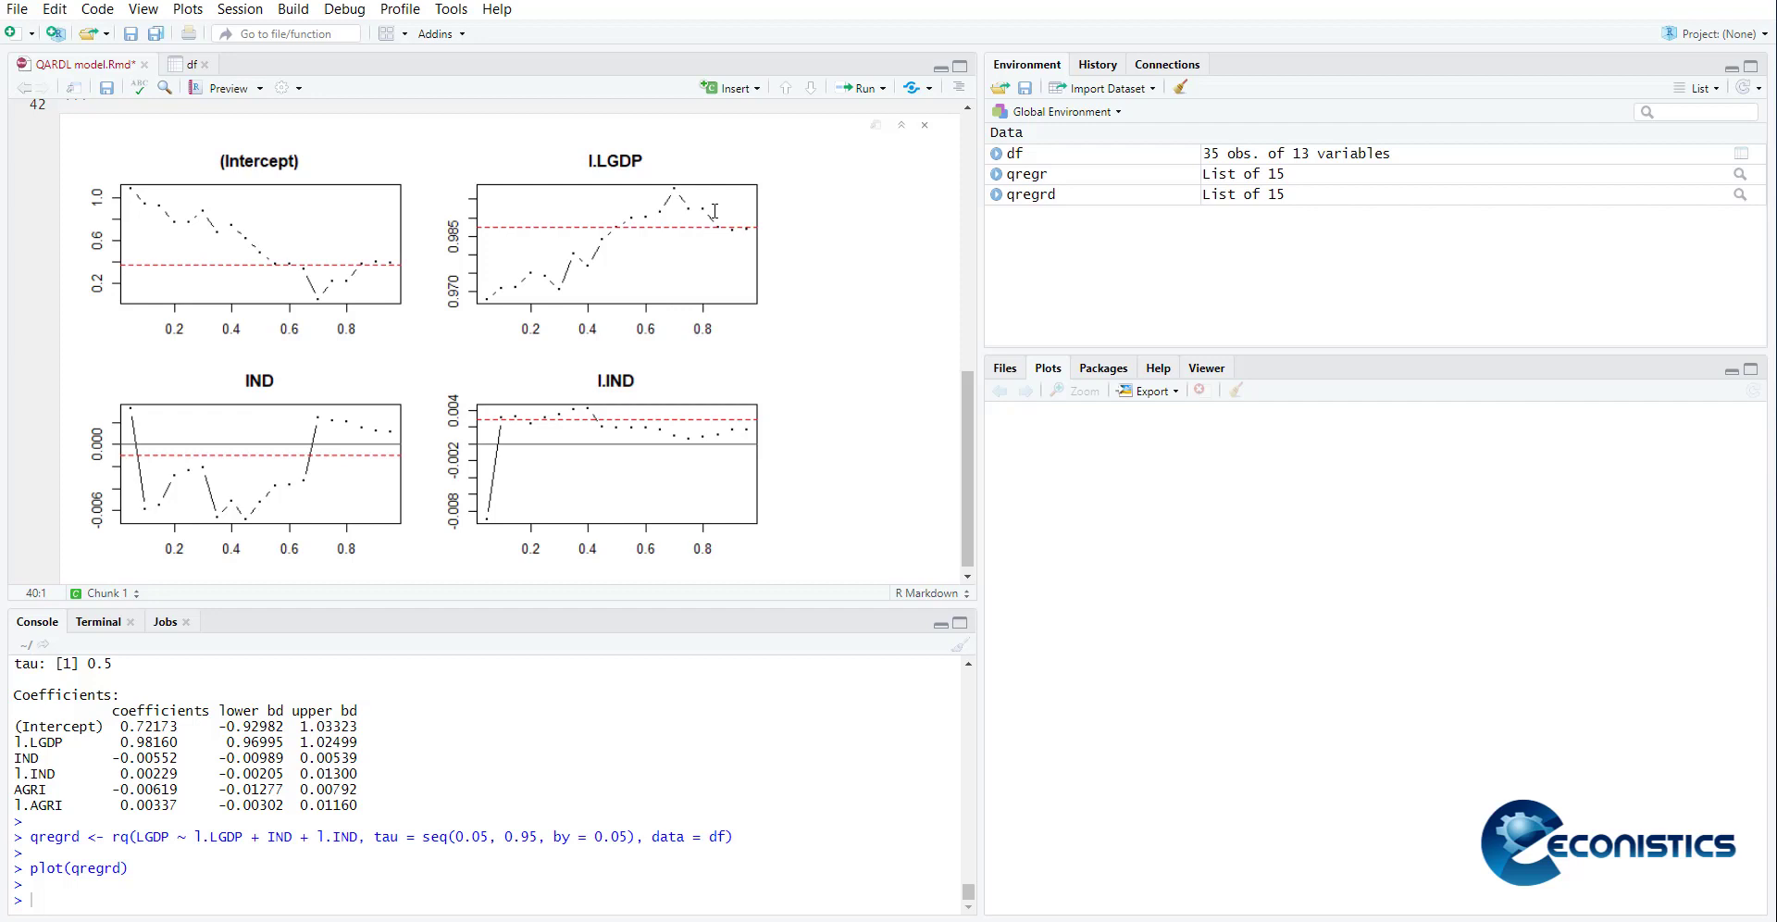
mouse_move(613, 287)
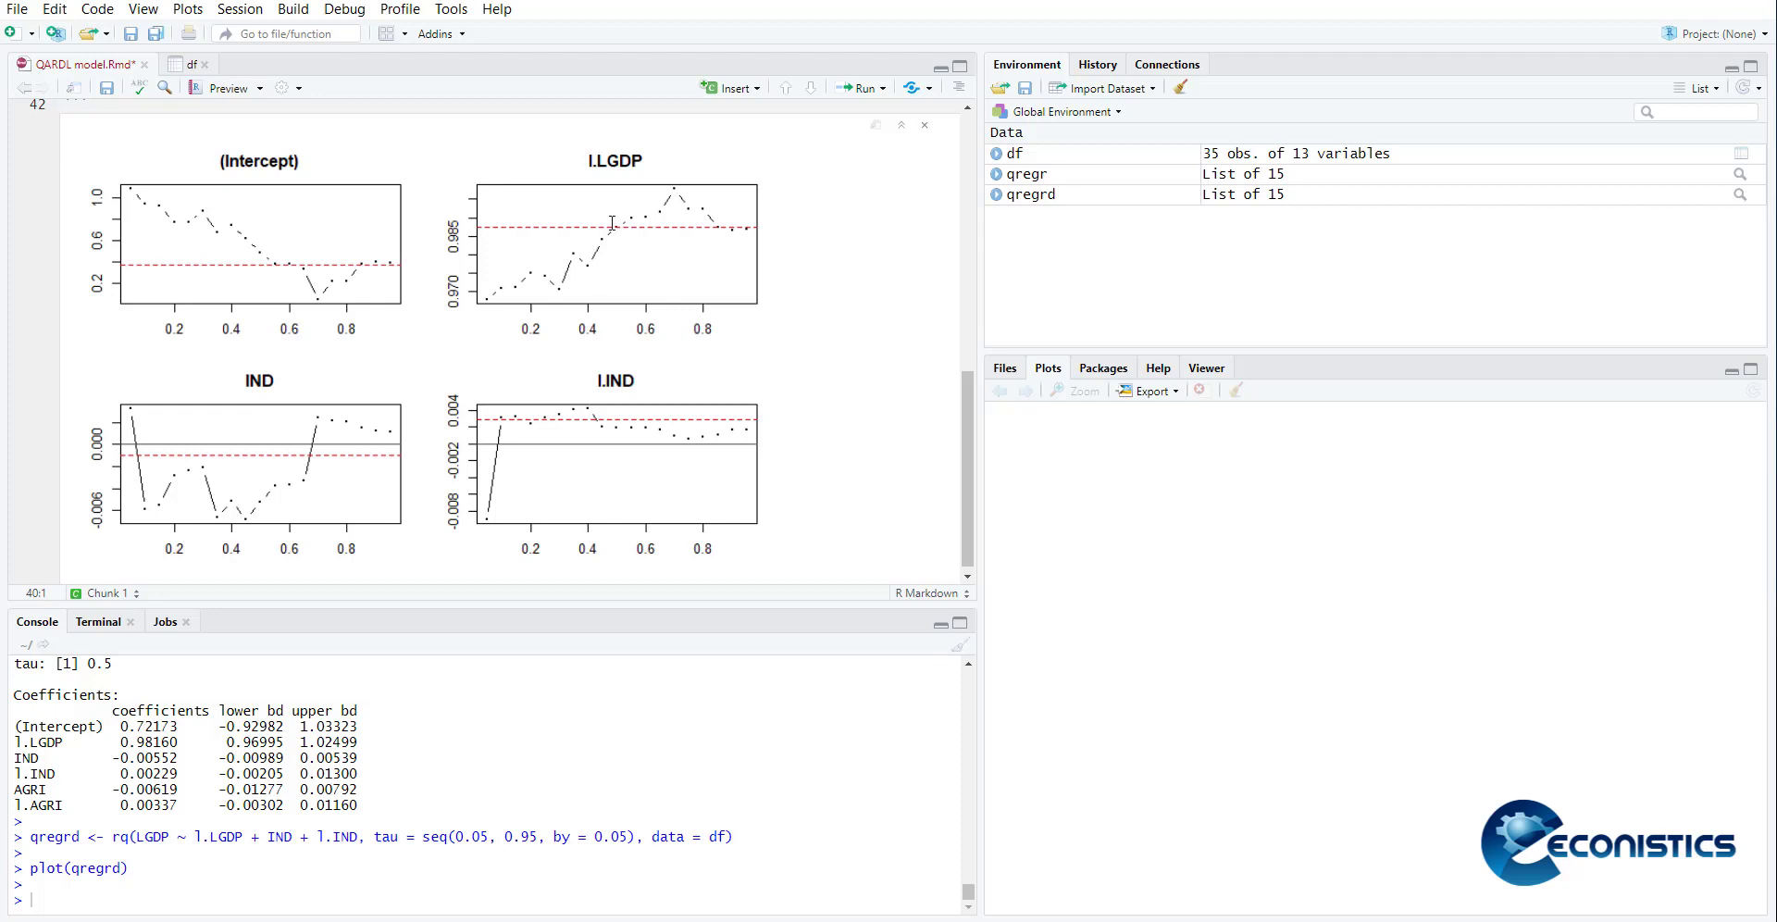
mouse_move(709, 236)
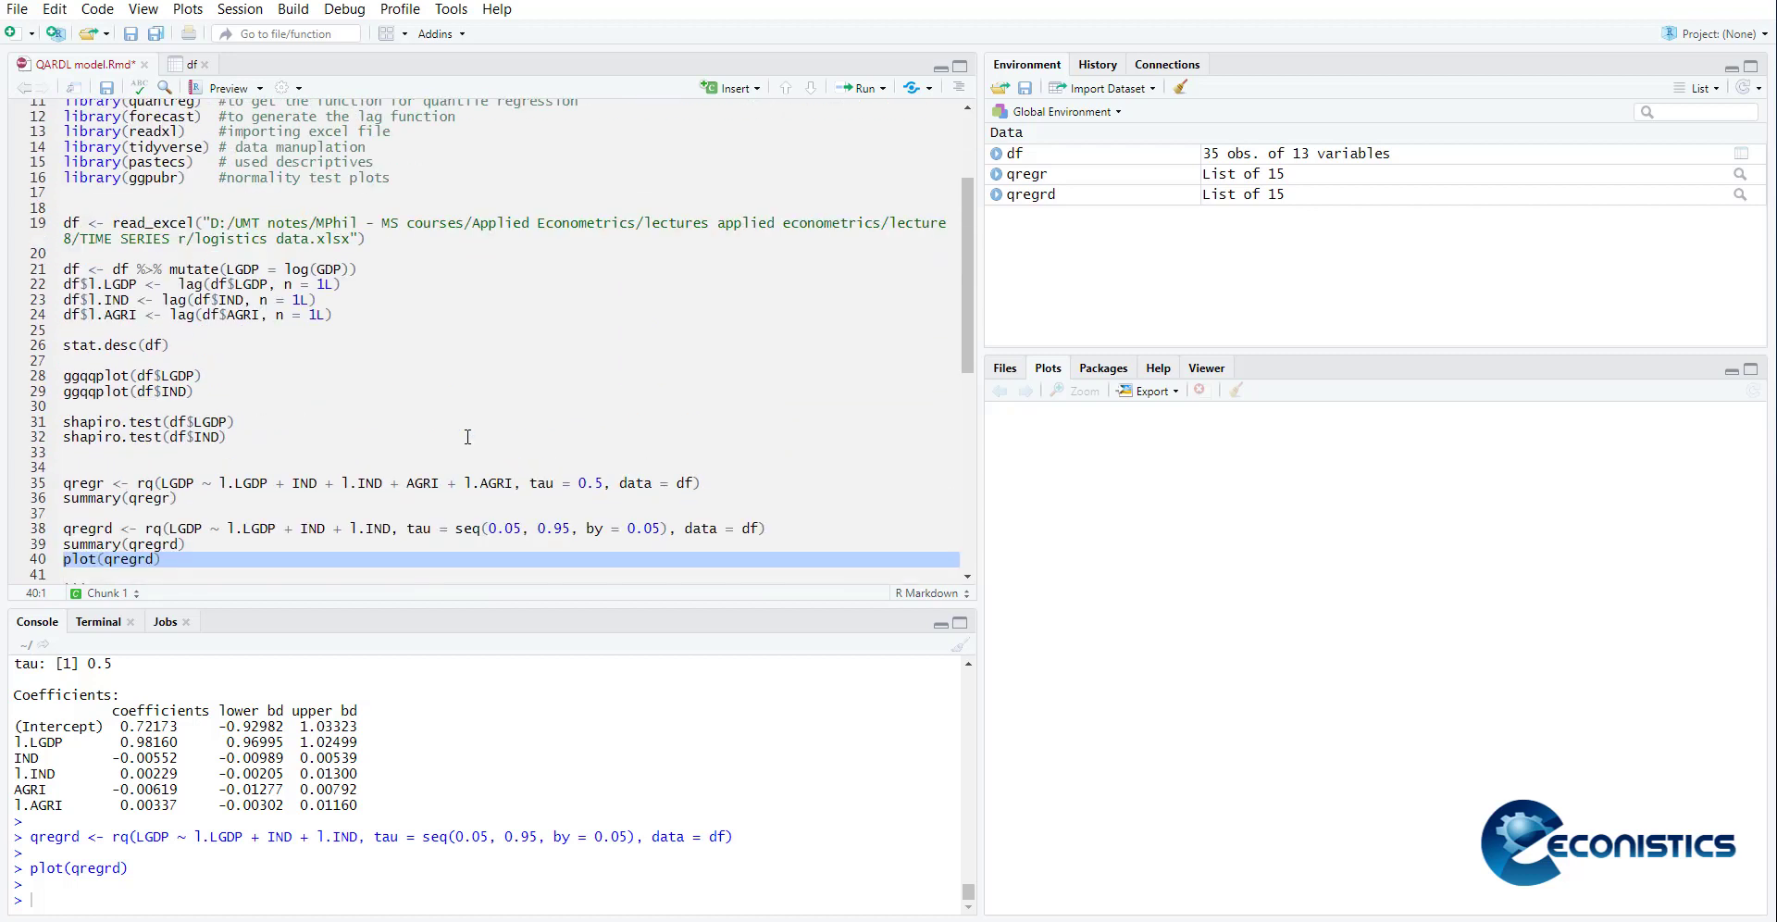
mouse_move(1029, 194)
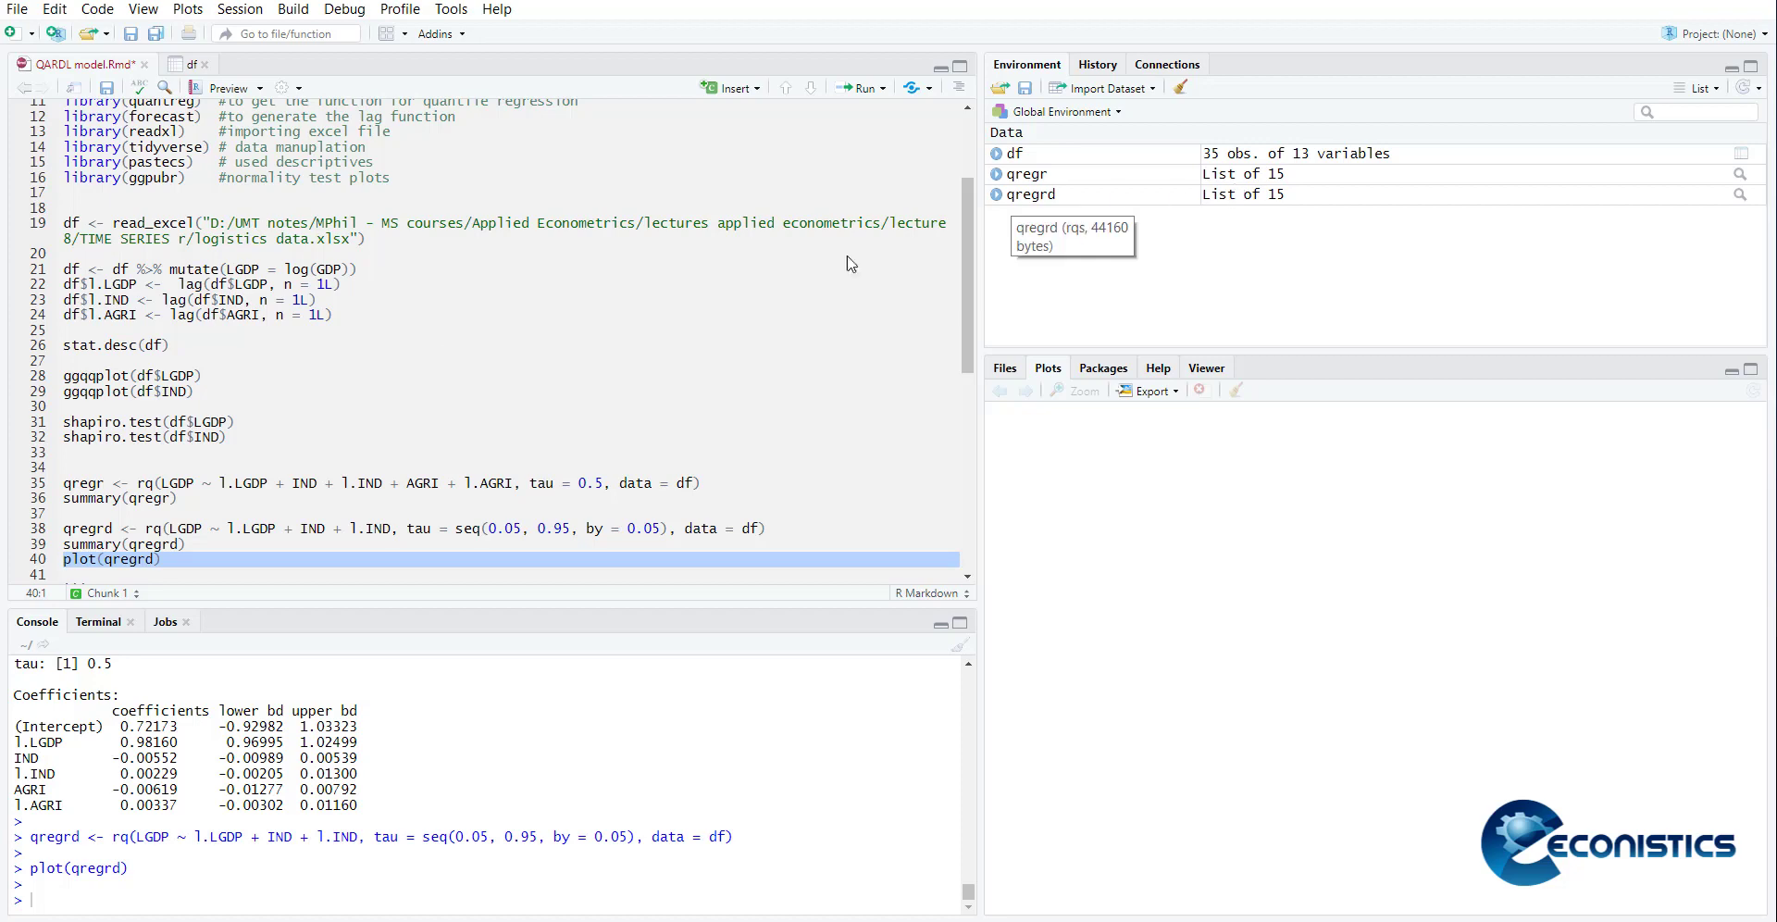